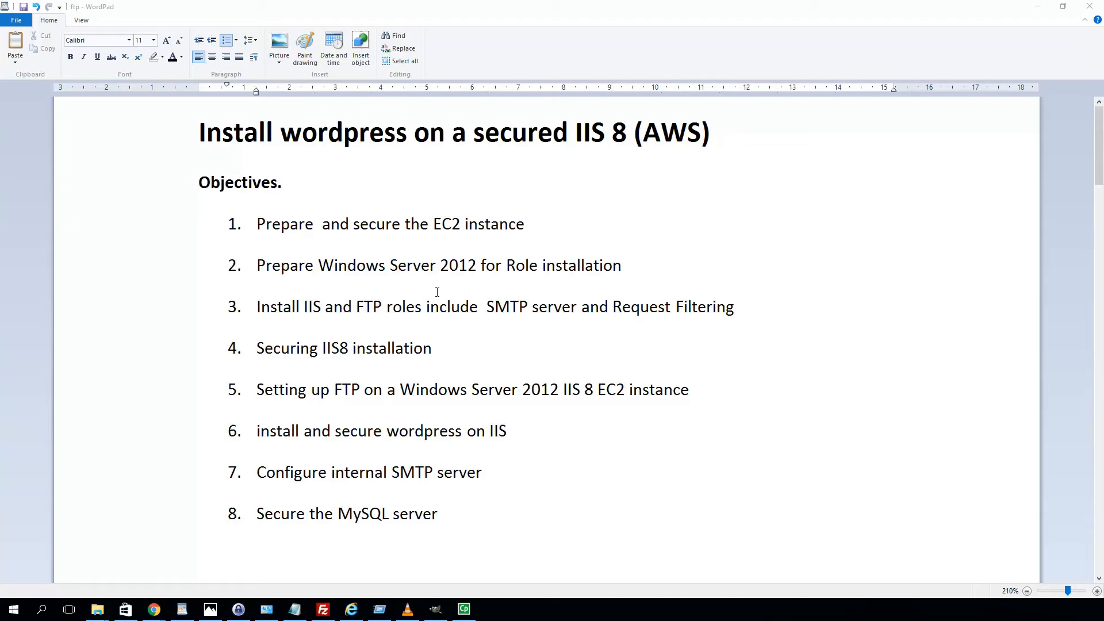
pyautogui.moveTo(442, 286)
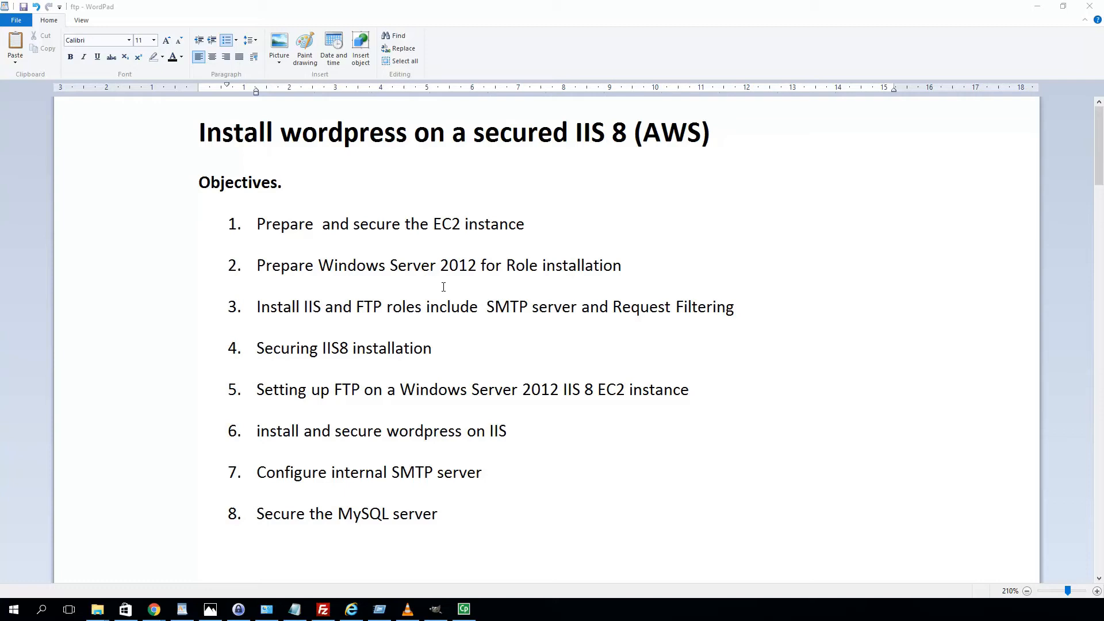
pyautogui.moveTo(675, 312)
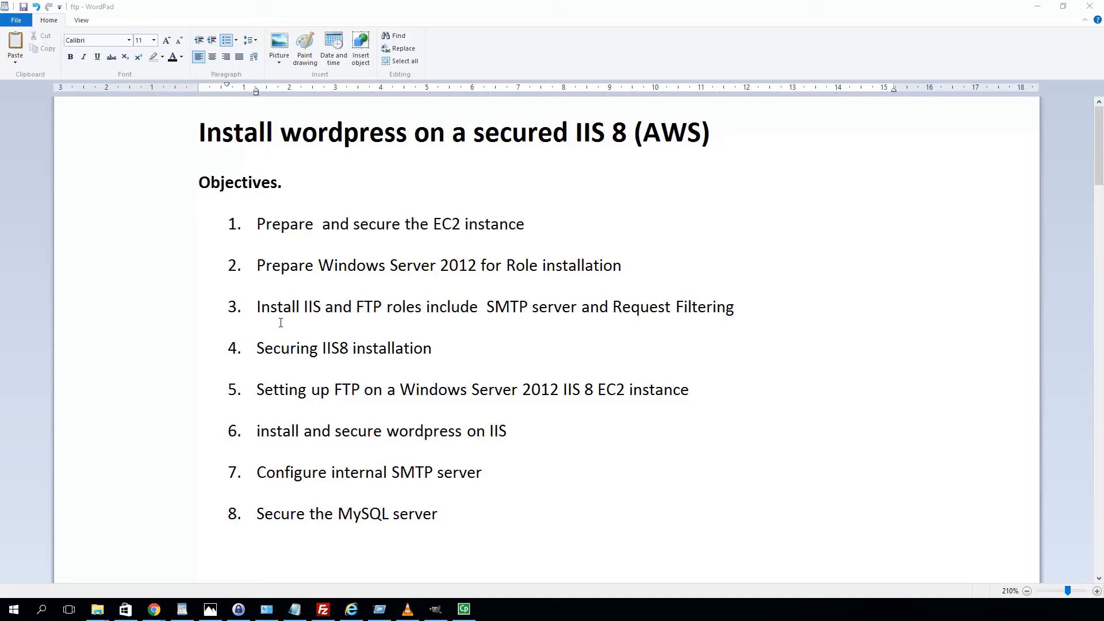
pyautogui.moveTo(291, 323)
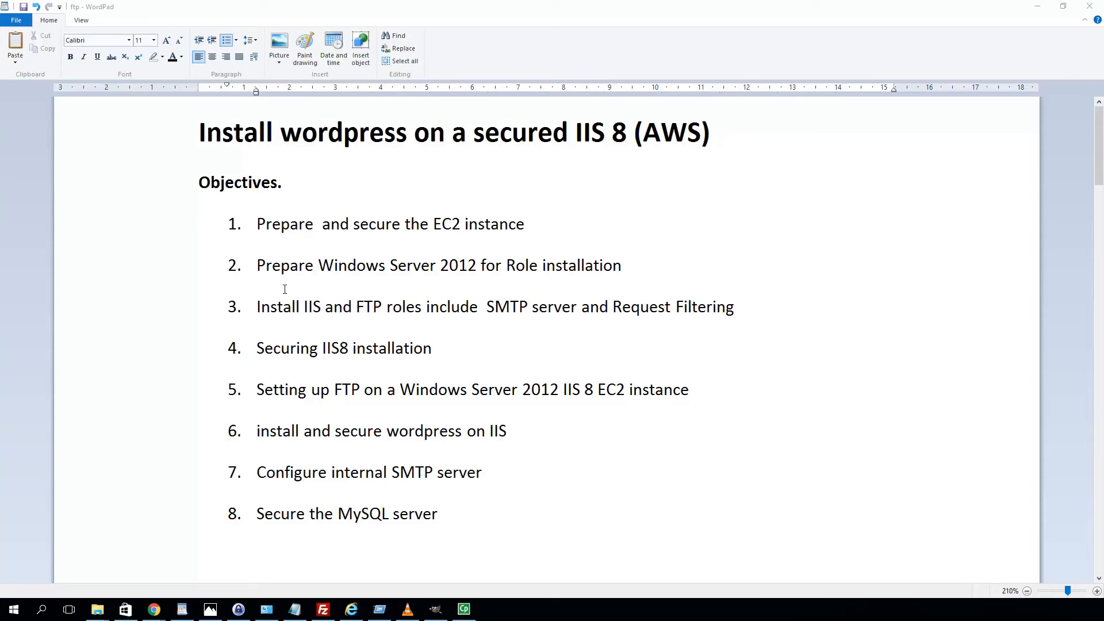
pyautogui.moveTo(263, 362)
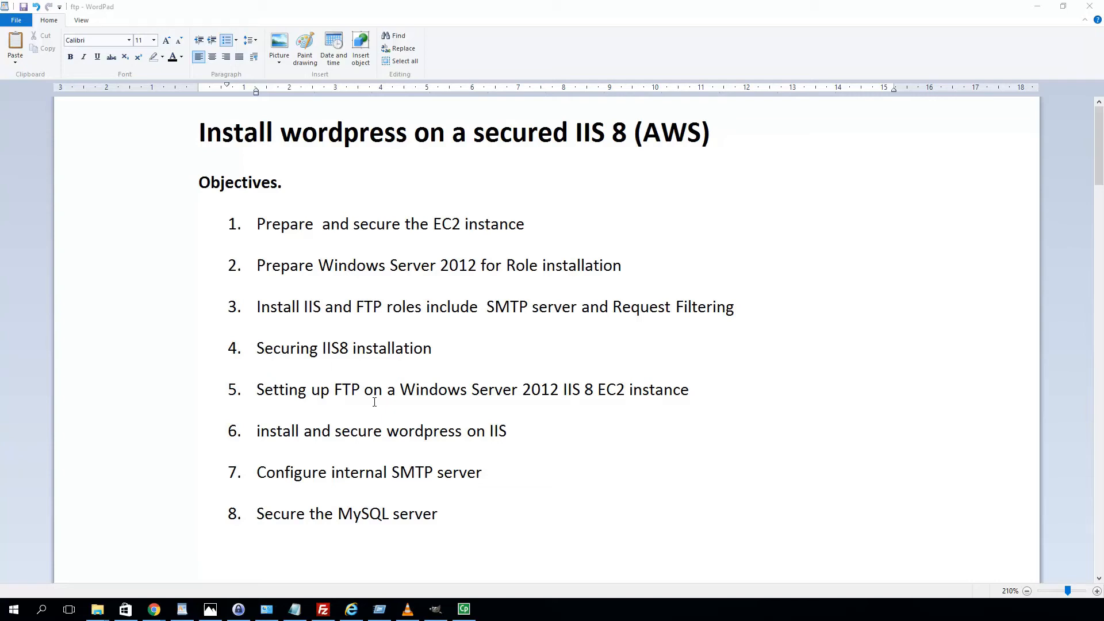
pyautogui.moveTo(327, 380)
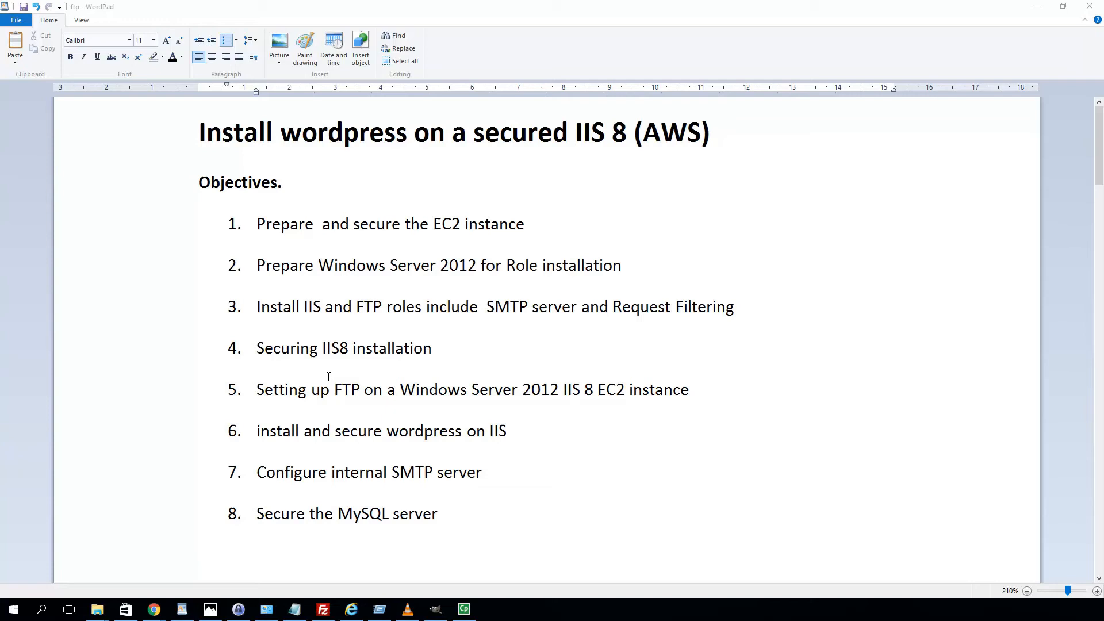
pyautogui.moveTo(288, 385)
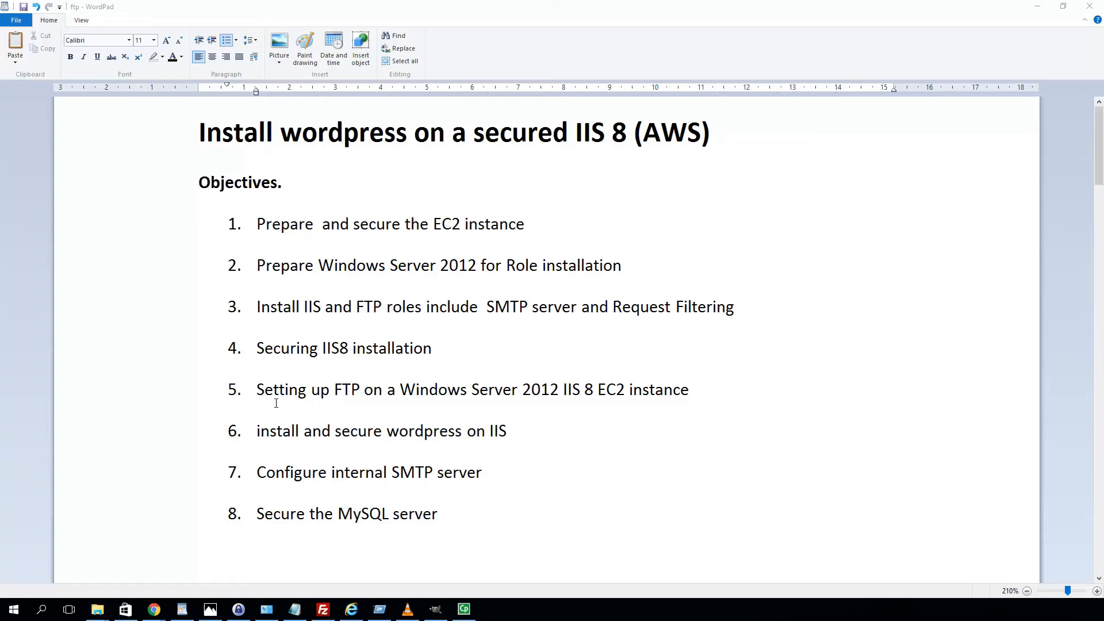
pyautogui.moveTo(361, 407)
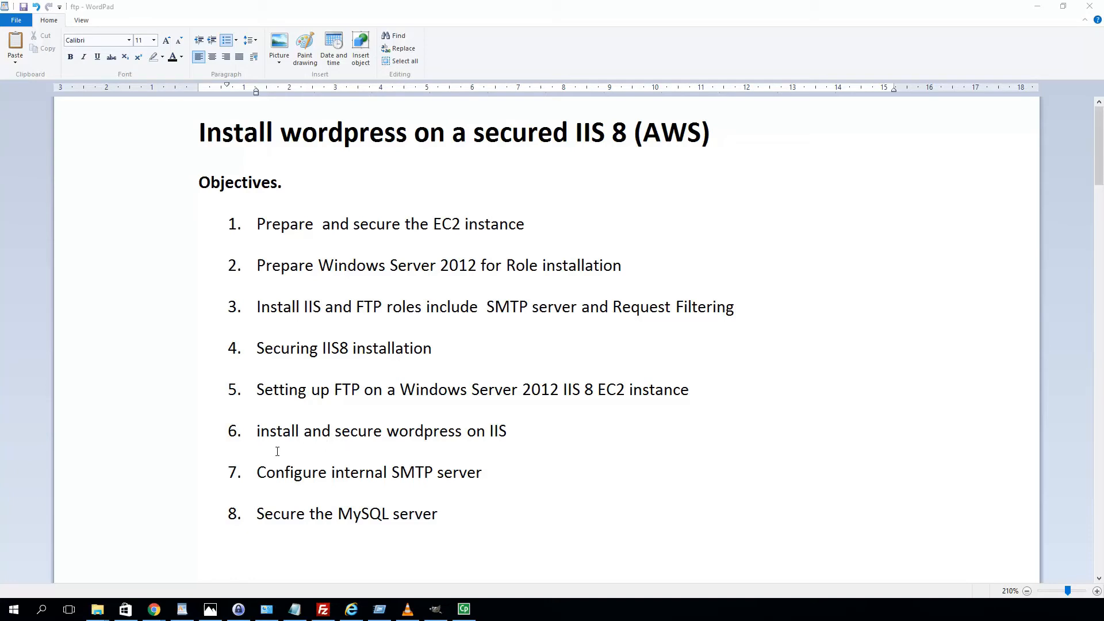
pyautogui.moveTo(213, 454)
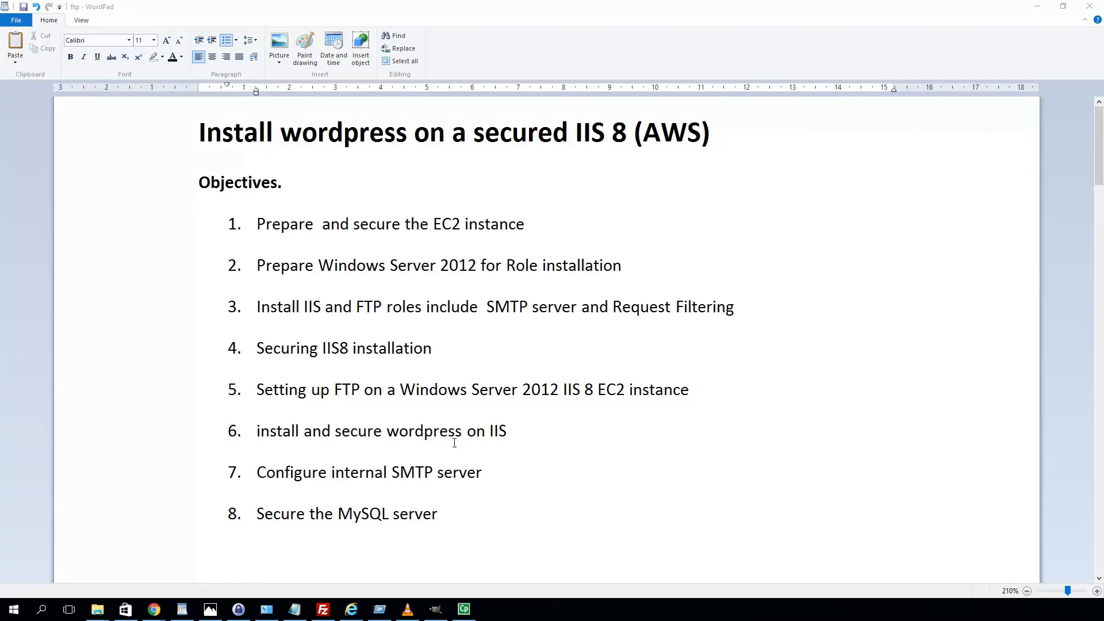
pyautogui.moveTo(456, 443)
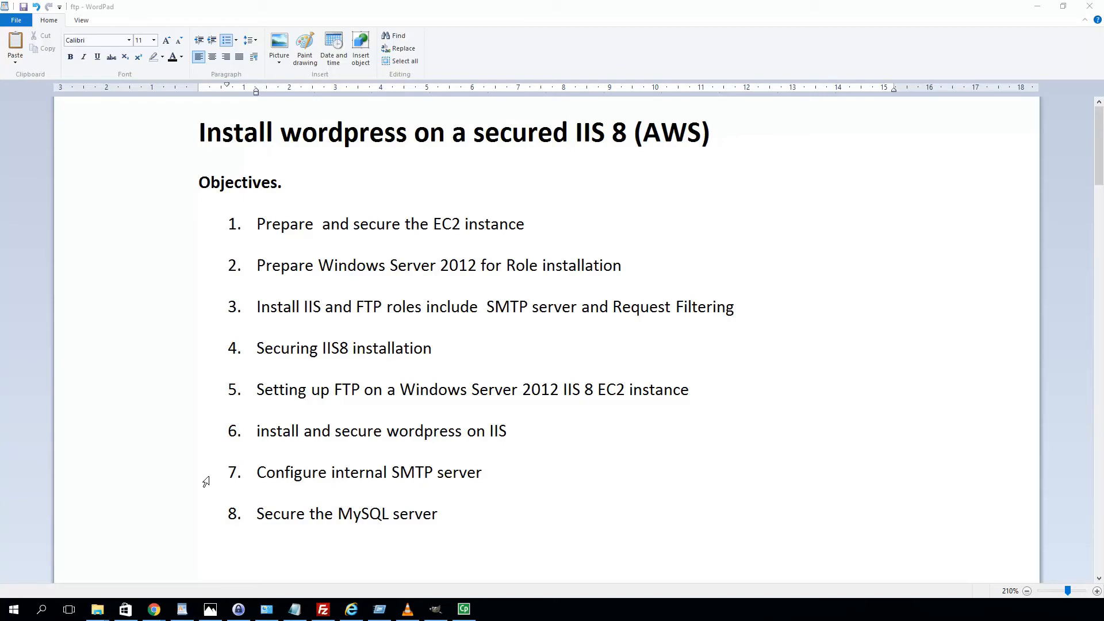
pyautogui.moveTo(390, 496)
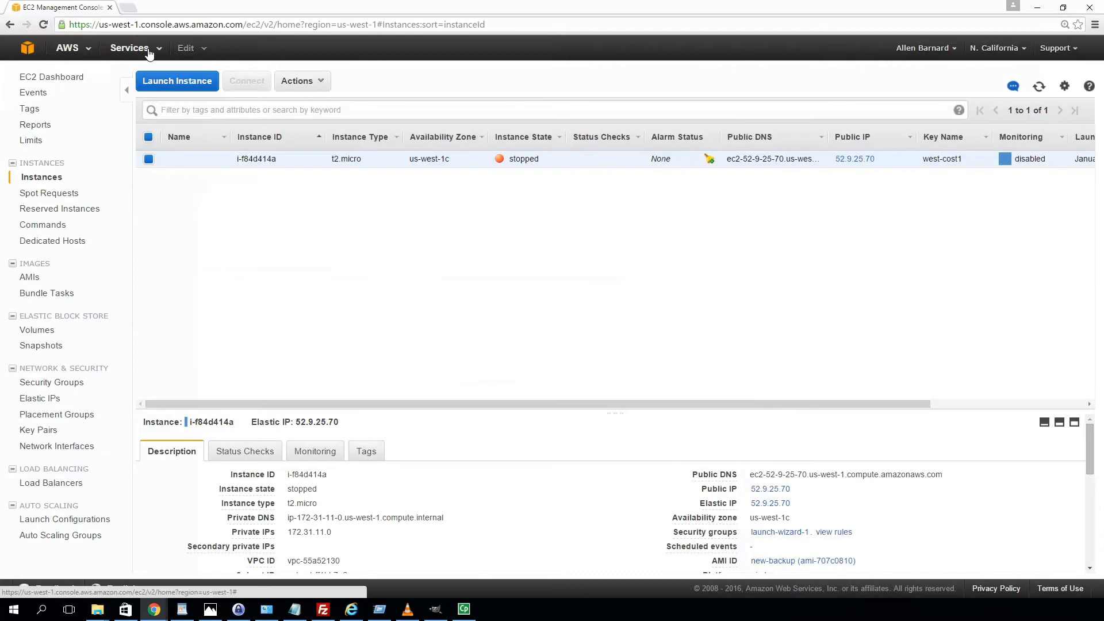
pyautogui.click(129, 47)
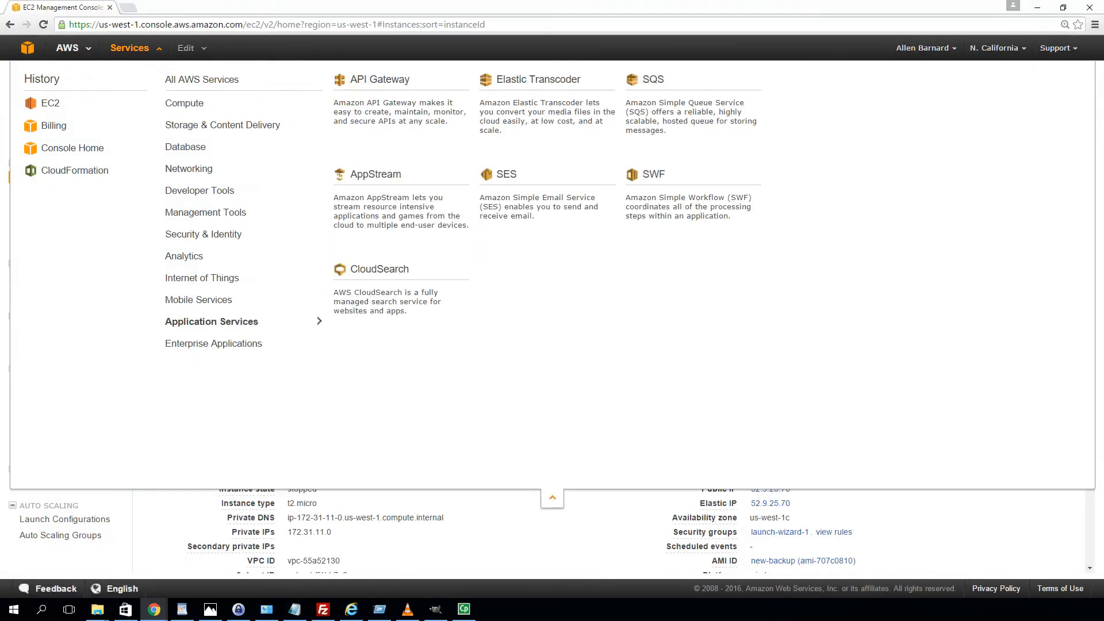
pyautogui.click(129, 47)
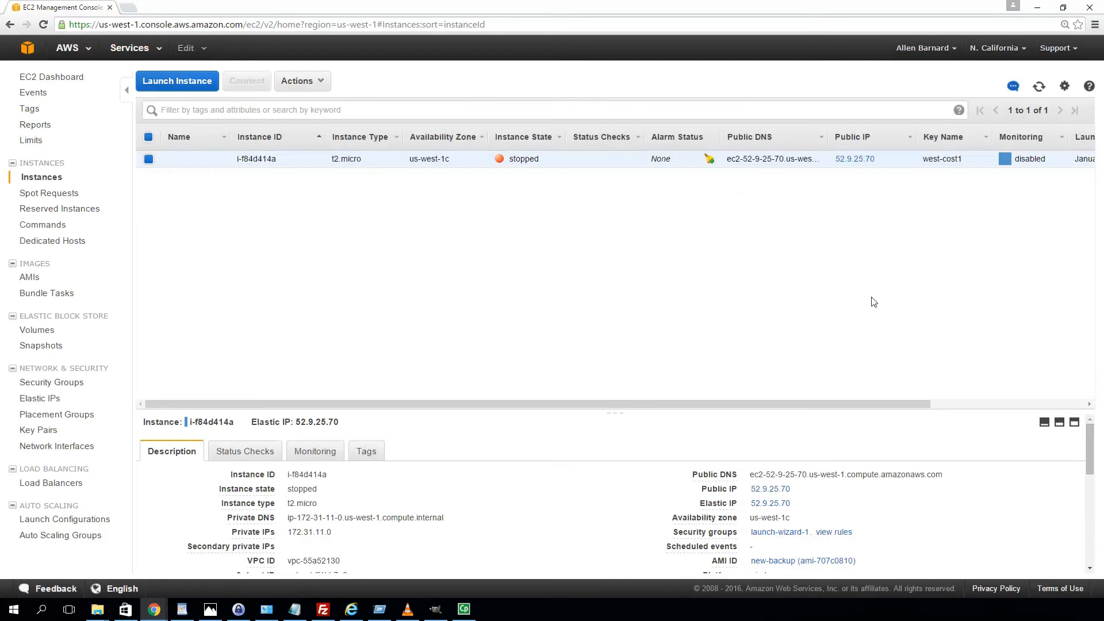
pyautogui.moveTo(474, 239)
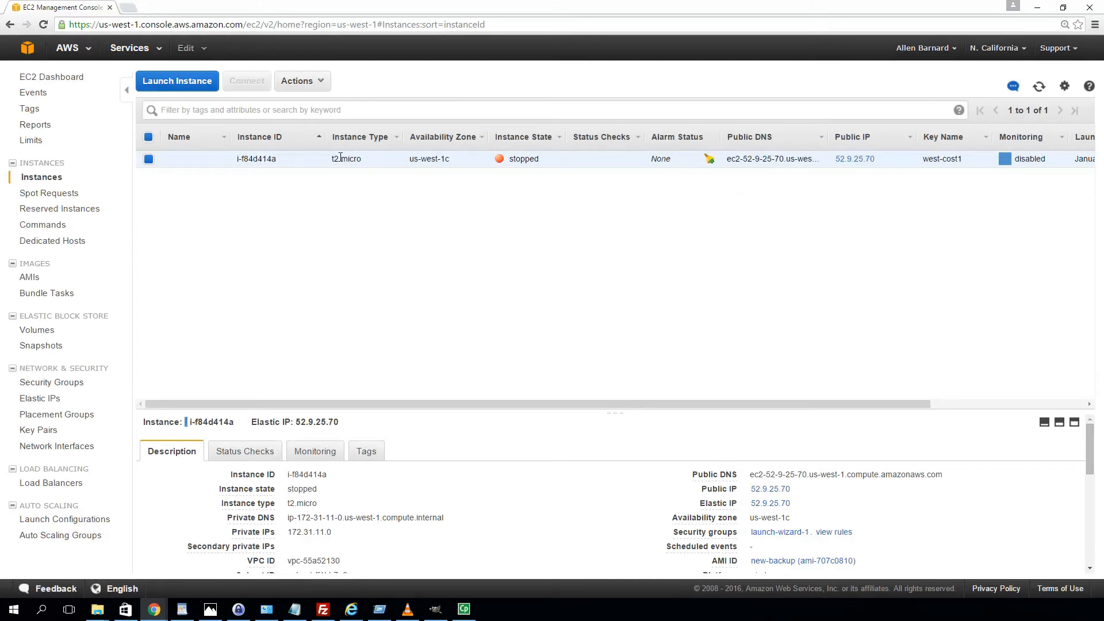
pyautogui.moveTo(318, 289)
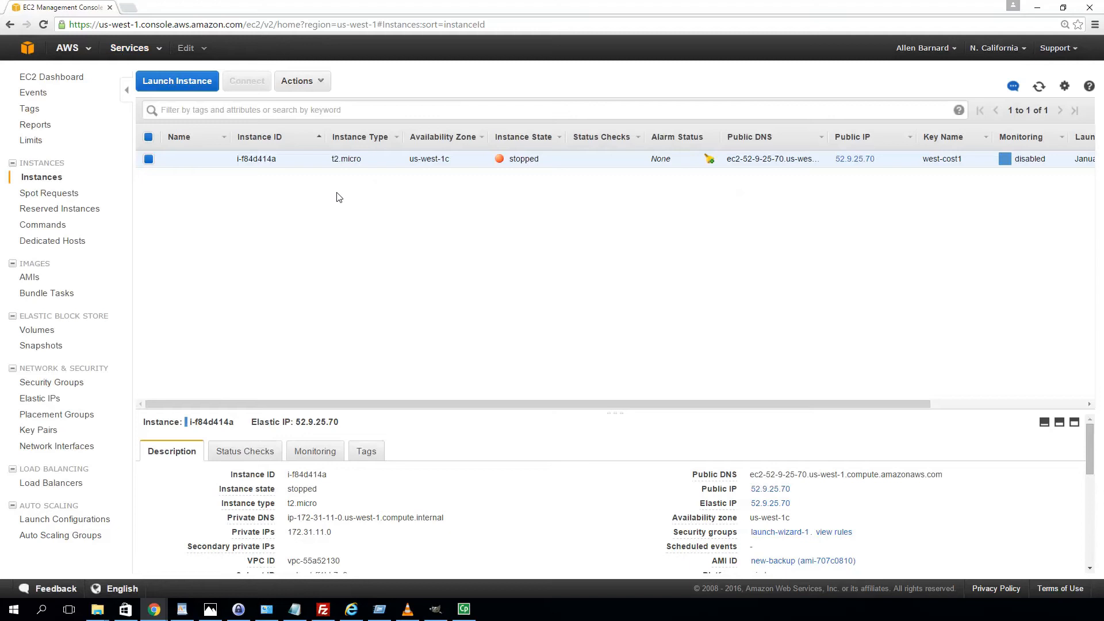
pyautogui.moveTo(161, 150)
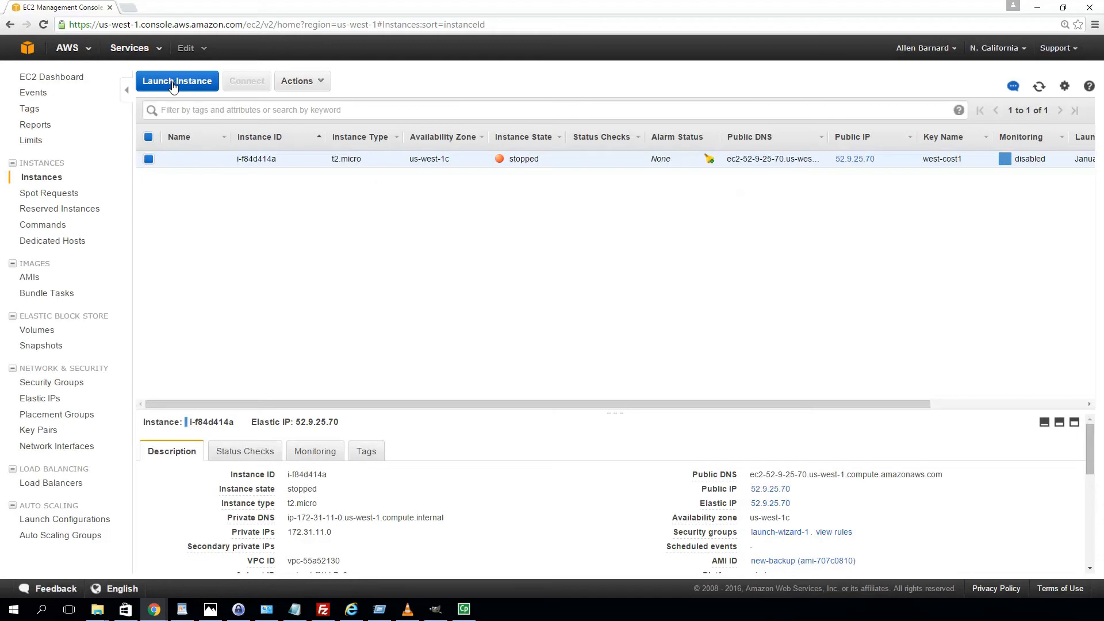
# Launch a new instance and scroll the Quick Start AMIs to Windows Server 2012 Base.
pyautogui.click(177, 80)
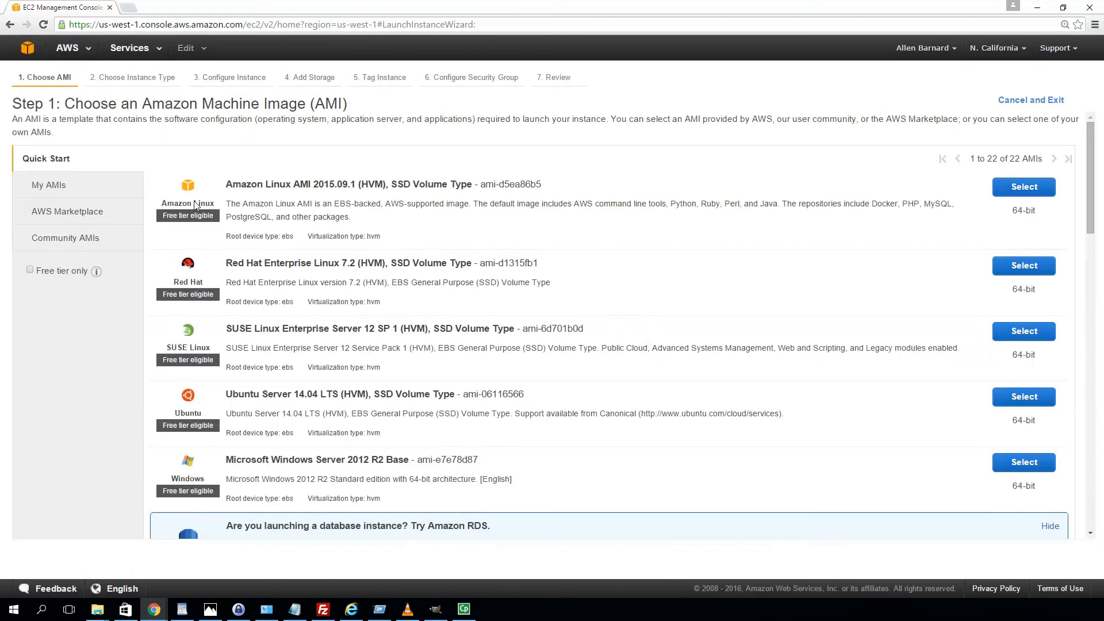
pyautogui.moveTo(220, 477)
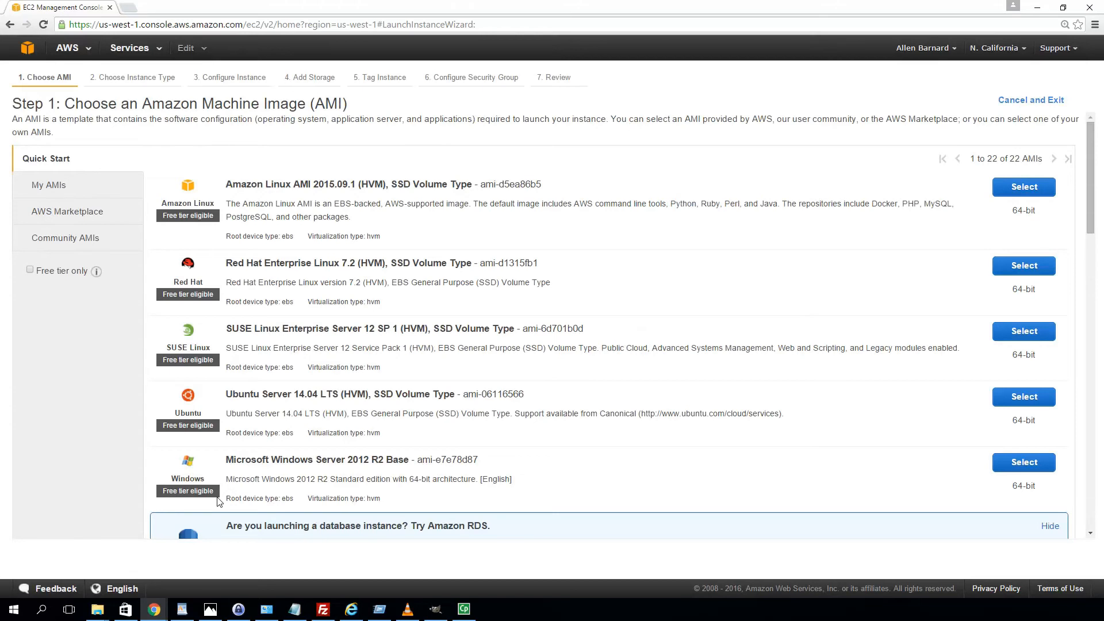
pyautogui.moveTo(302, 524)
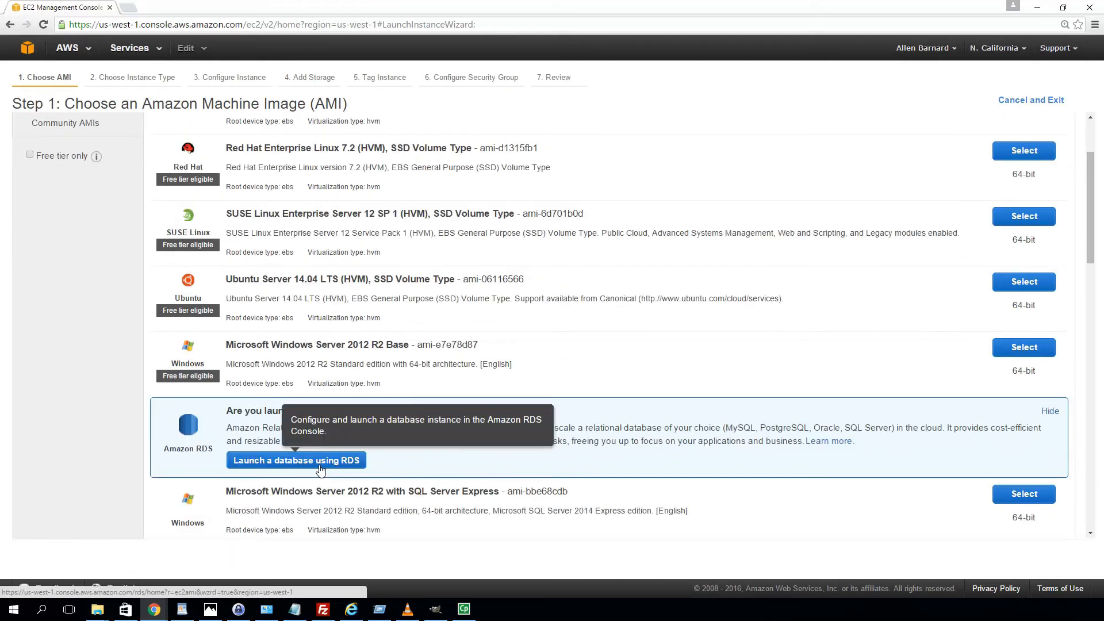
pyautogui.scroll(-3)
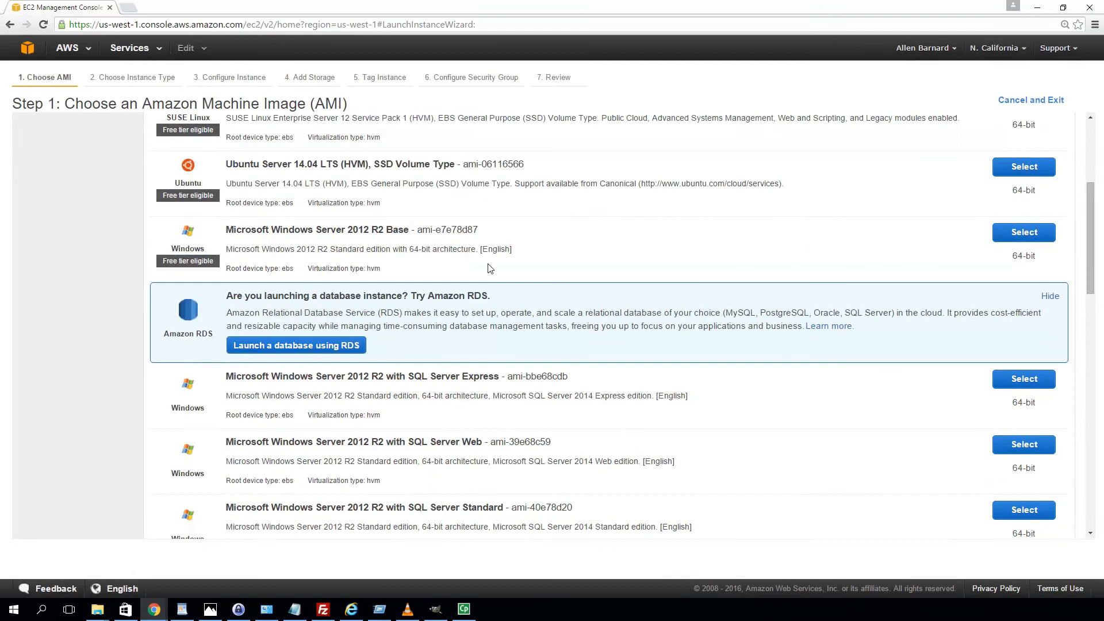
pyautogui.scroll(-3)
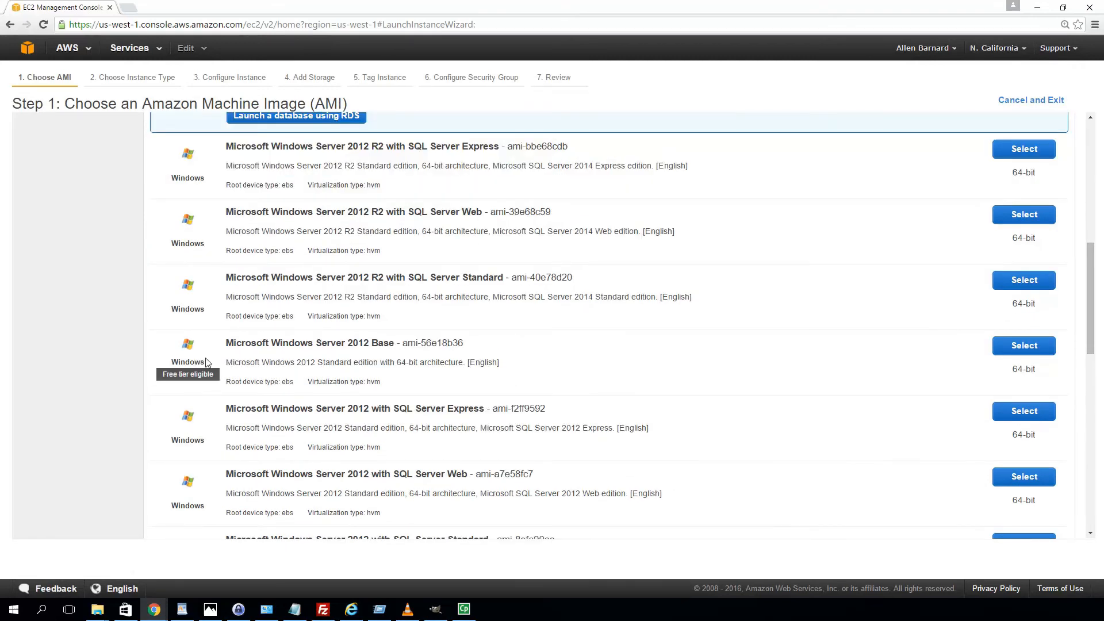
pyautogui.moveTo(262, 367)
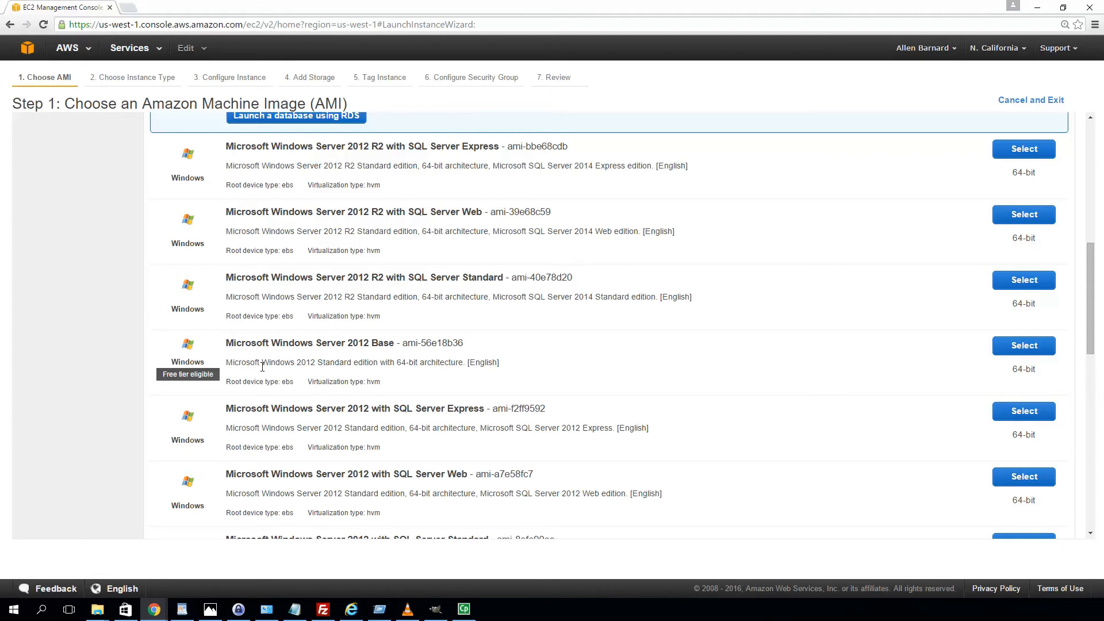
pyautogui.moveTo(369, 378)
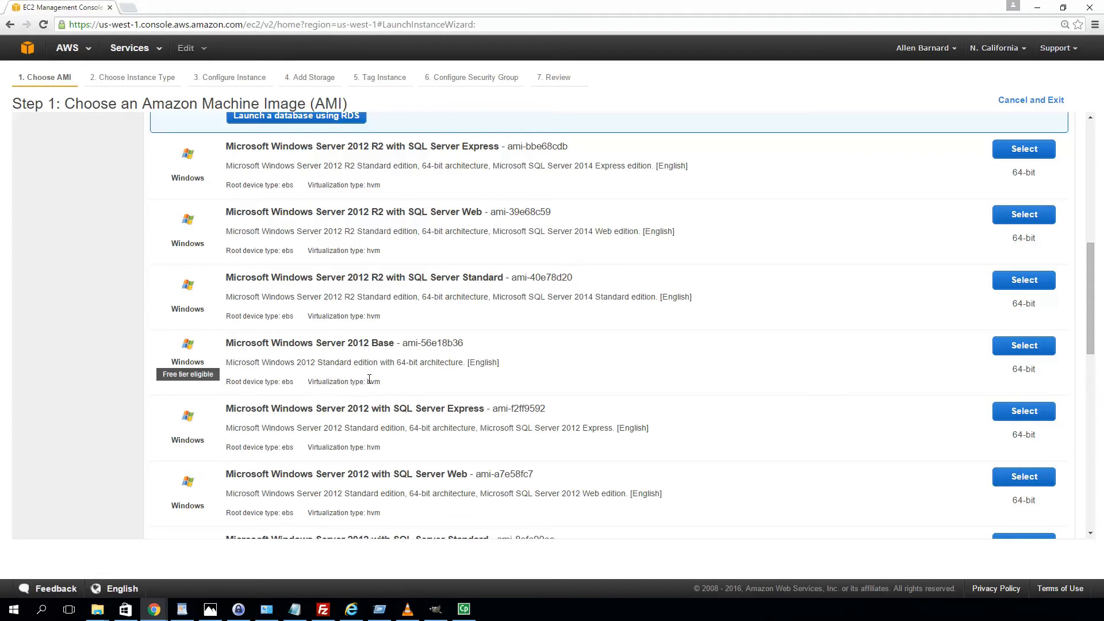
pyautogui.moveTo(546, 402)
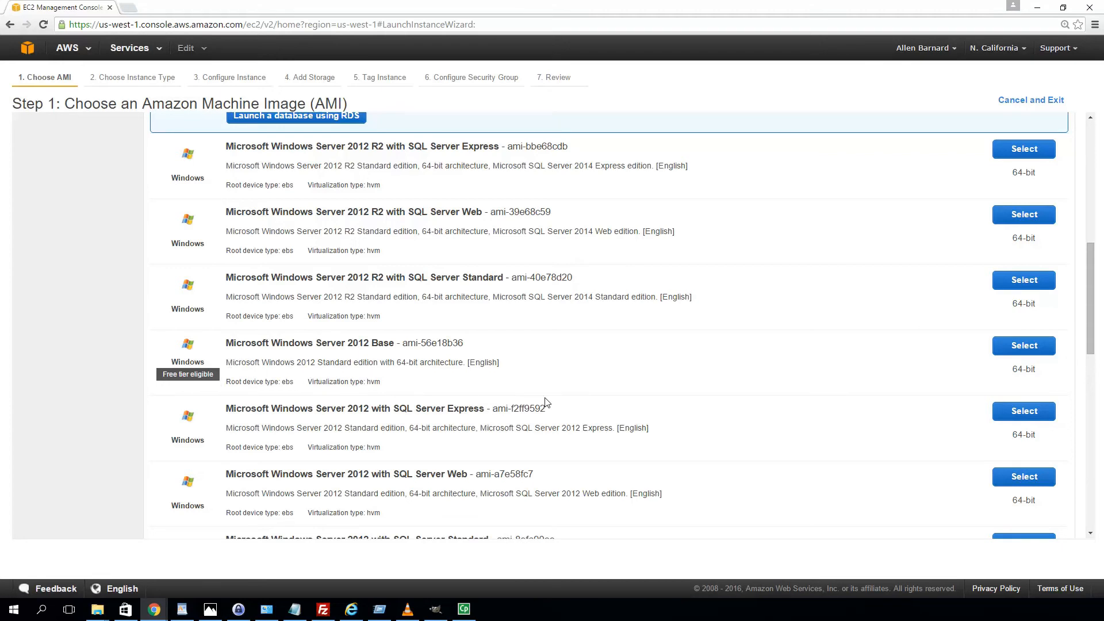
pyautogui.moveTo(852, 377)
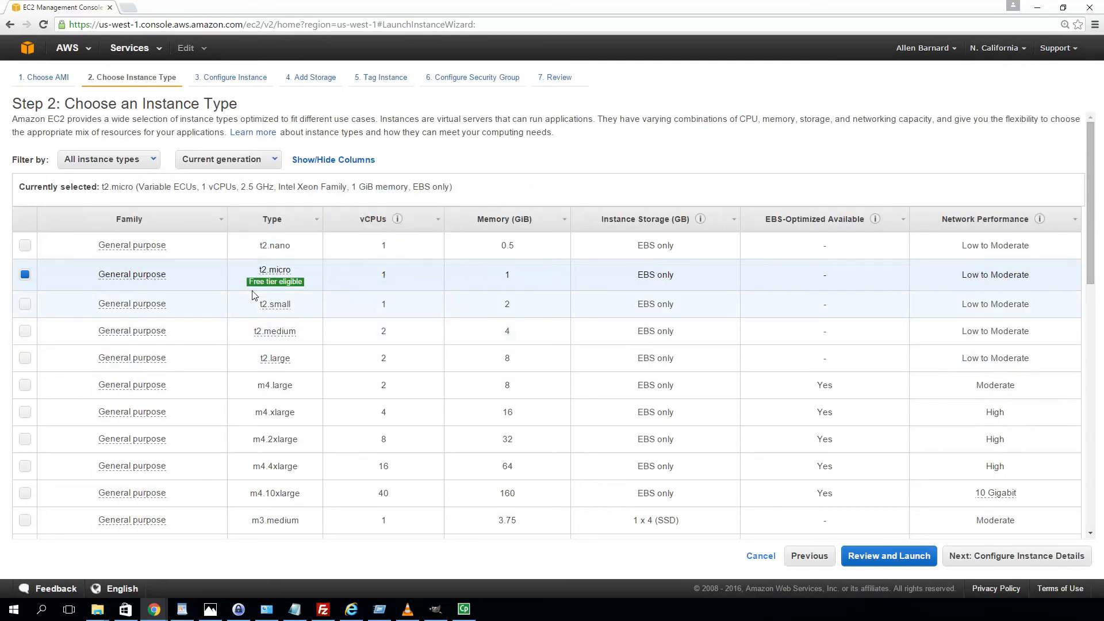
pyautogui.moveTo(276, 281)
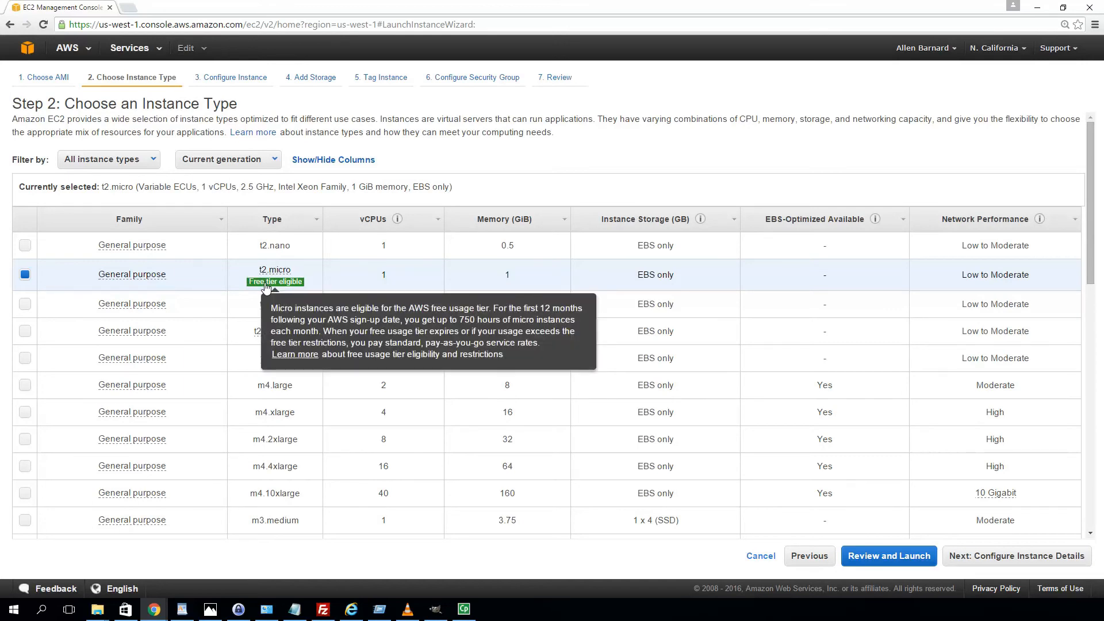
pyautogui.moveTo(432, 225)
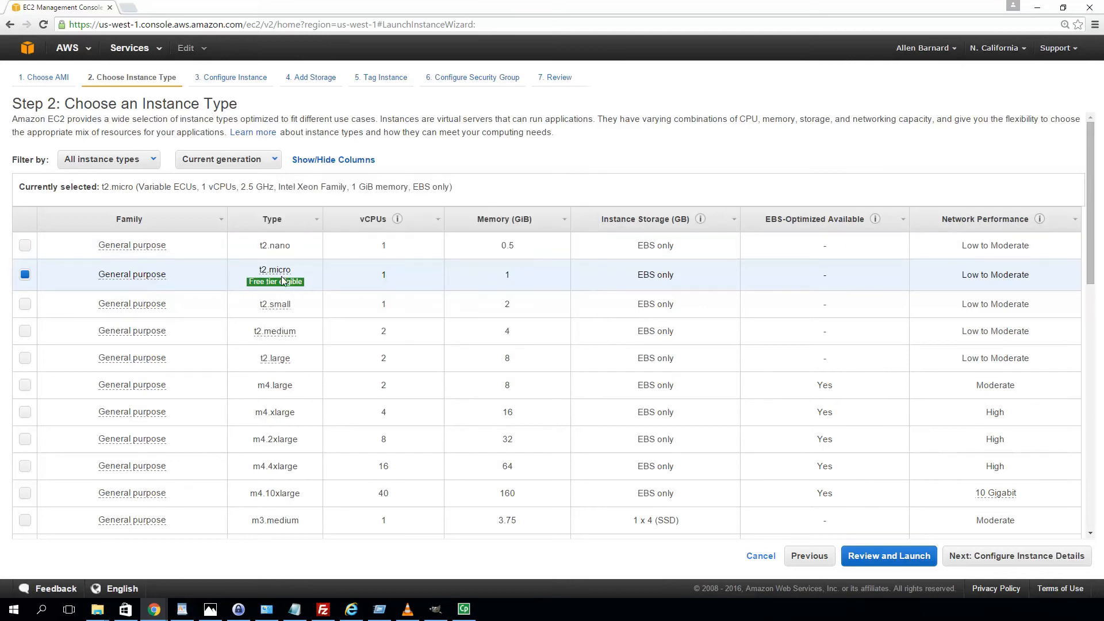
pyautogui.moveTo(275, 281)
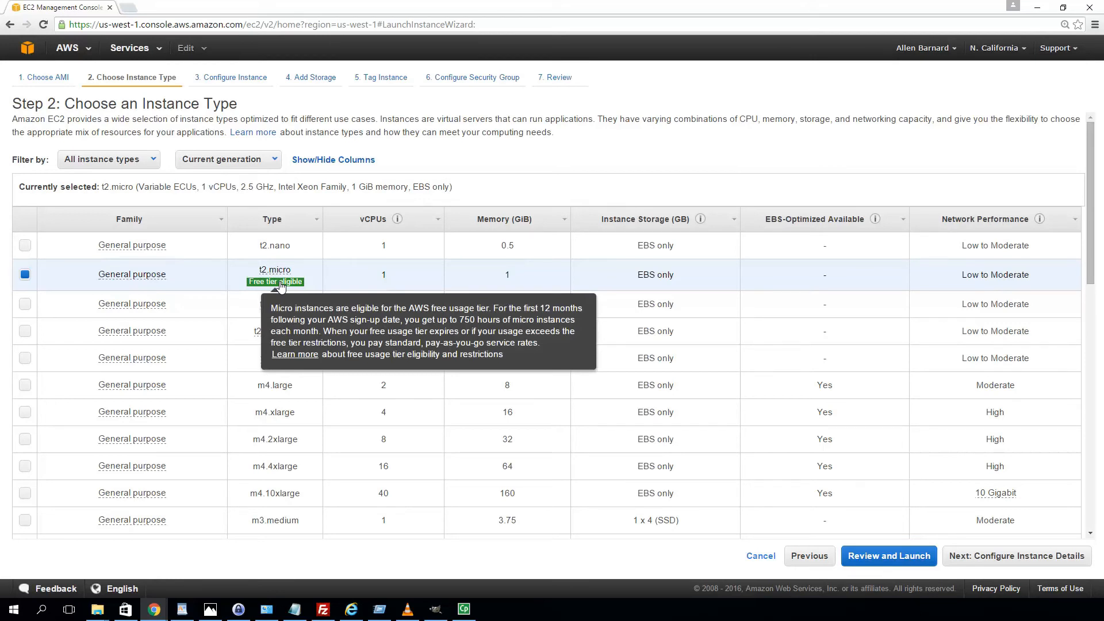
pyautogui.moveTo(274, 270)
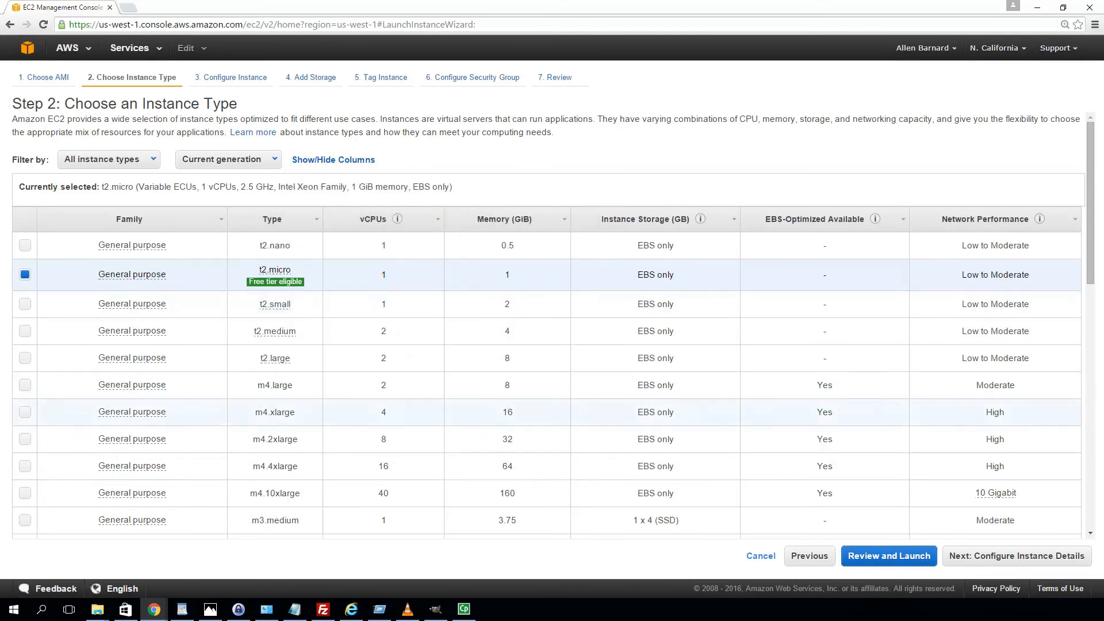
# Keep the t2.micro instance type and advance to Configure Instance Details.
pyautogui.click(1016, 555)
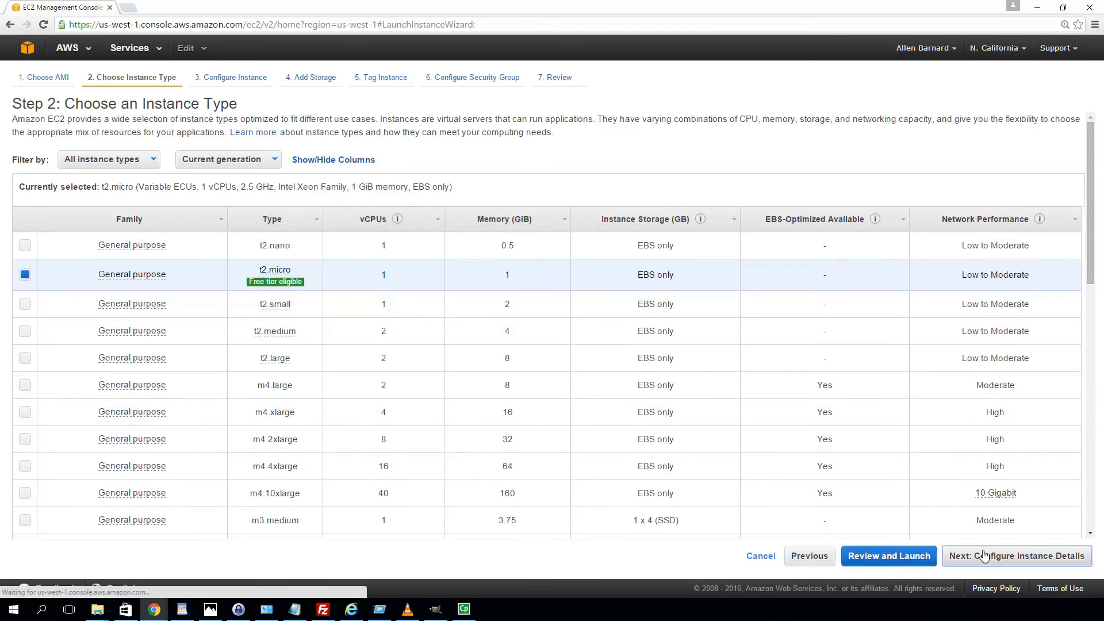
pyautogui.click(1015, 555)
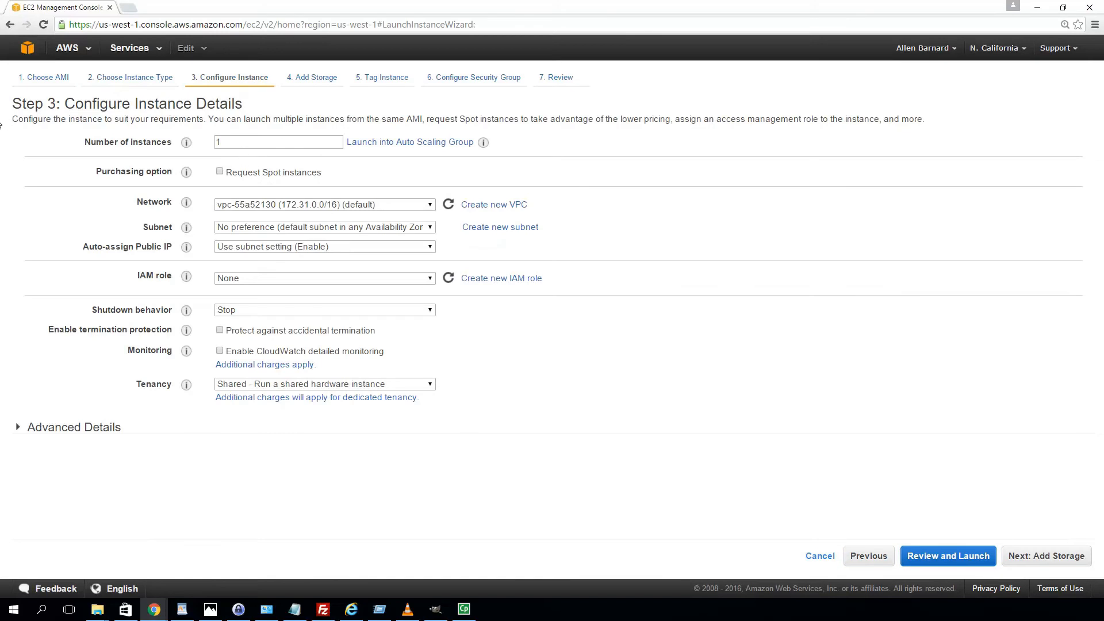
pyautogui.moveTo(240, 339)
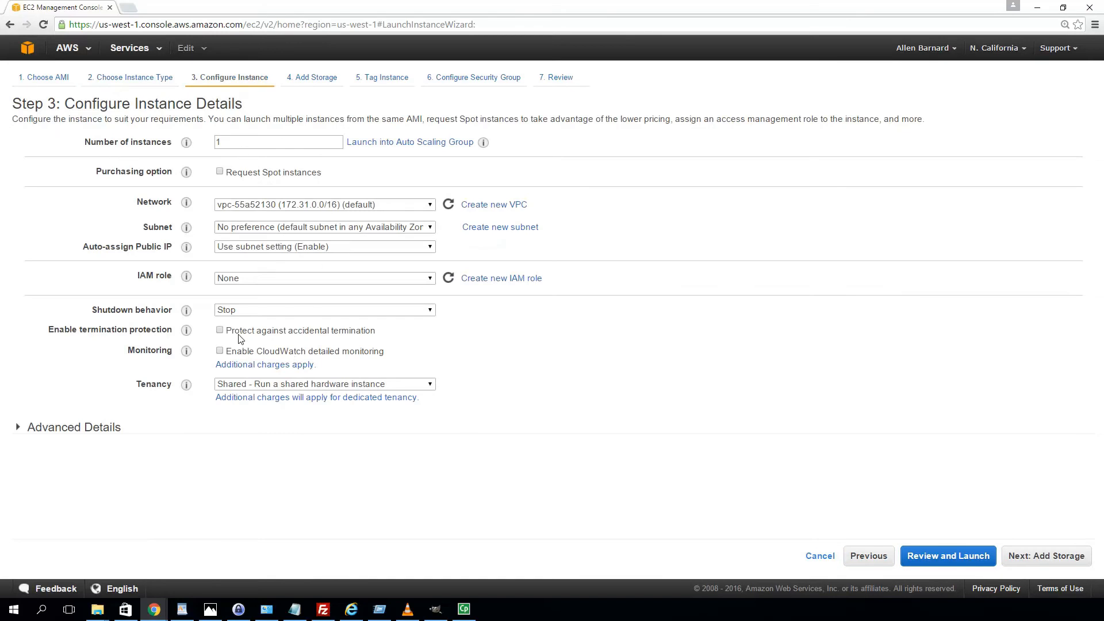
# Enable 'Protect against accidental termination' and advance to the Add Storage step.
pyautogui.click(219, 329)
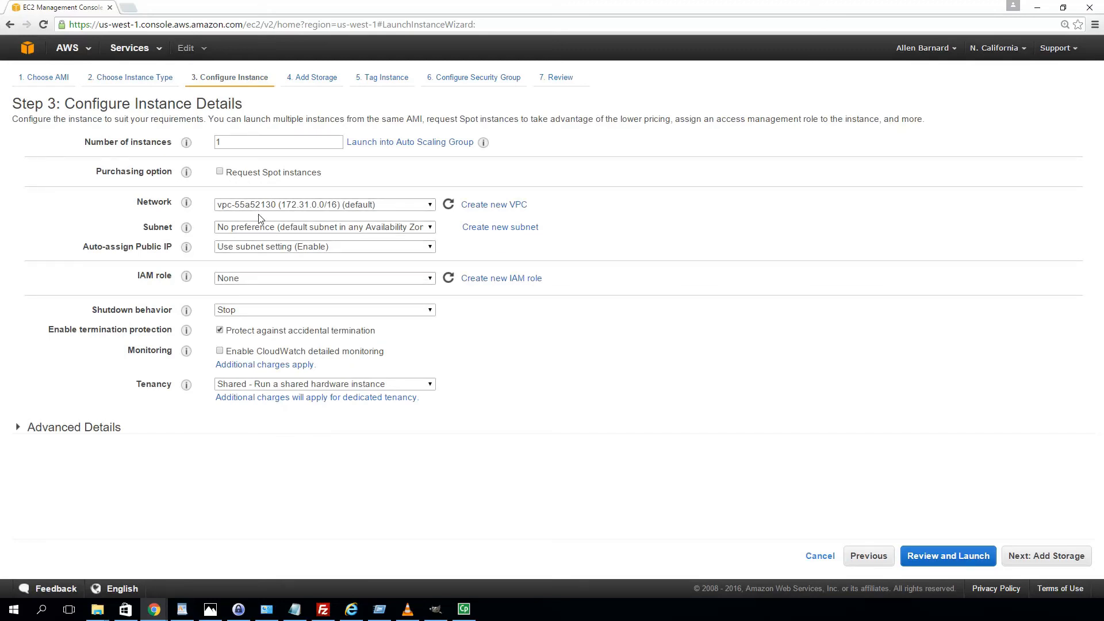
pyautogui.moveTo(256, 302)
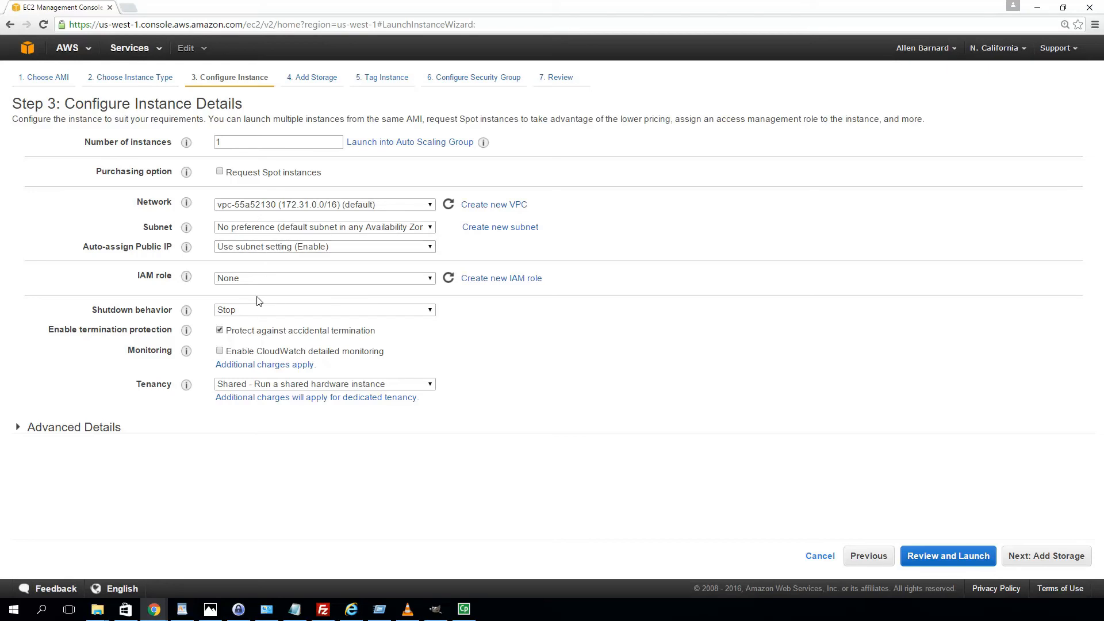
pyautogui.moveTo(1070, 571)
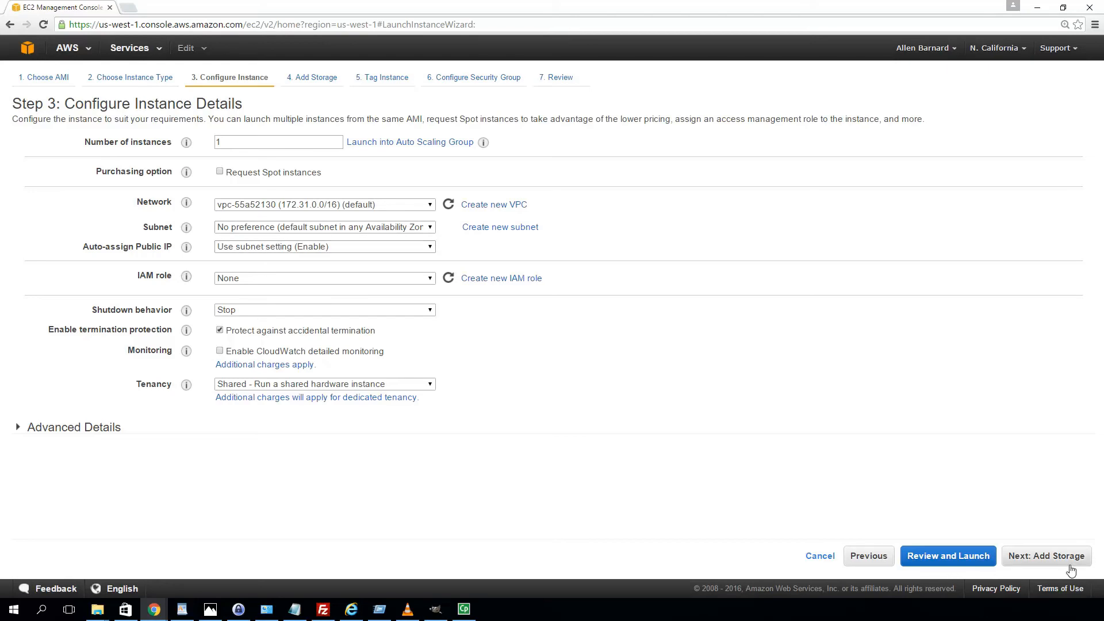
pyautogui.click(1046, 556)
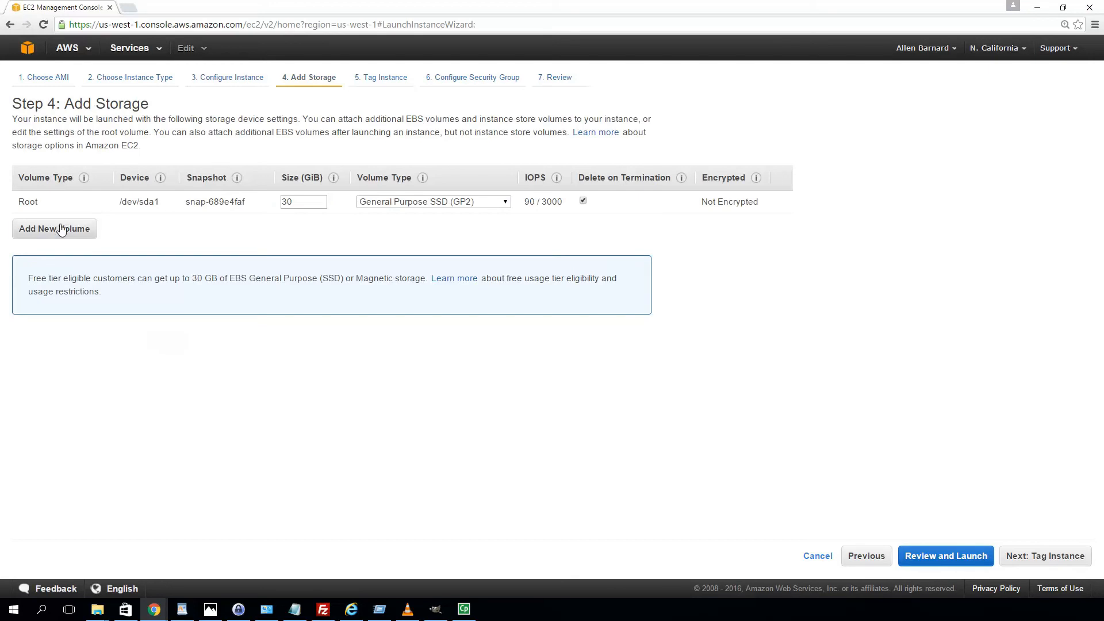
# Add a new EBS volume and begin entering its size, starting with 3.
pyautogui.click(55, 228)
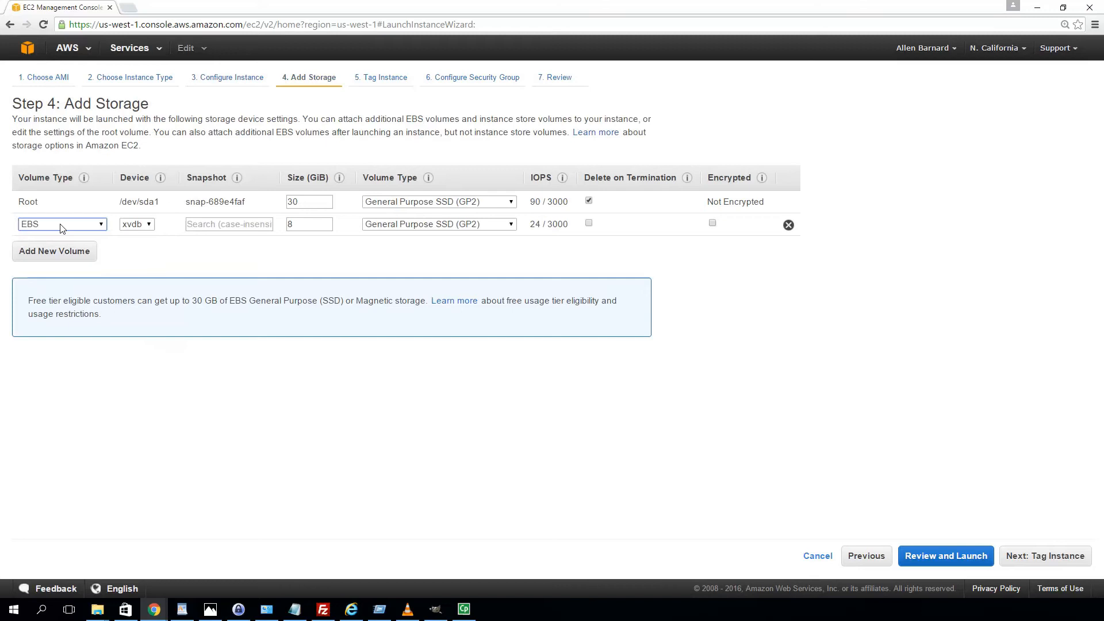
pyautogui.moveTo(62, 219)
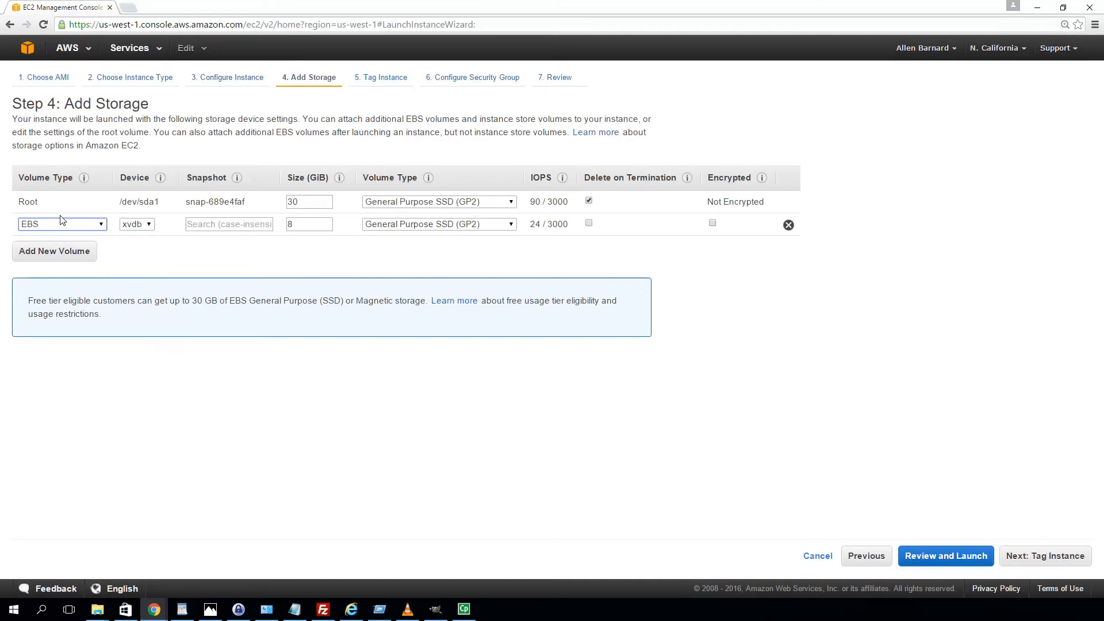
pyautogui.moveTo(57, 231)
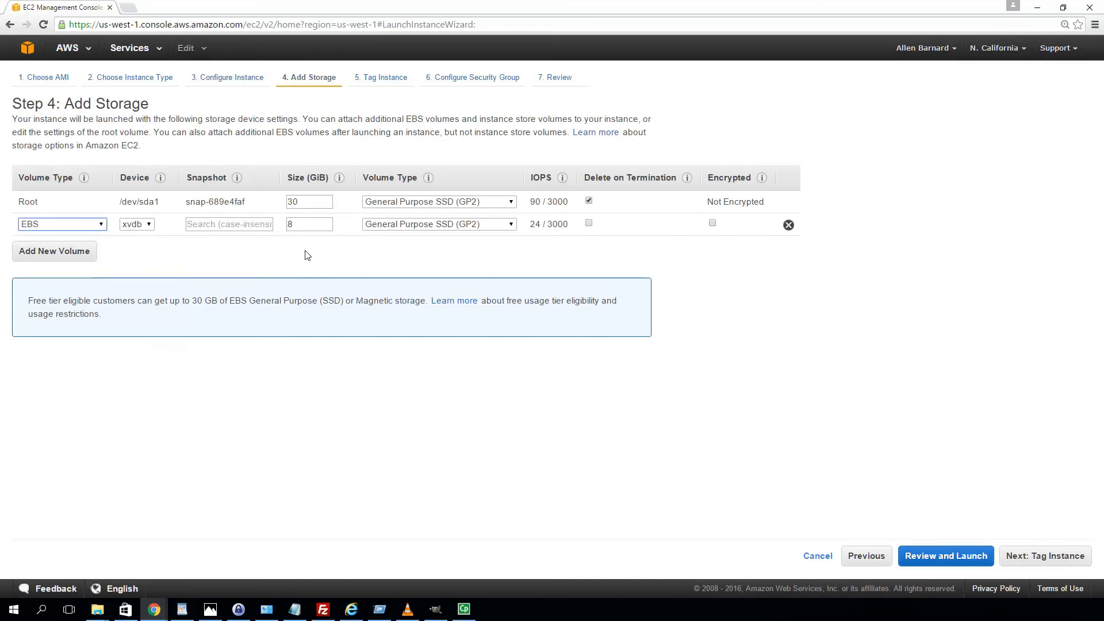
pyautogui.click(308, 224)
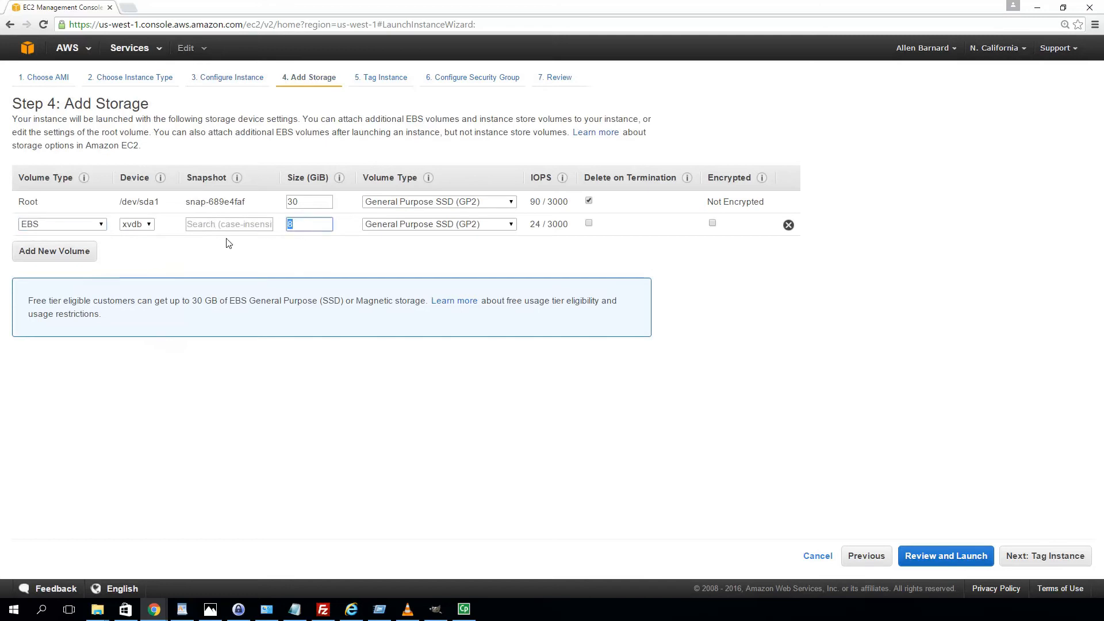
pyautogui.moveTo(212, 231)
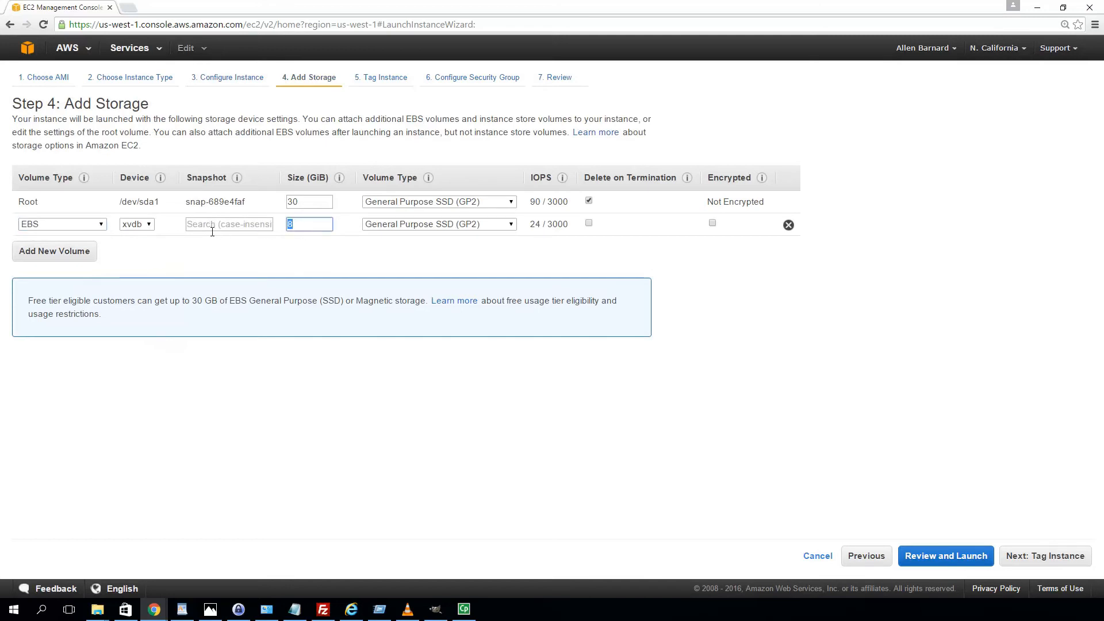
pyautogui.write('3')
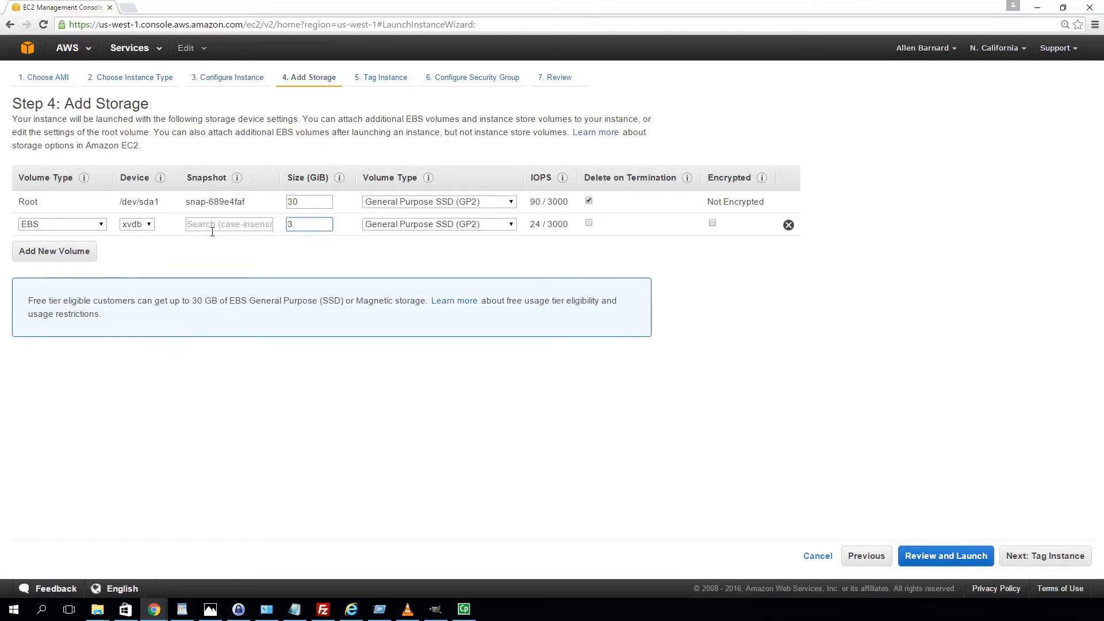
# Complete the new xvdb volume's Size (GiB) entry as 30.
pyautogui.write('0')
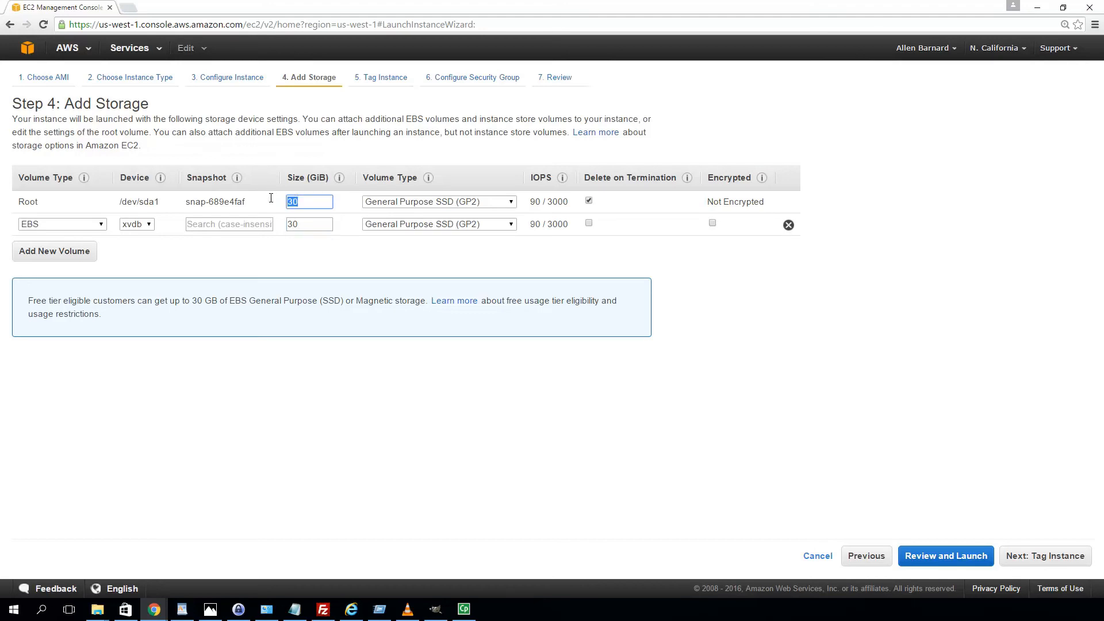
# Set the root volume size to 50 GiB and advance to Tag Instance.
pyautogui.write('5')
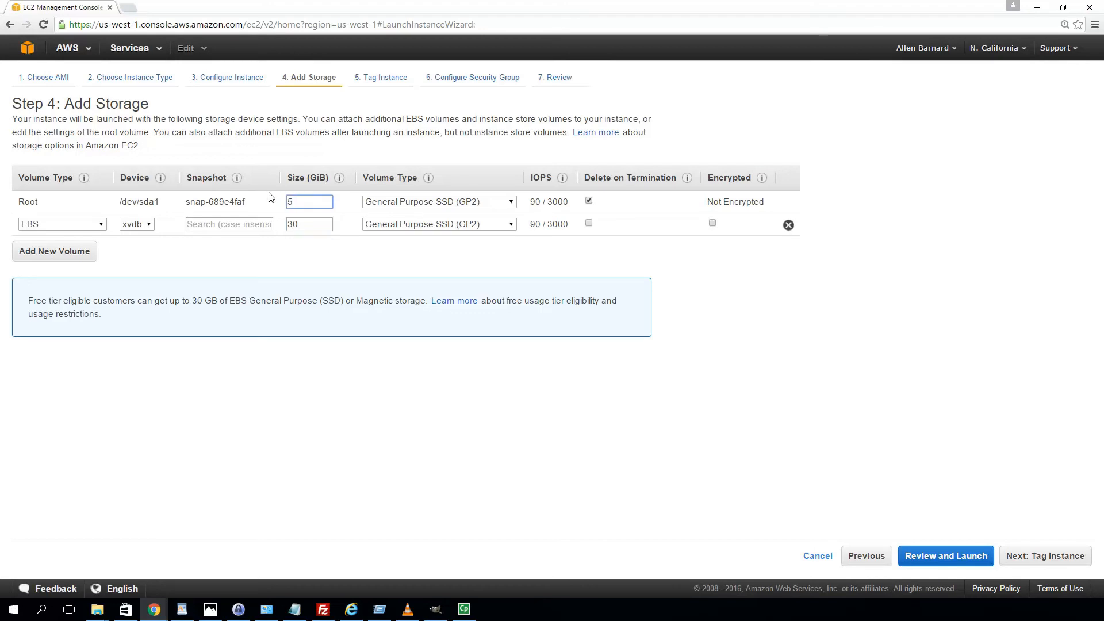
pyautogui.write('0')
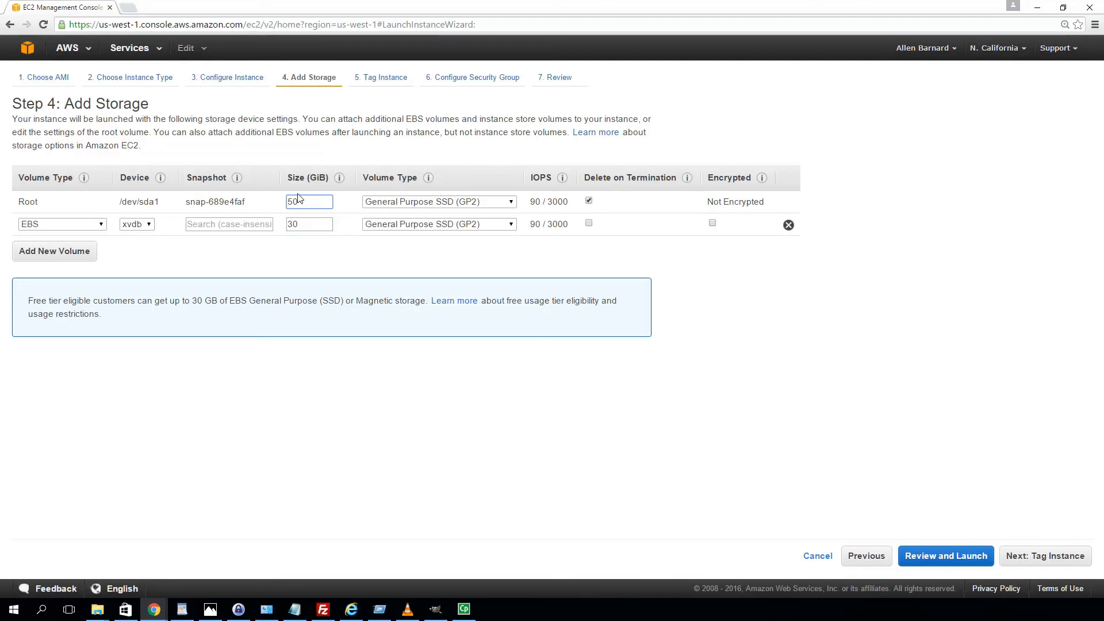
pyautogui.moveTo(173, 198)
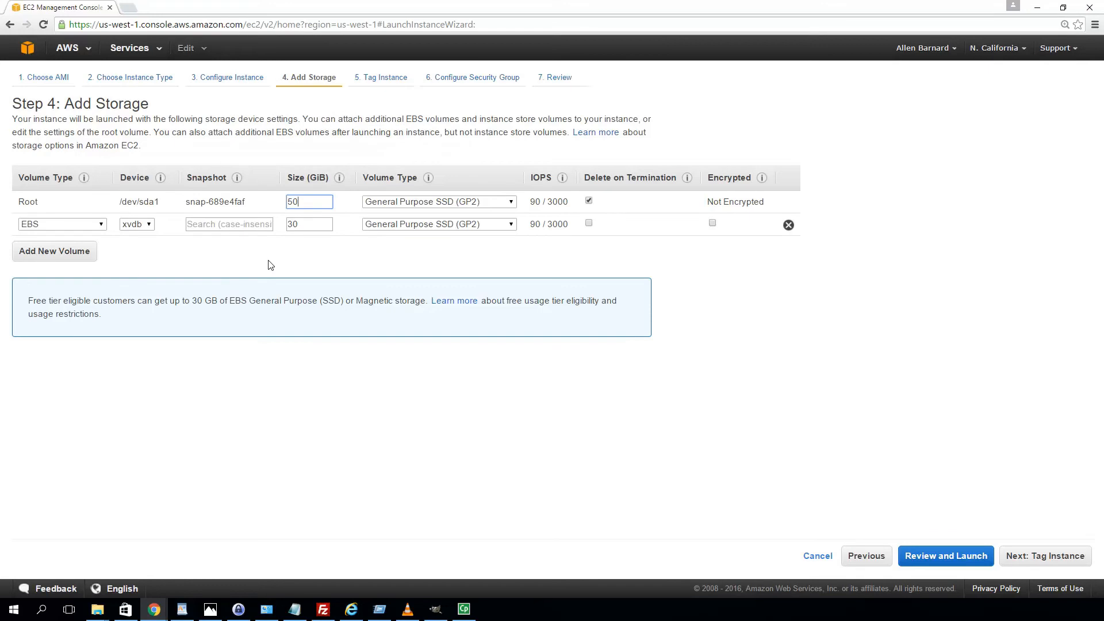
pyautogui.moveTo(634, 401)
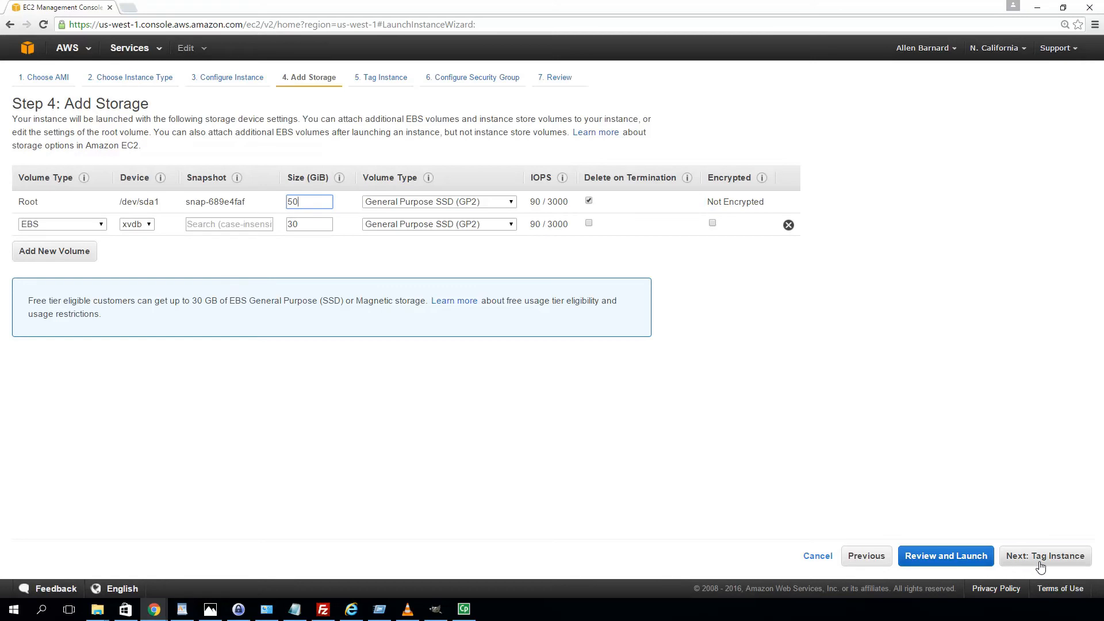
pyautogui.click(1044, 555)
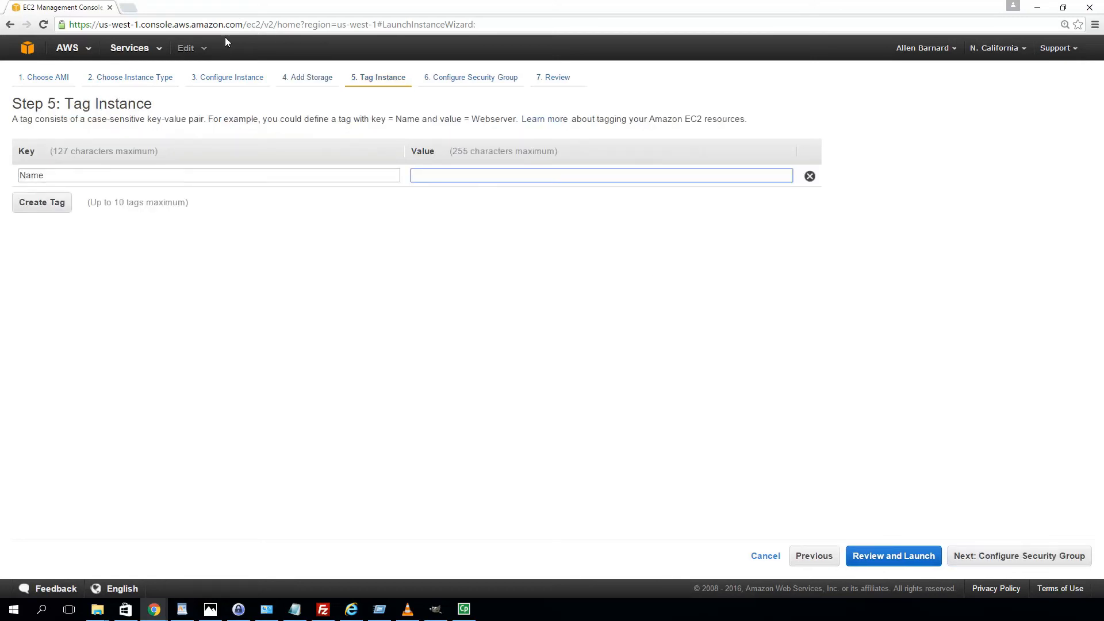
# Tag the instance with key 'Sever' and value 'Test-web-server', then proceed.
pyautogui.click(207, 175)
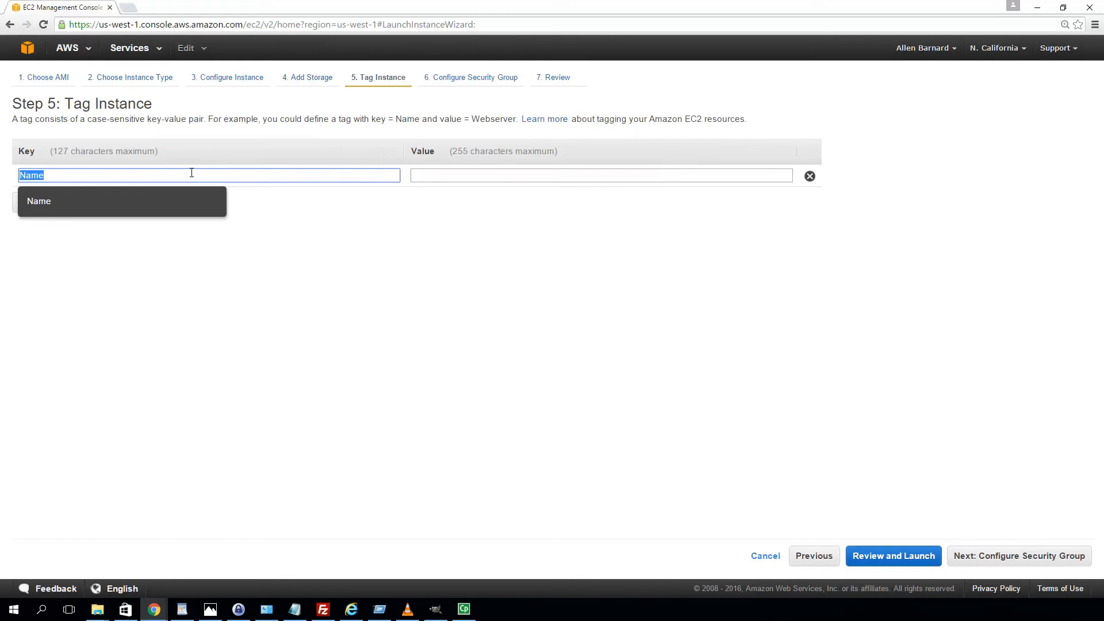
pyautogui.write('Sever')
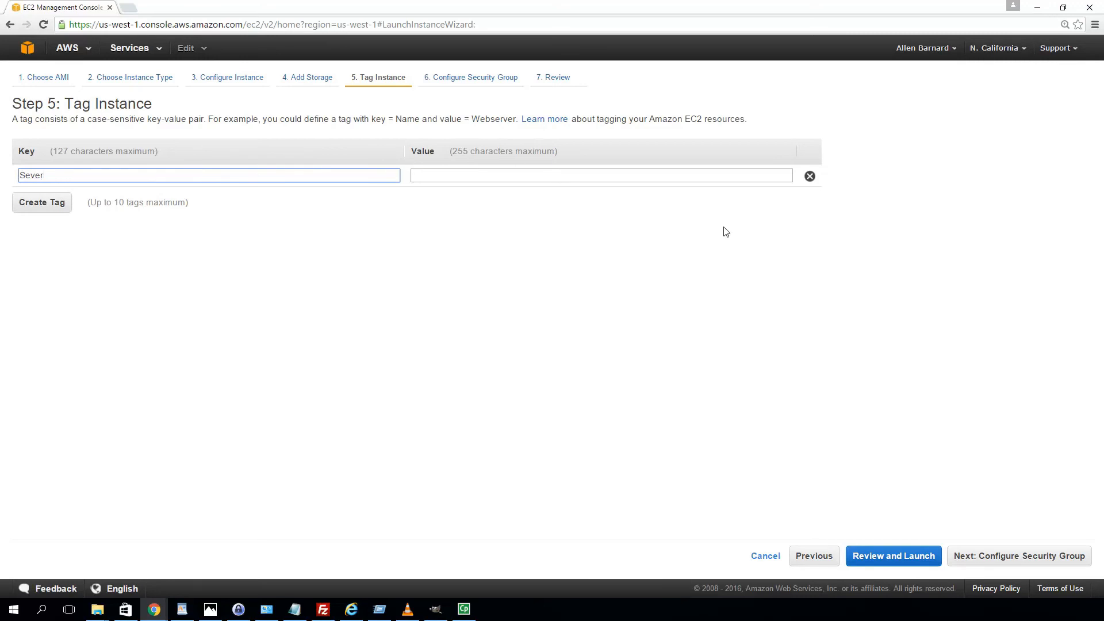
pyautogui.click(601, 175)
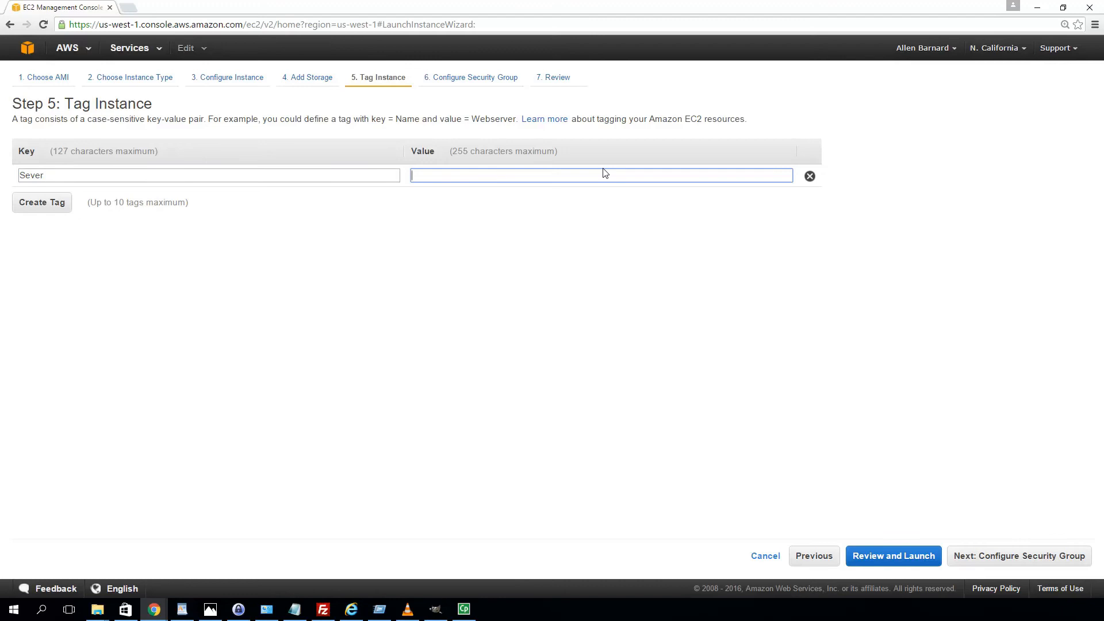
pyautogui.write('T')
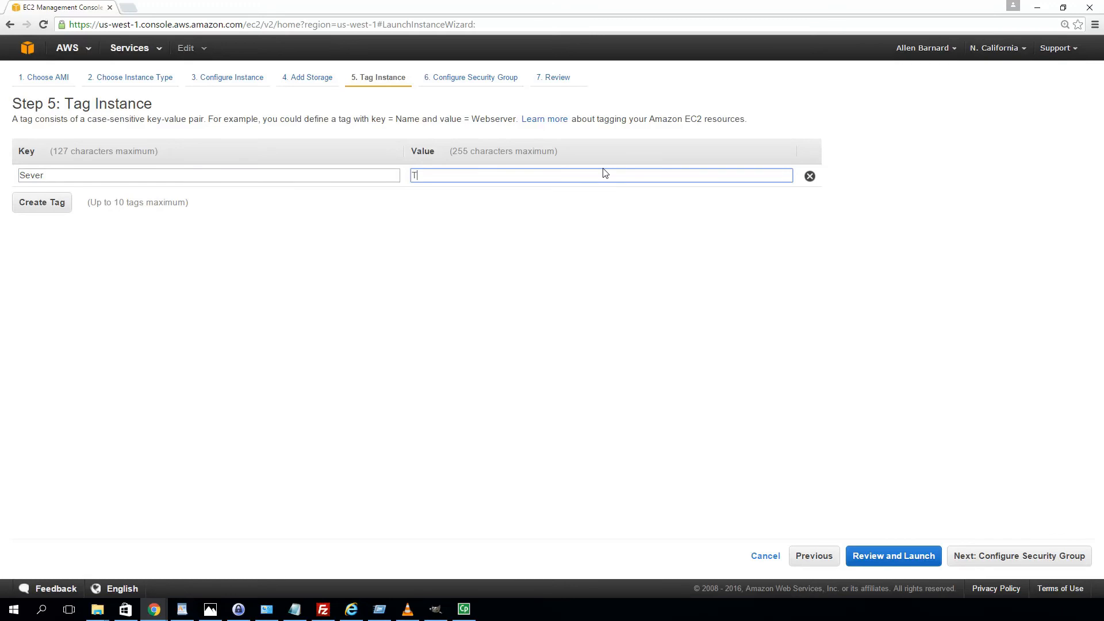
pyautogui.write('est-we')
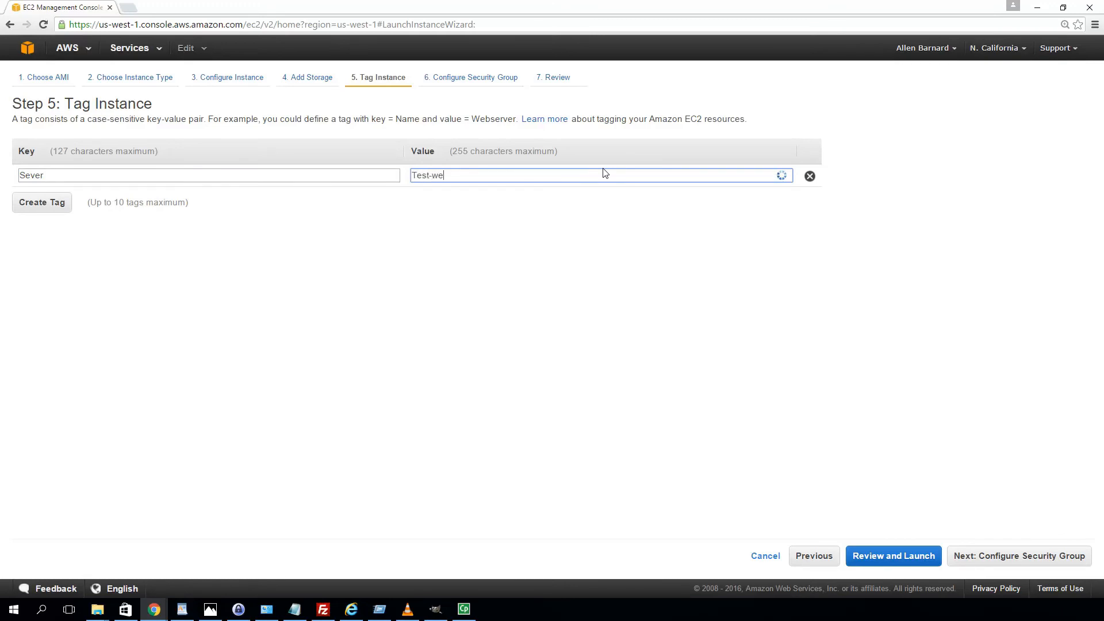
pyautogui.write('b-ser')
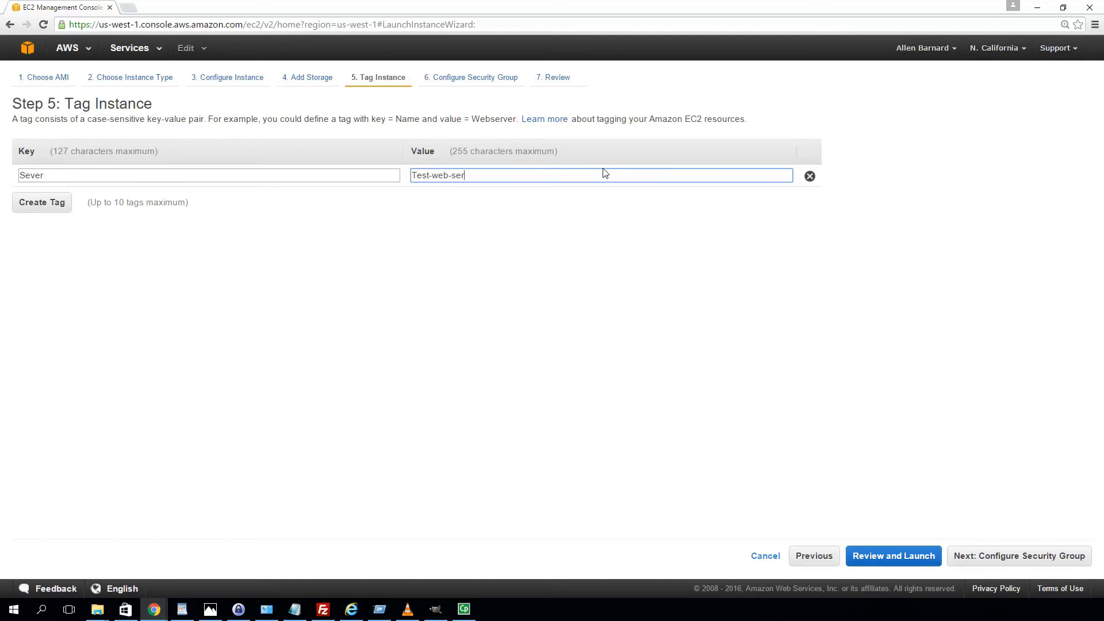
pyautogui.write('v')
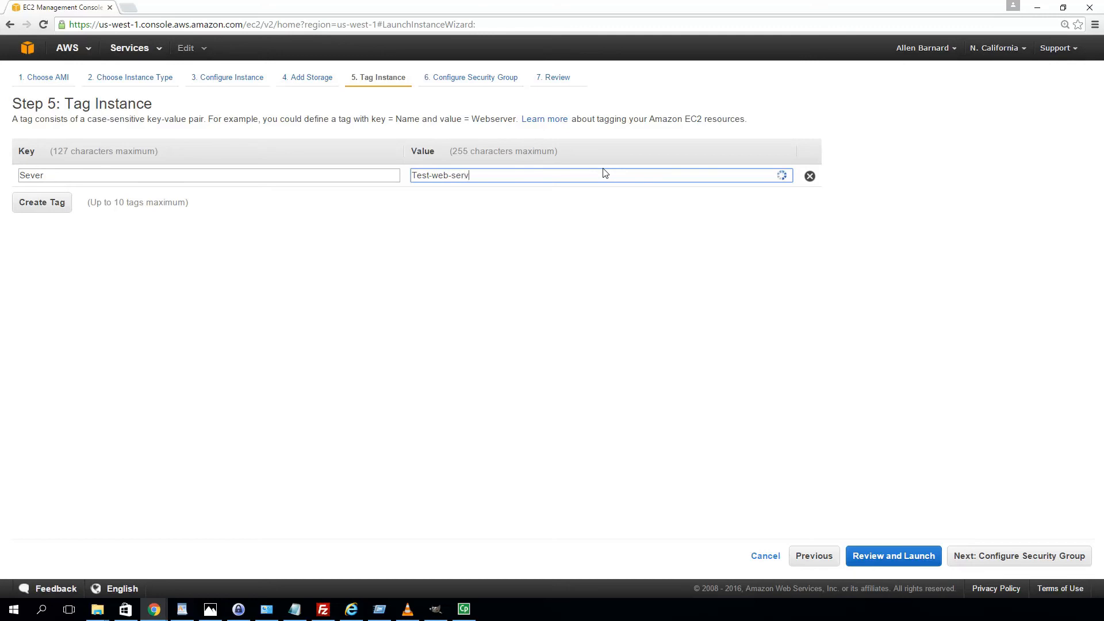
pyautogui.write('er')
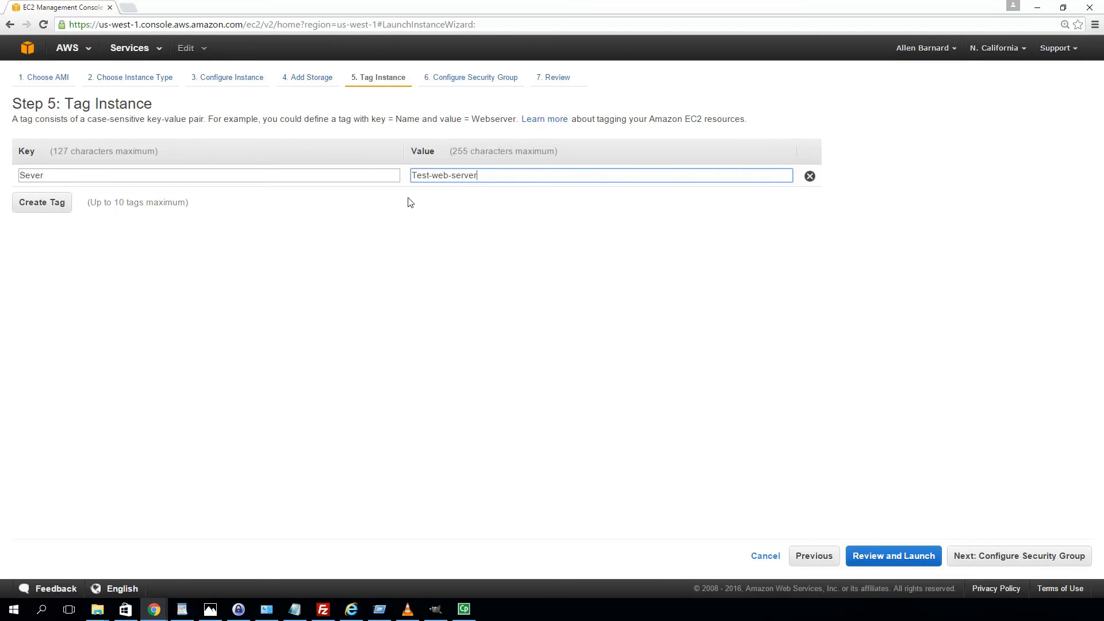
pyautogui.moveTo(414, 267)
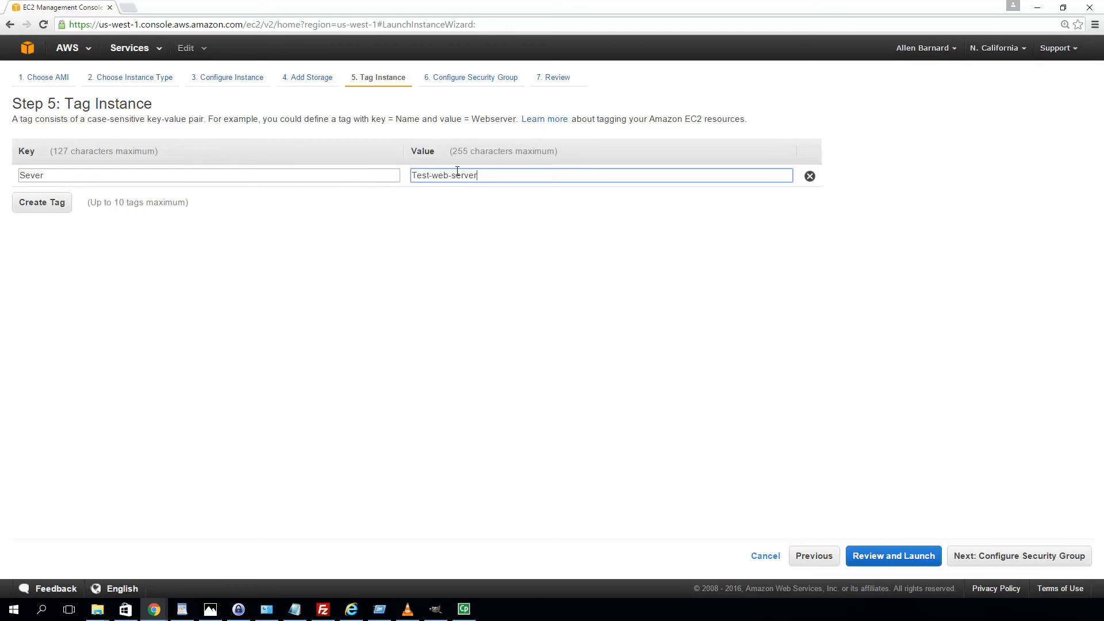
pyautogui.moveTo(424, 189)
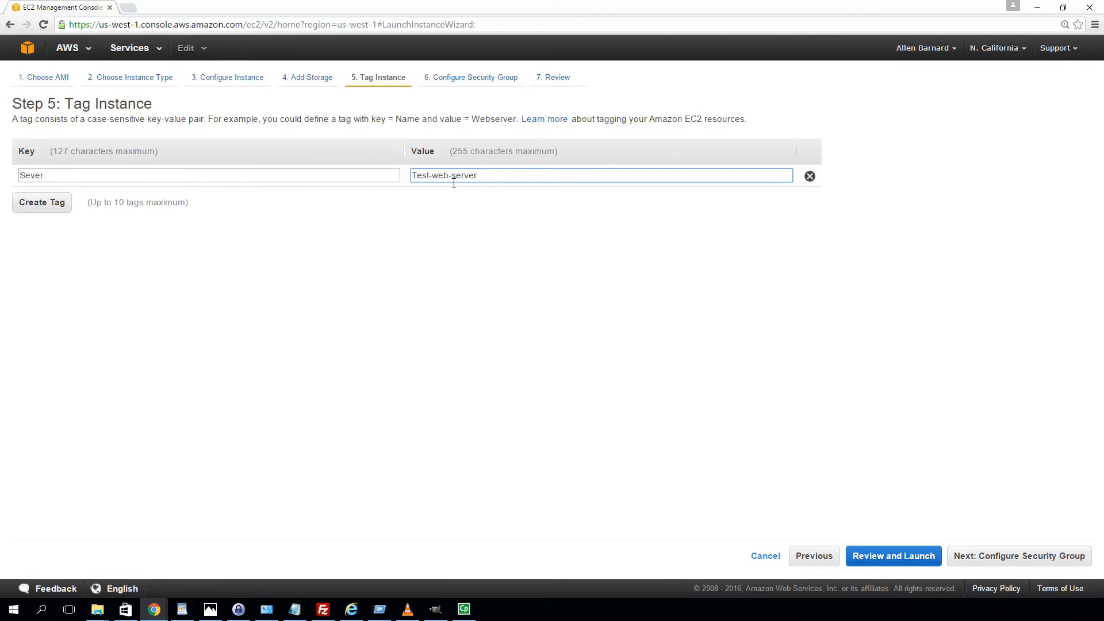
pyautogui.moveTo(419, 260)
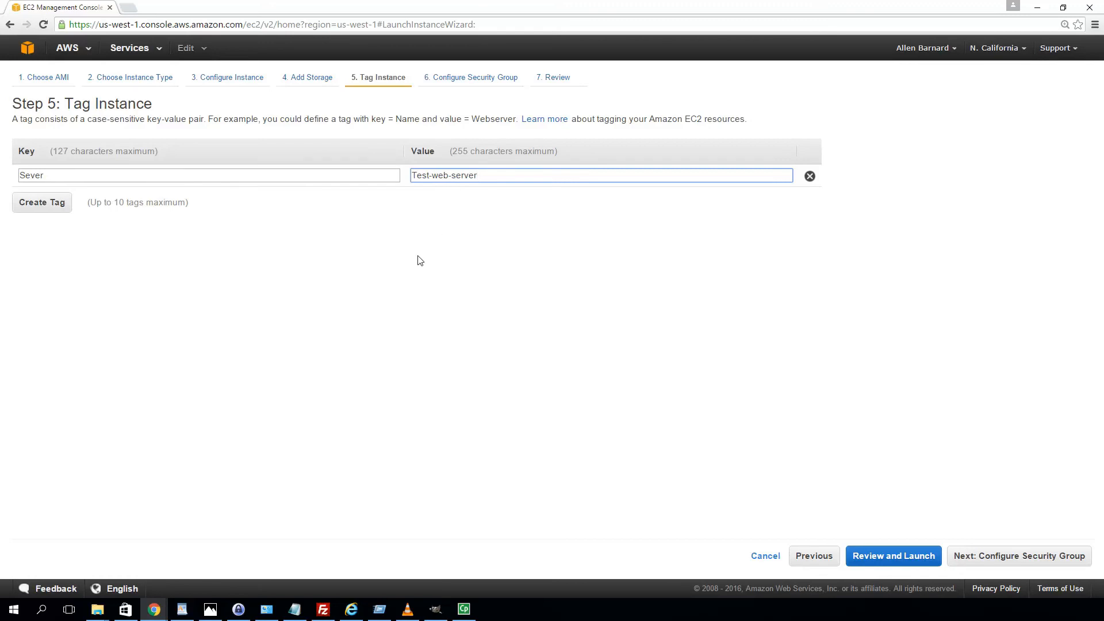
pyautogui.moveTo(420, 150)
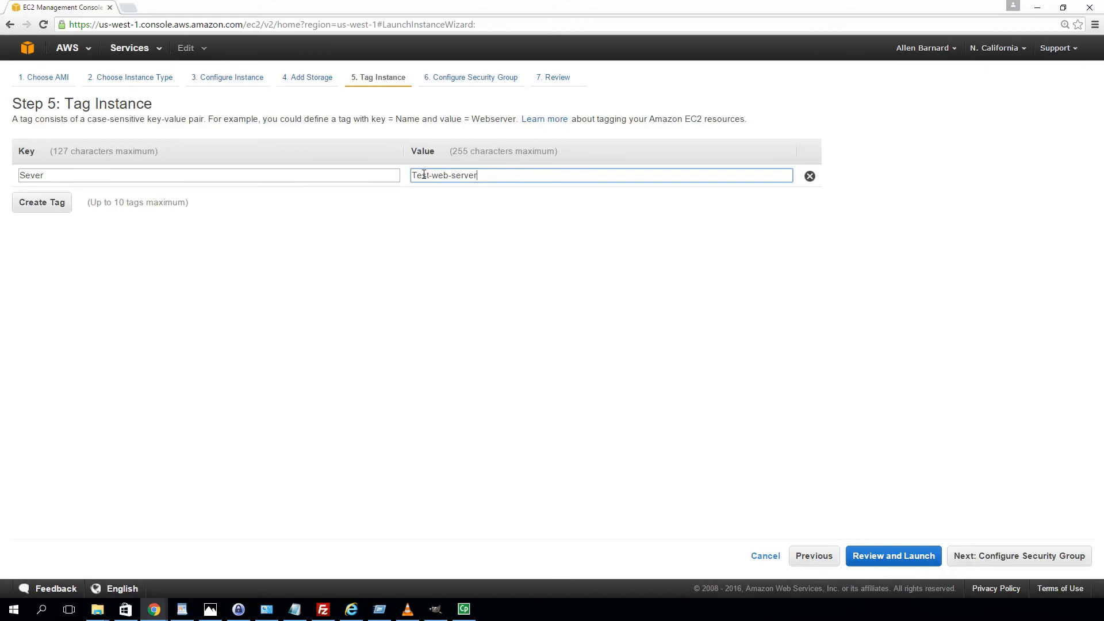
pyautogui.moveTo(437, 176)
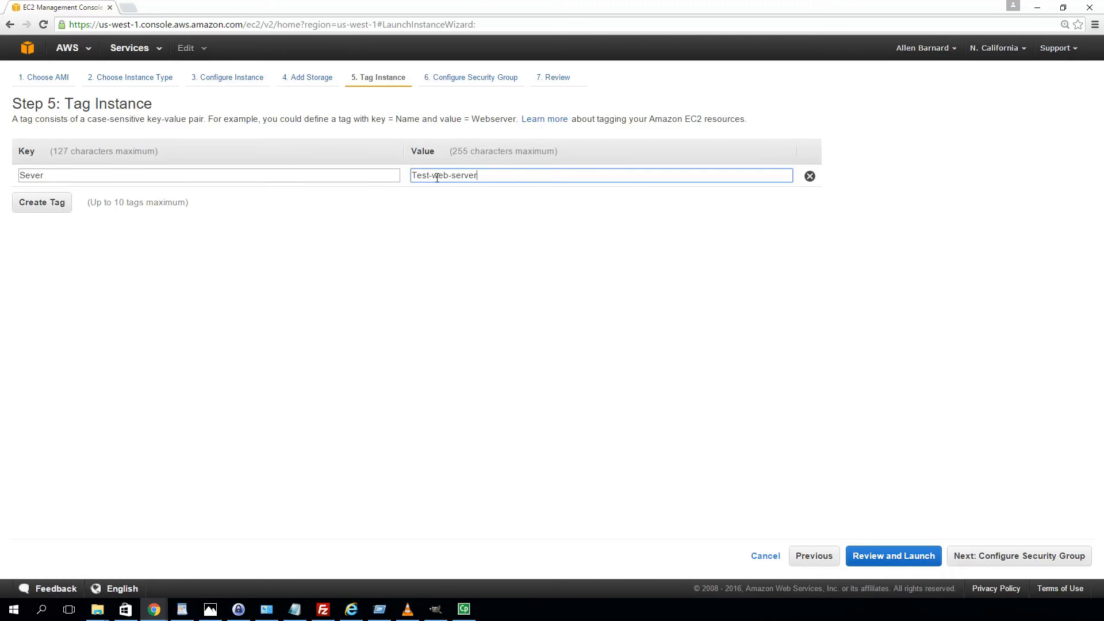
pyautogui.moveTo(510, 192)
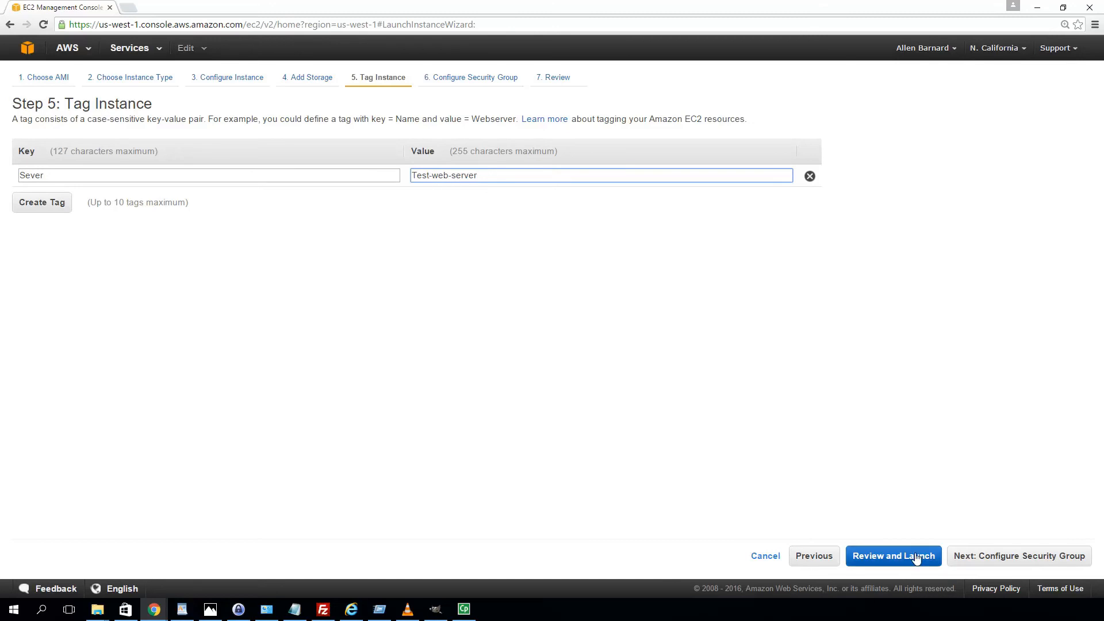
pyautogui.click(1018, 556)
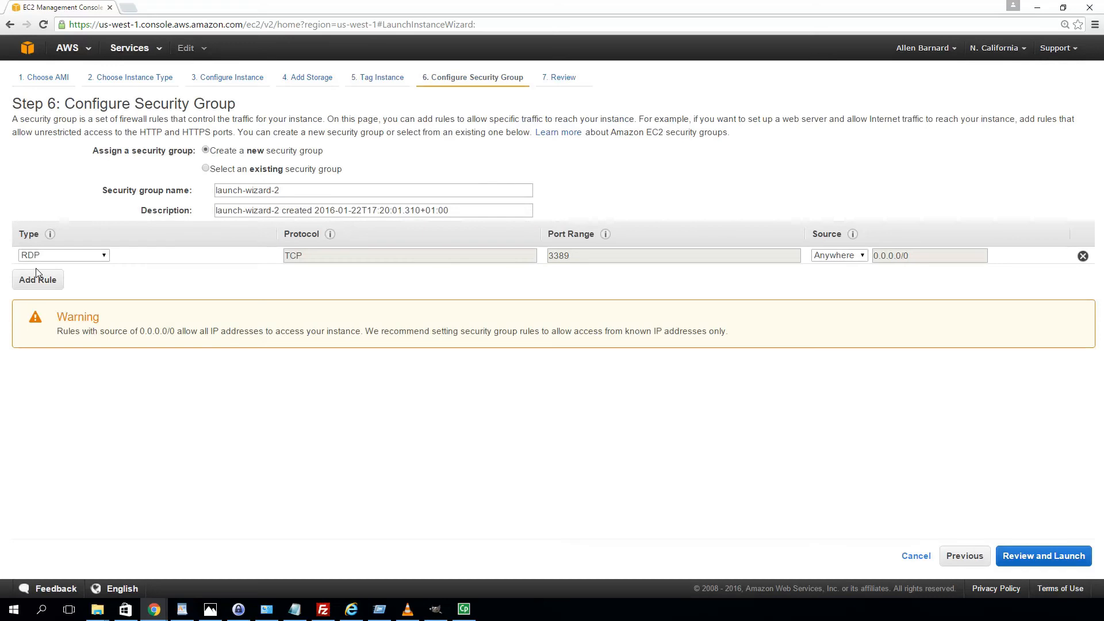
# Rename the security group to 'test' and set the RDP rule source to My IP.
pyautogui.click(242, 191)
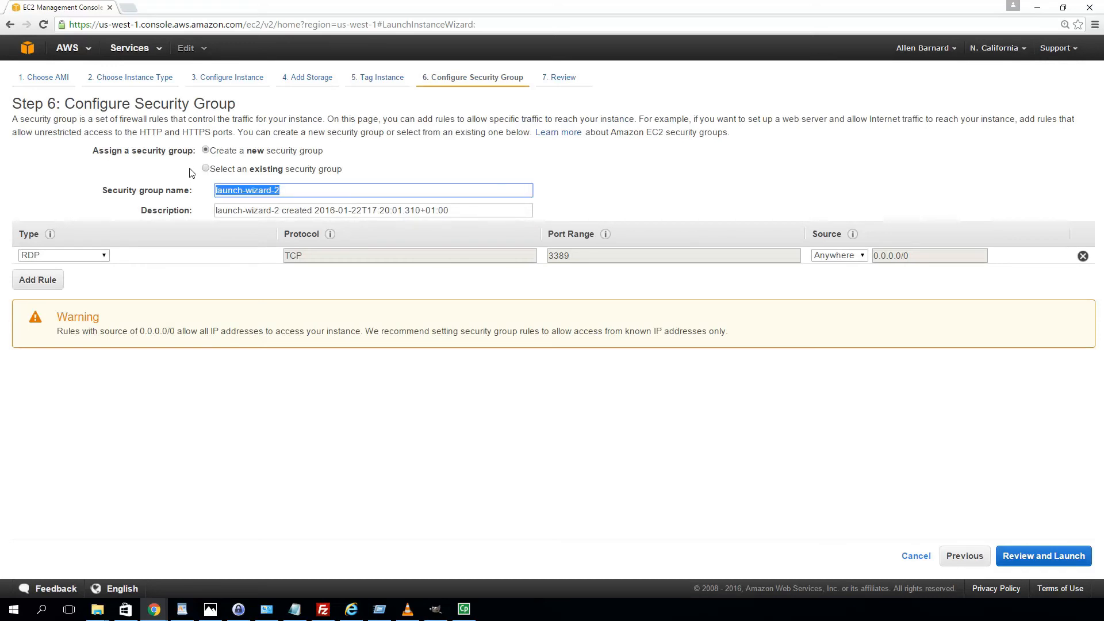
pyautogui.write('test')
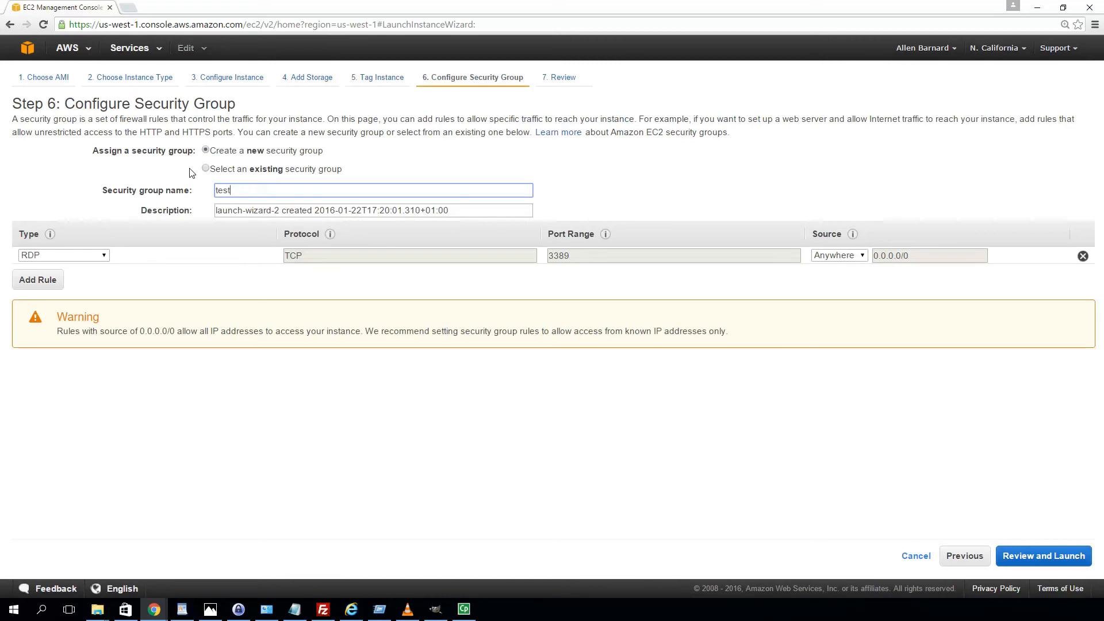
pyautogui.moveTo(530, 290)
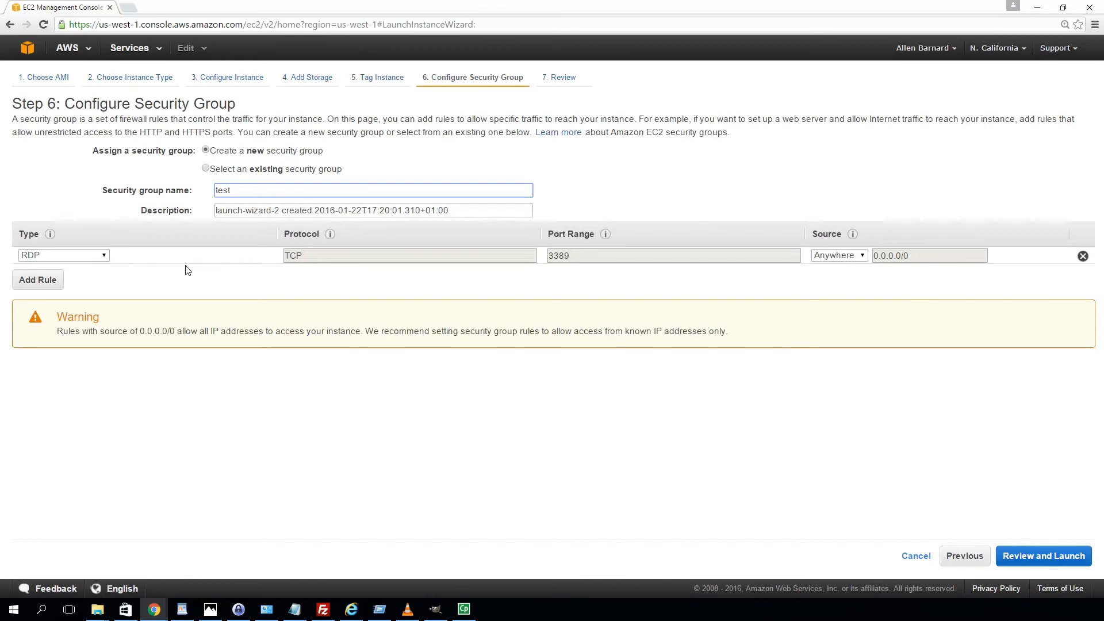
pyautogui.moveTo(171, 253)
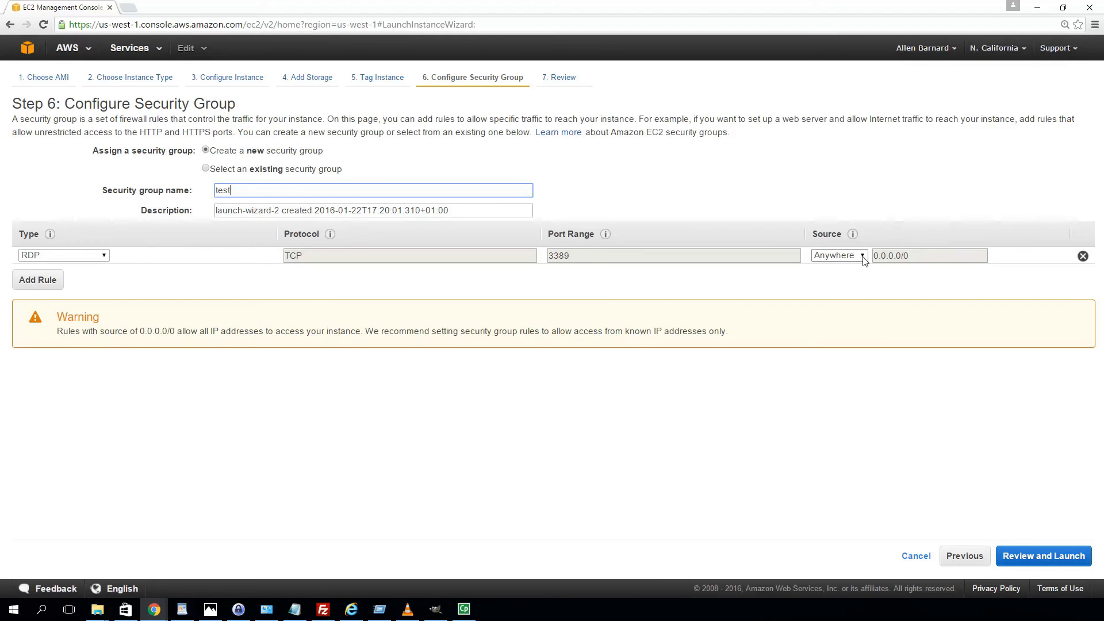
pyautogui.click(837, 255)
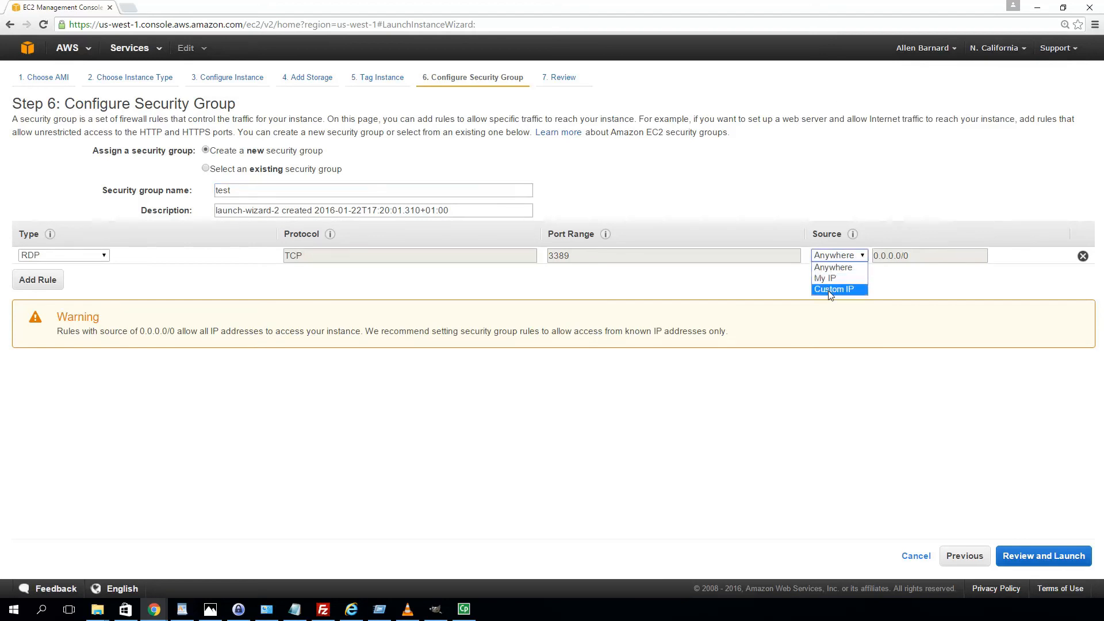
pyautogui.click(824, 279)
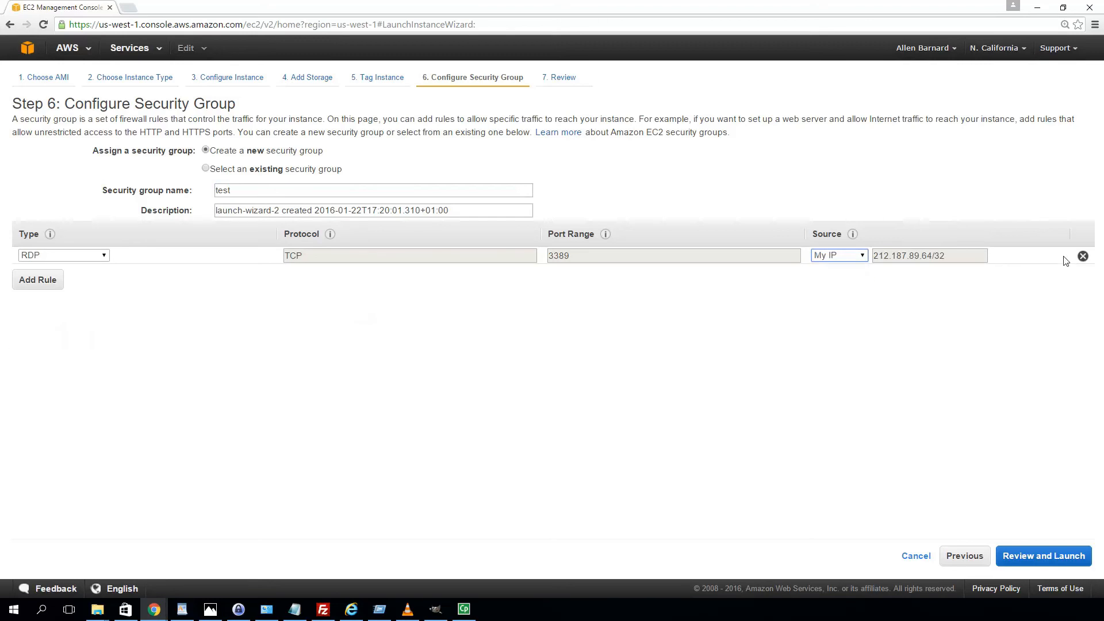
pyautogui.moveTo(290, 138)
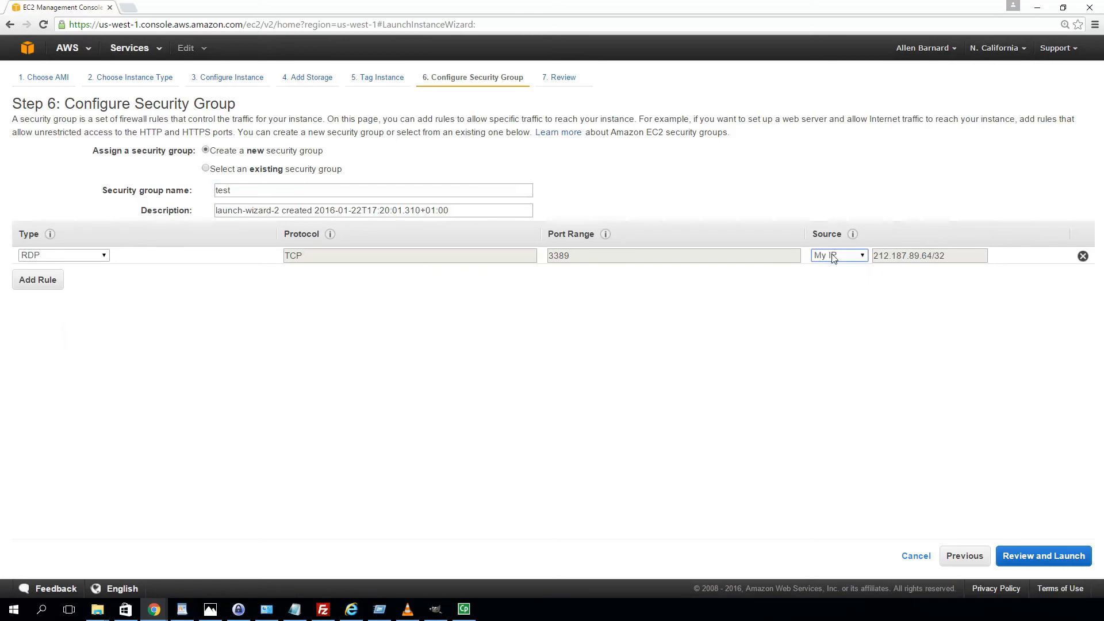
pyautogui.moveTo(783, 279)
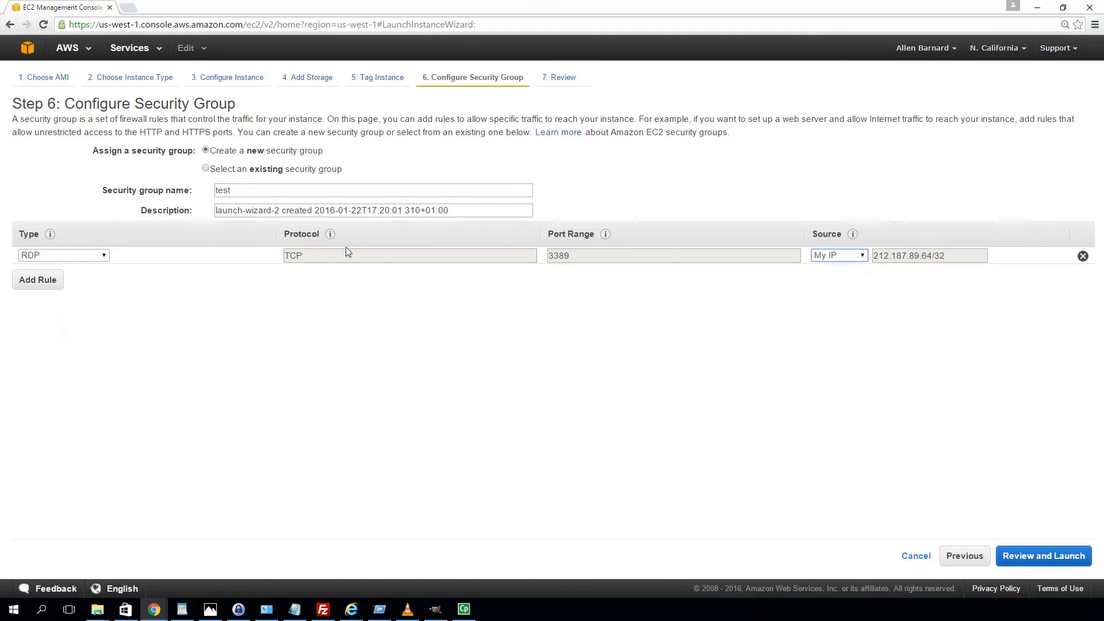
pyautogui.moveTo(100, 217)
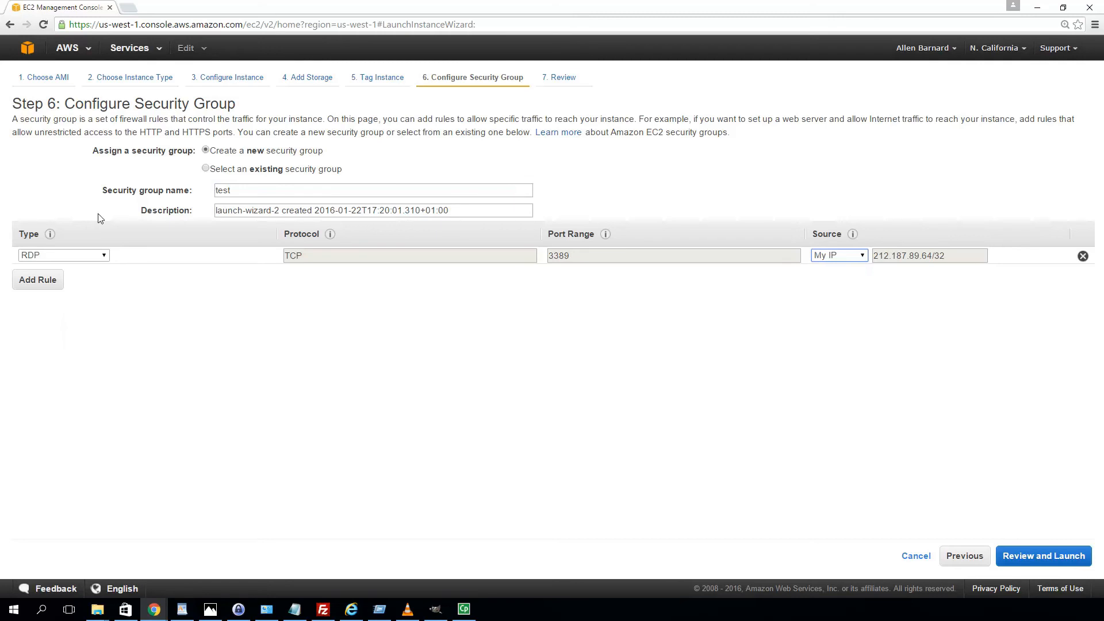
# Add a Custom TCP rule for port 21 with source Anywhere.
pyautogui.click(38, 279)
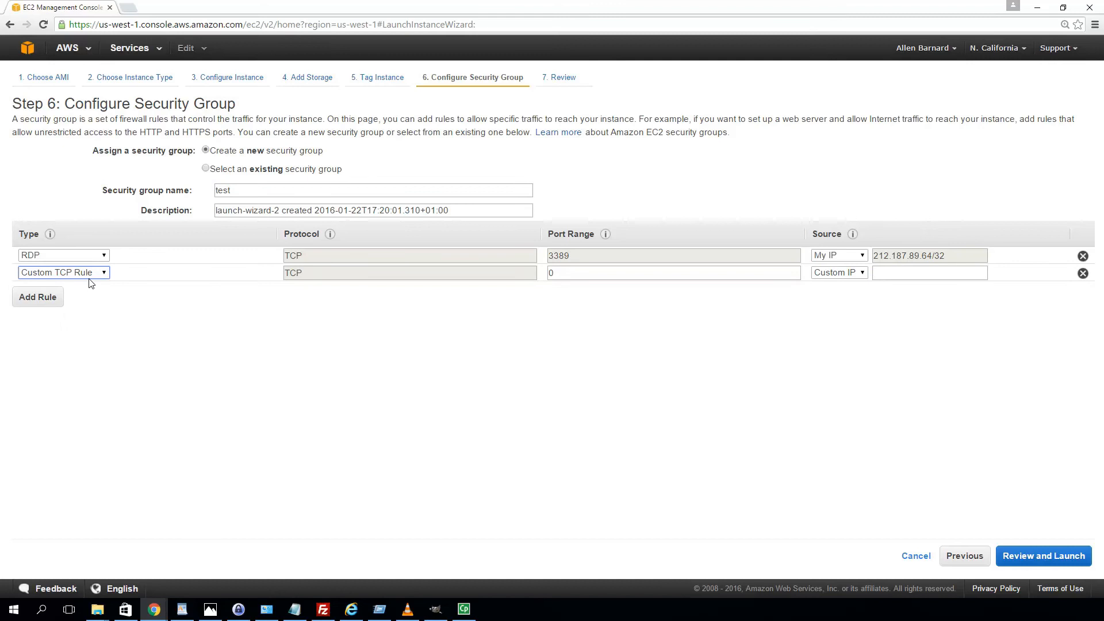
pyautogui.click(62, 273)
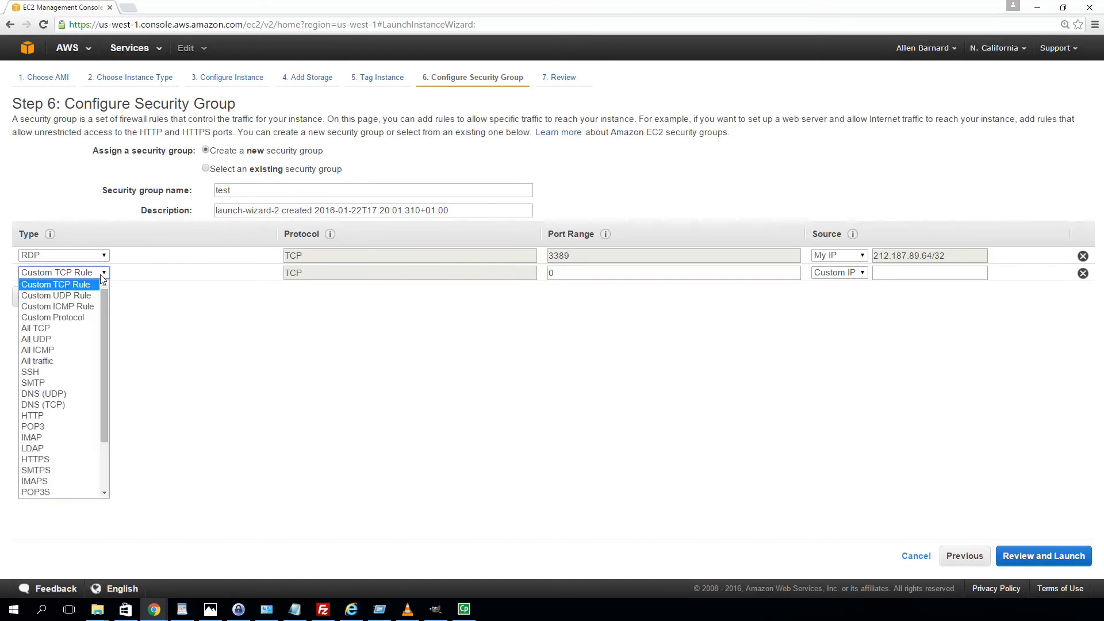
pyautogui.moveTo(70, 339)
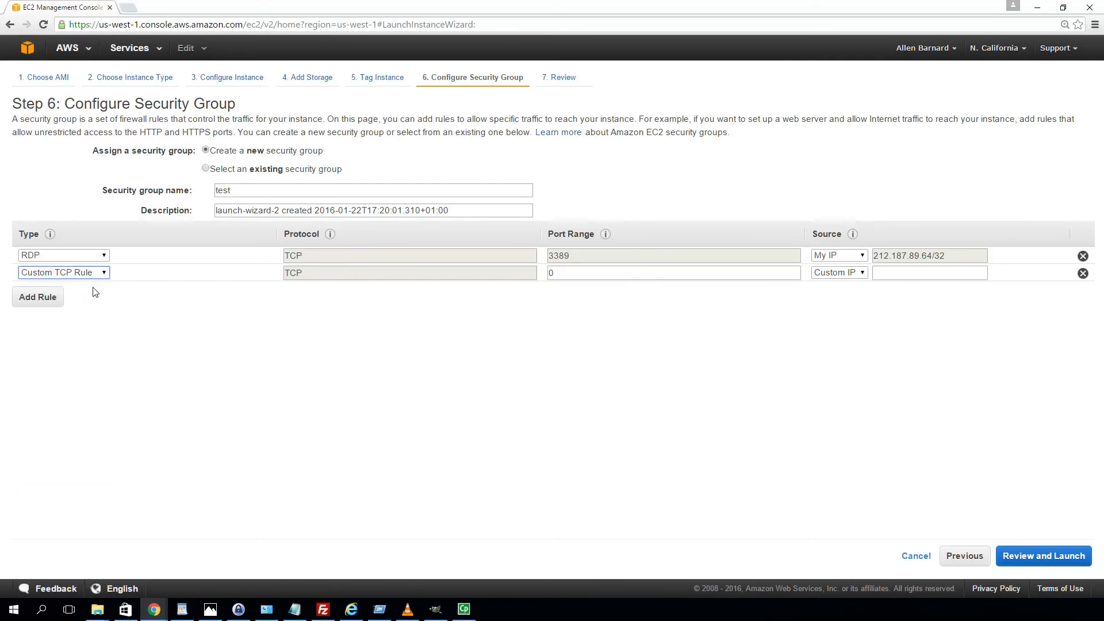
pyautogui.moveTo(472, 299)
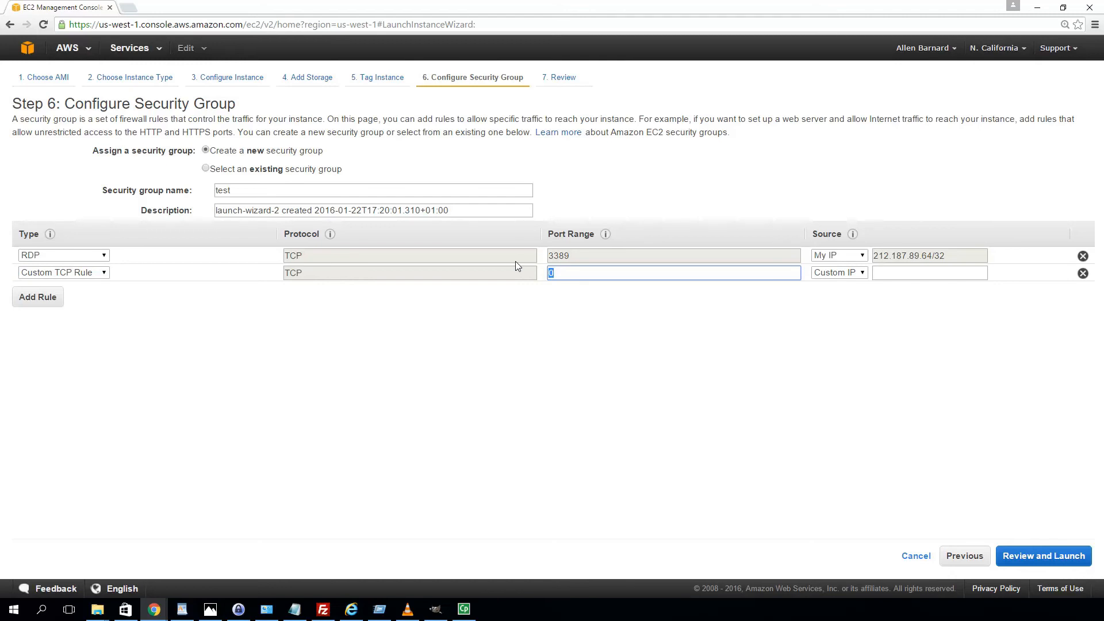
pyautogui.write('21')
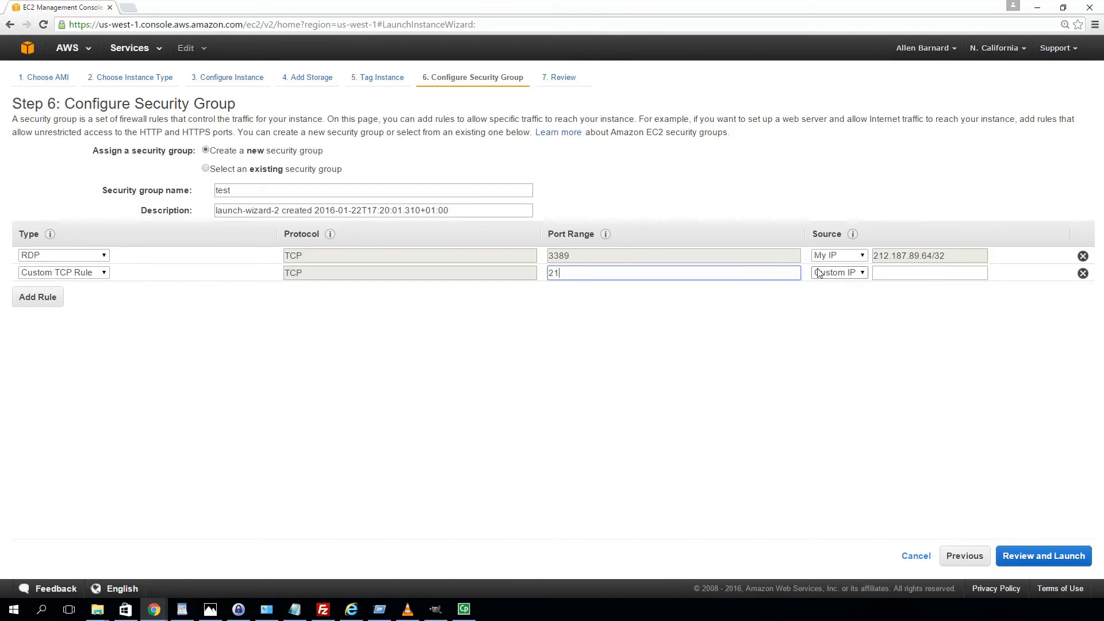
pyautogui.click(838, 273)
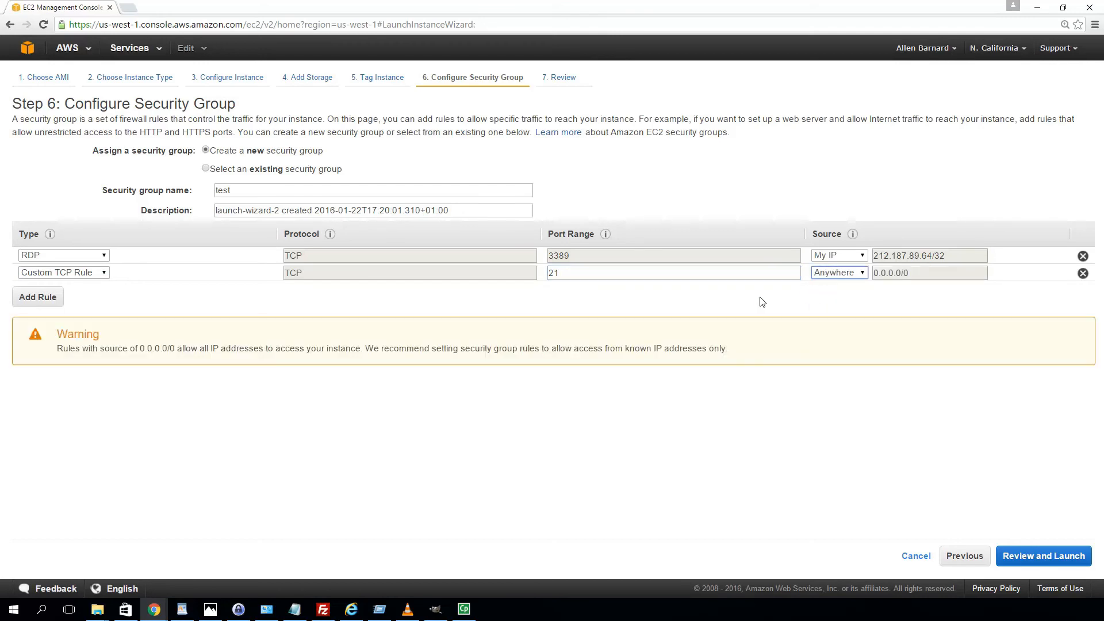
pyautogui.moveTo(306, 260)
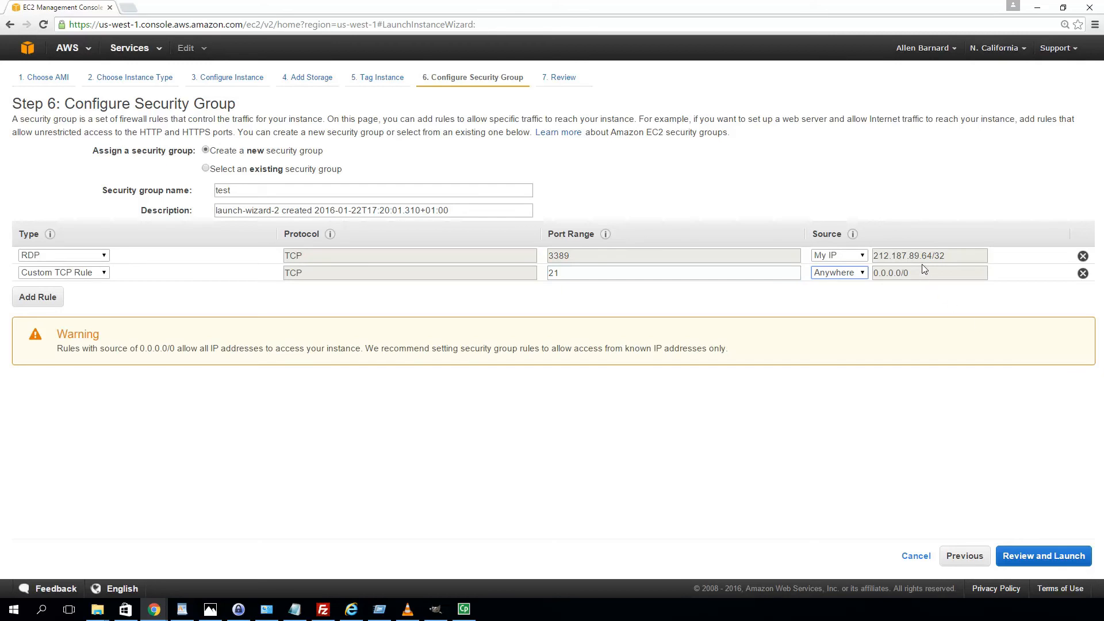
pyautogui.moveTo(920, 291)
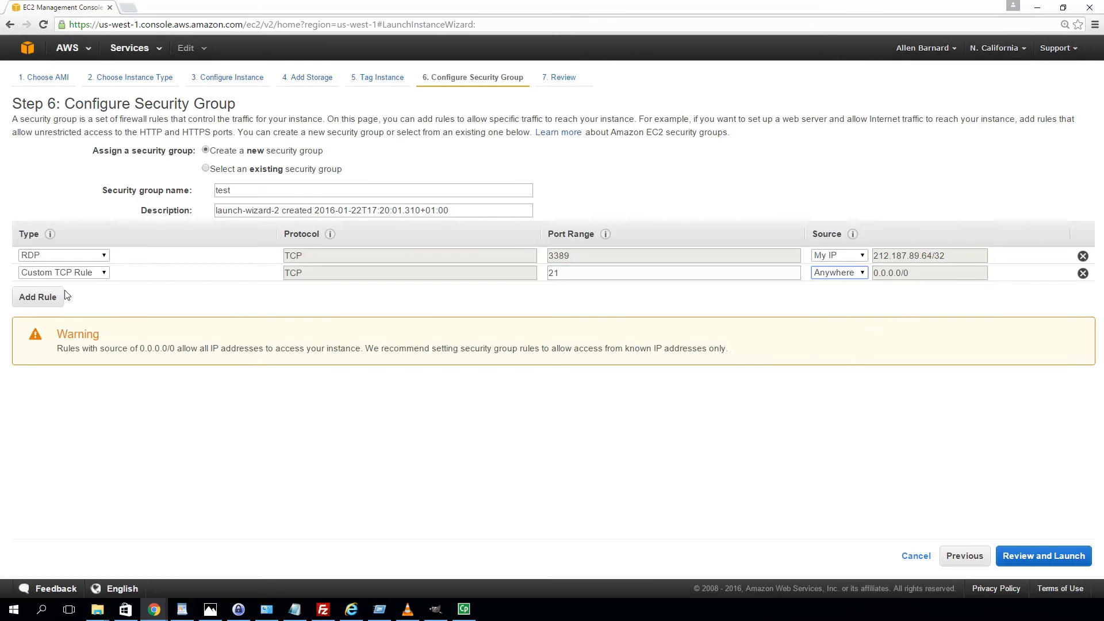
pyautogui.moveTo(977, 311)
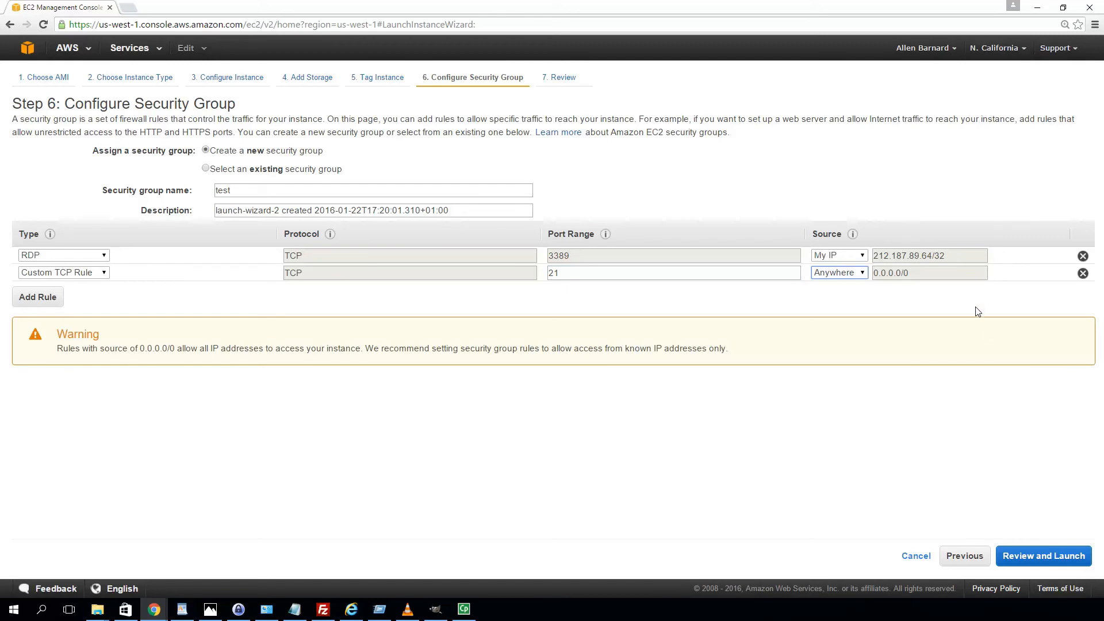
pyautogui.moveTo(162, 310)
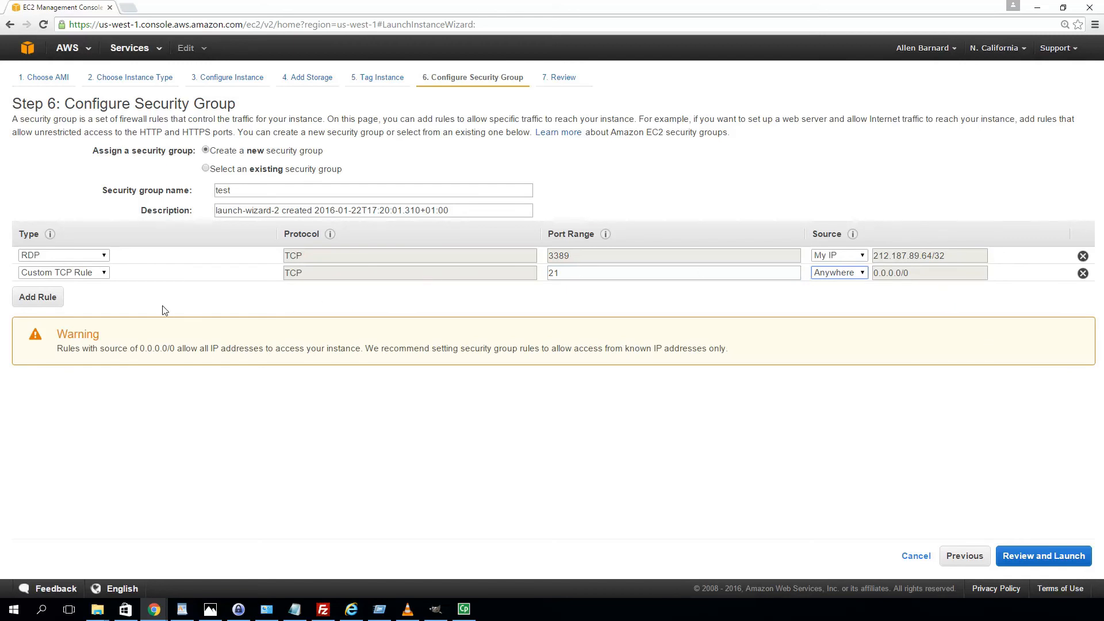
pyautogui.moveTo(750, 386)
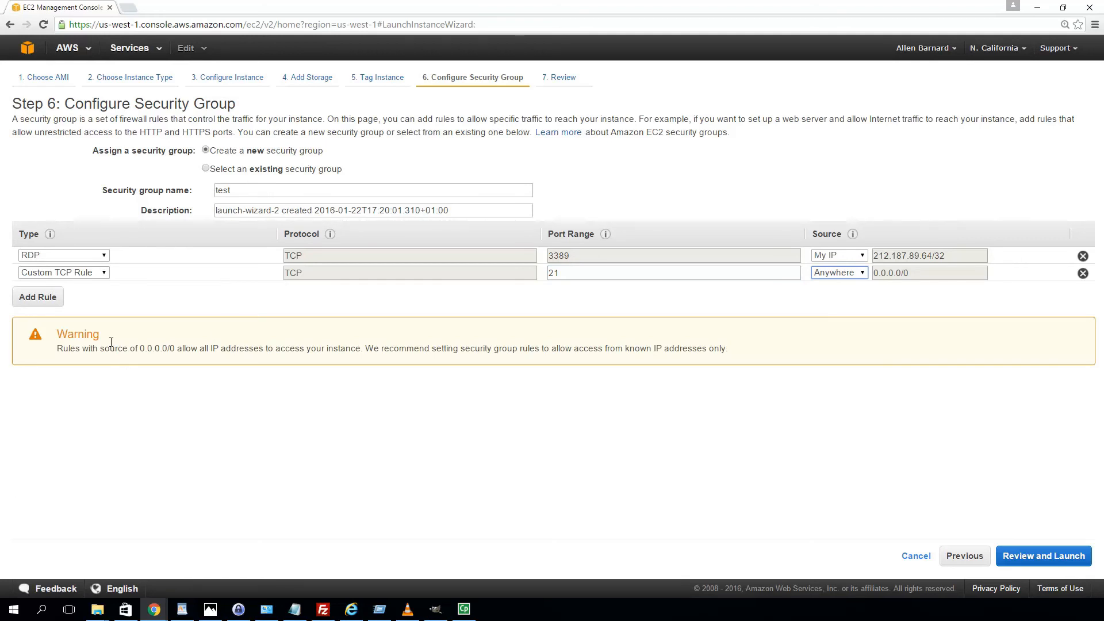
# Add a third Custom TCP rule and begin entering port range 9001-9005.
pyautogui.click(37, 297)
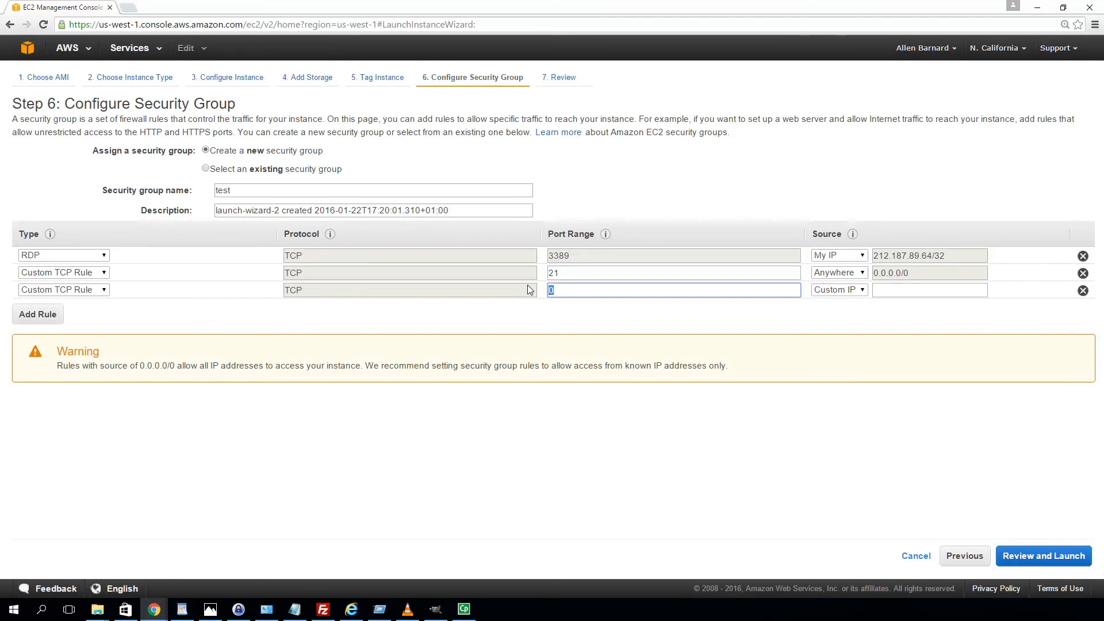
pyautogui.write('9')
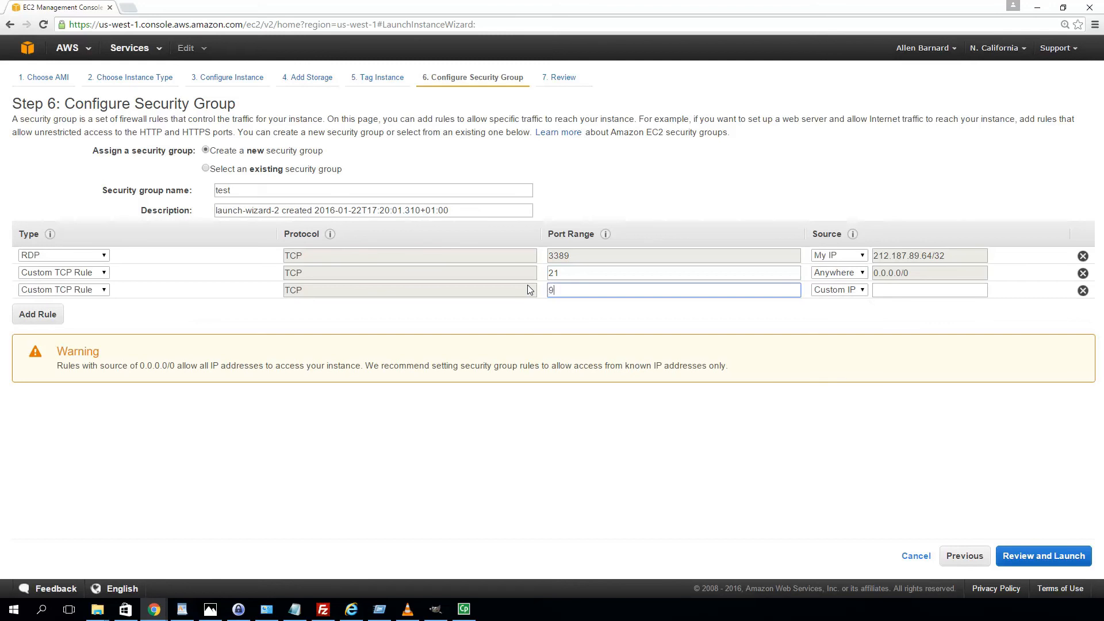
pyautogui.write('001-9005')
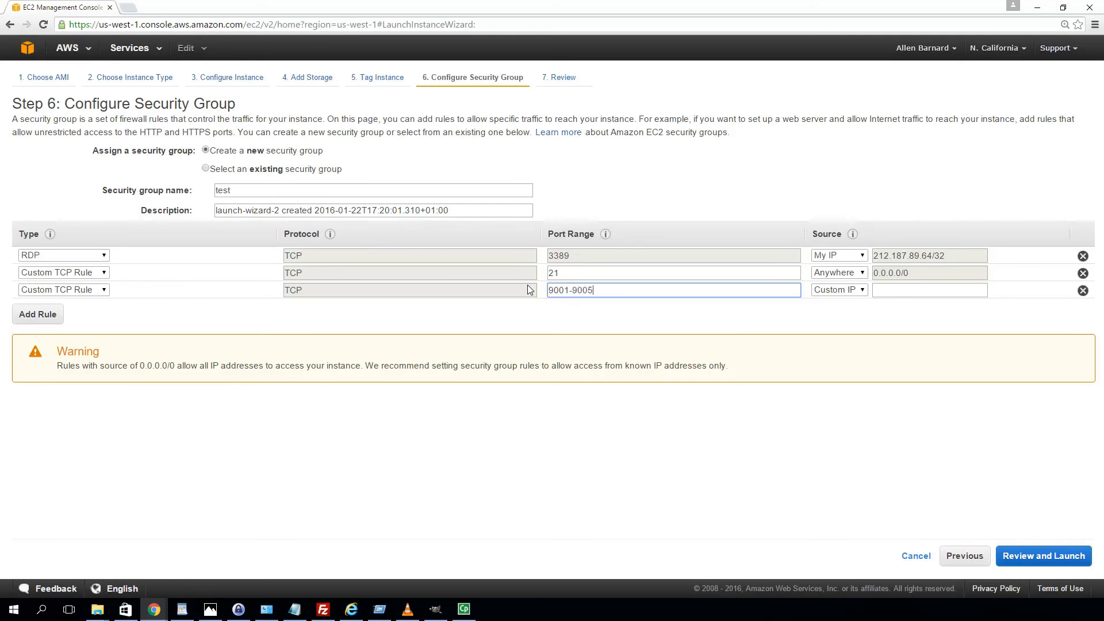
pyautogui.moveTo(552, 316)
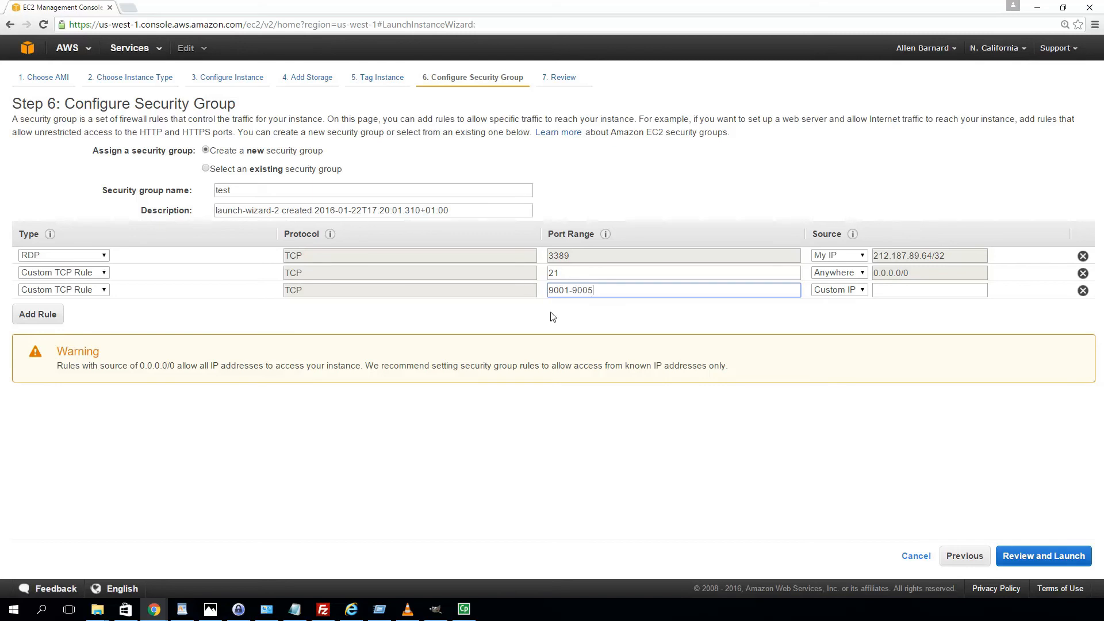
pyautogui.moveTo(536, 266)
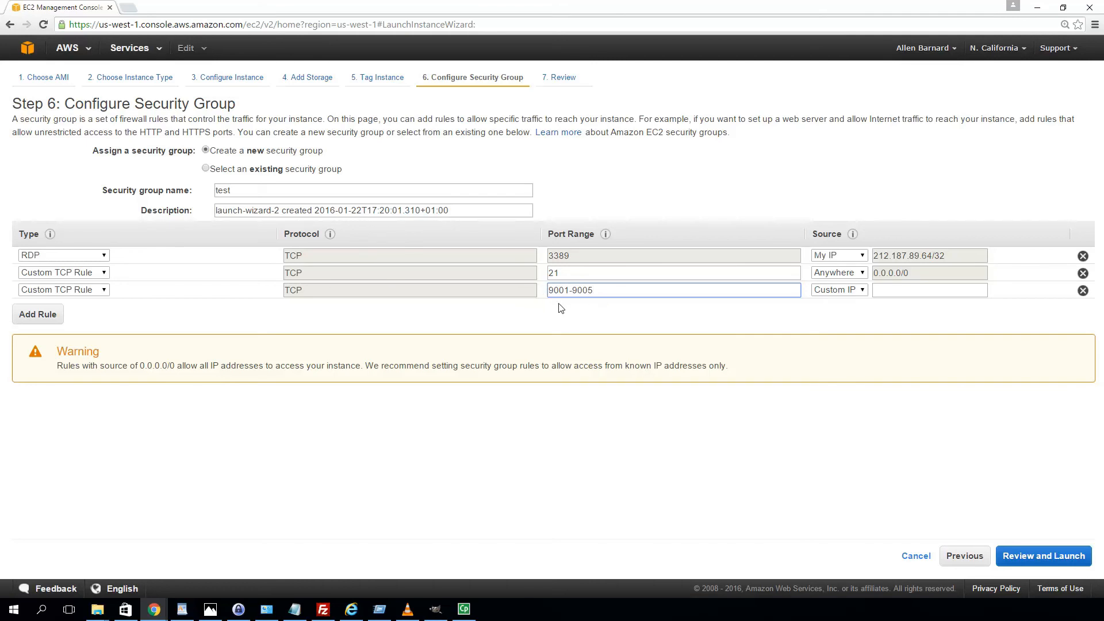
pyautogui.moveTo(598, 307)
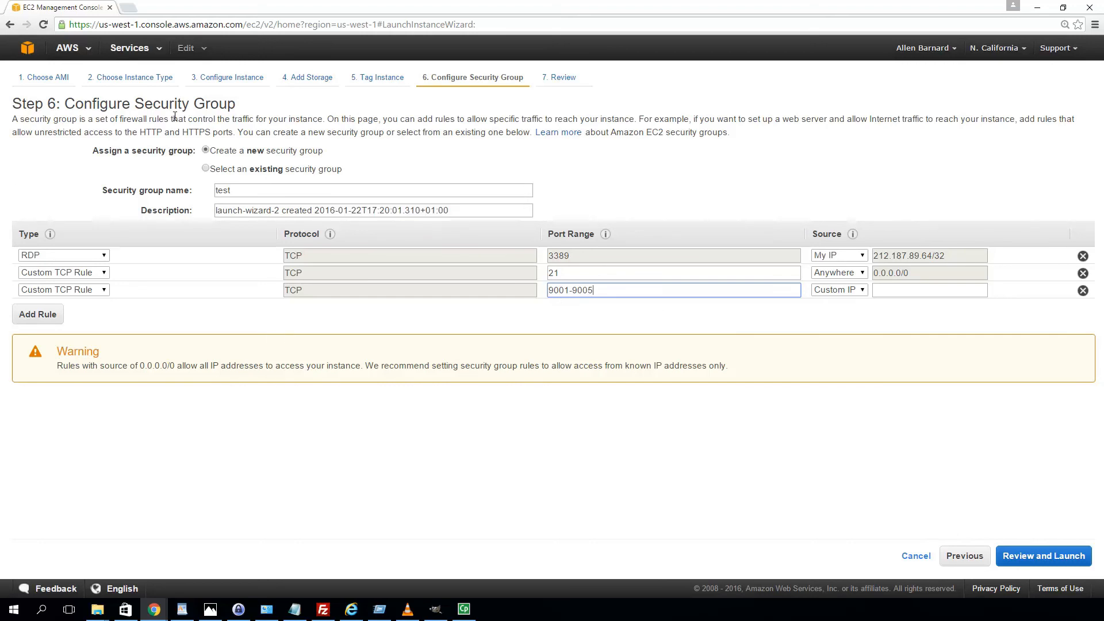
pyautogui.moveTo(540, 365)
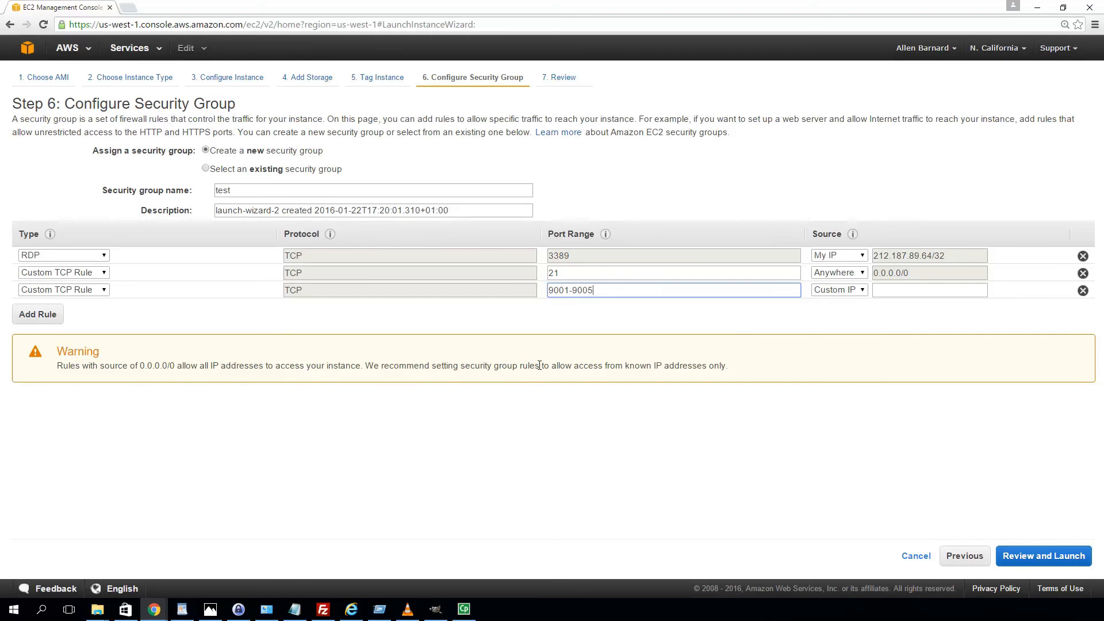
pyautogui.moveTo(588, 334)
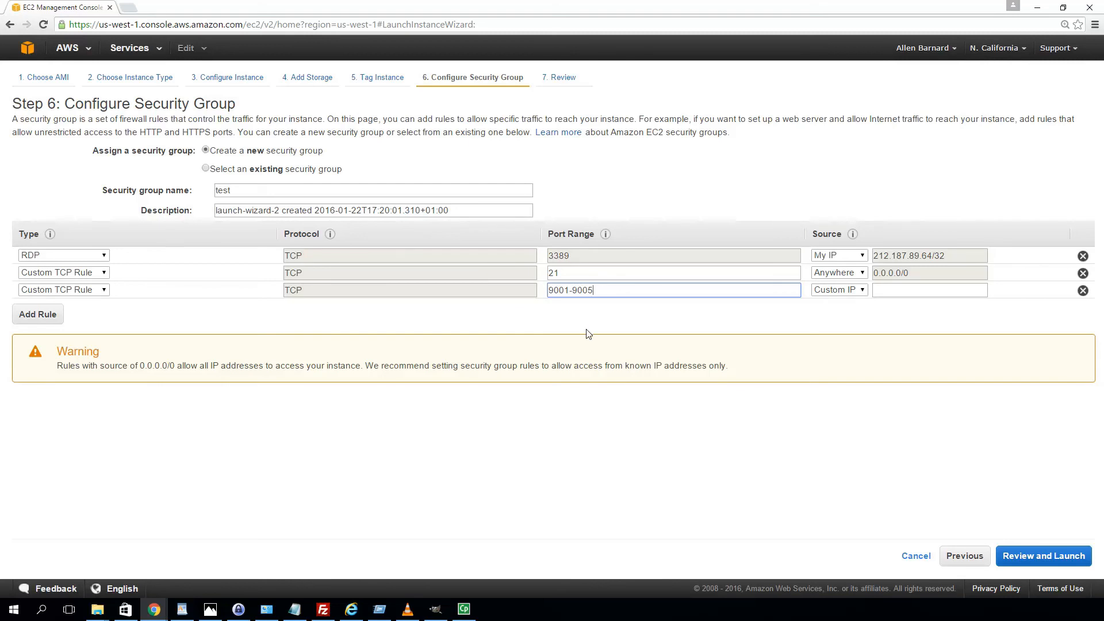
pyautogui.moveTo(575, 320)
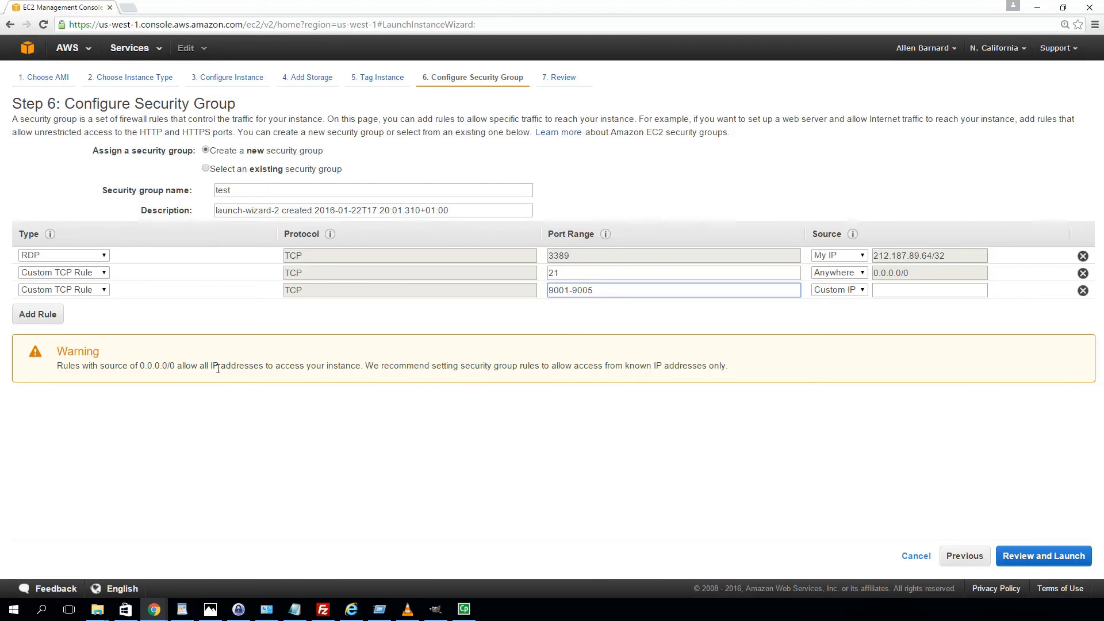
pyautogui.moveTo(552, 380)
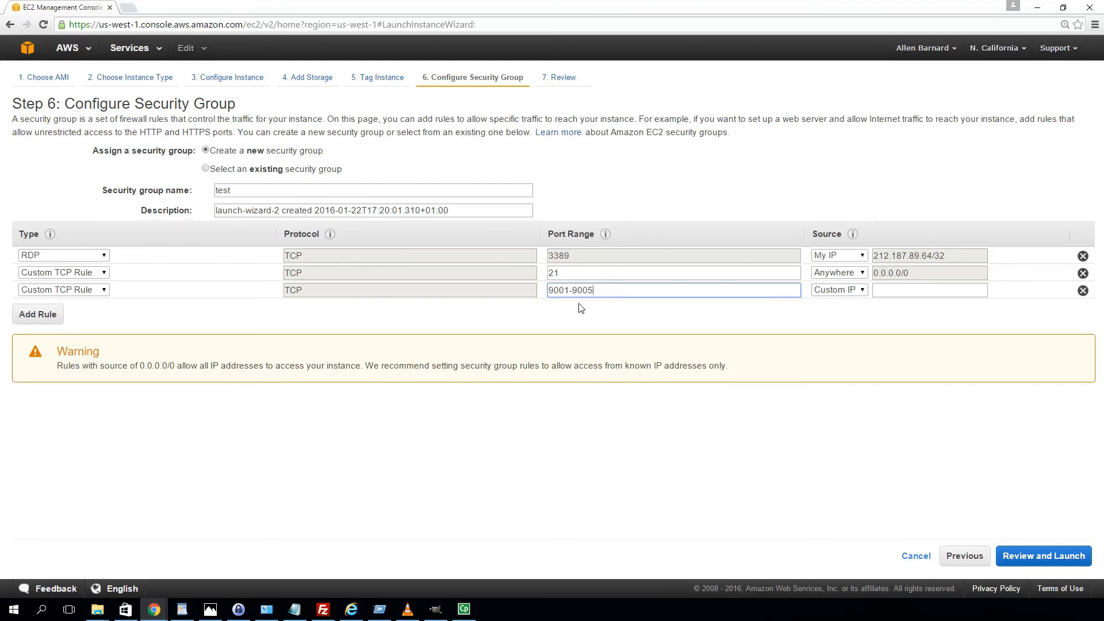
pyautogui.moveTo(80, 255)
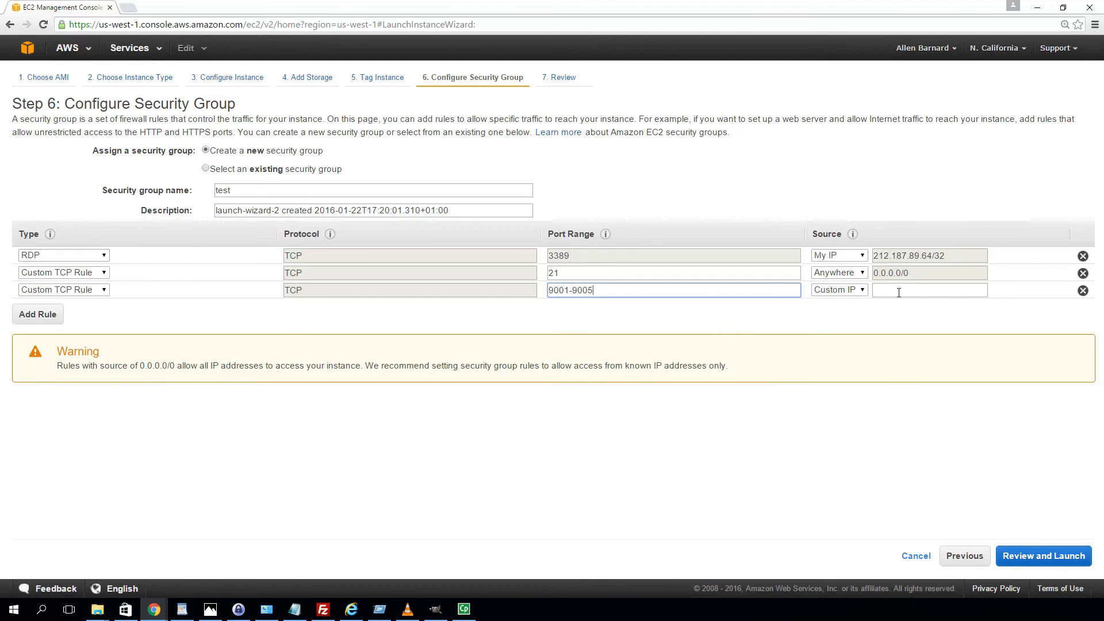
# Allow the 9001-9005 rule from Anywhere and add a fourth rule.
pyautogui.click(838, 289)
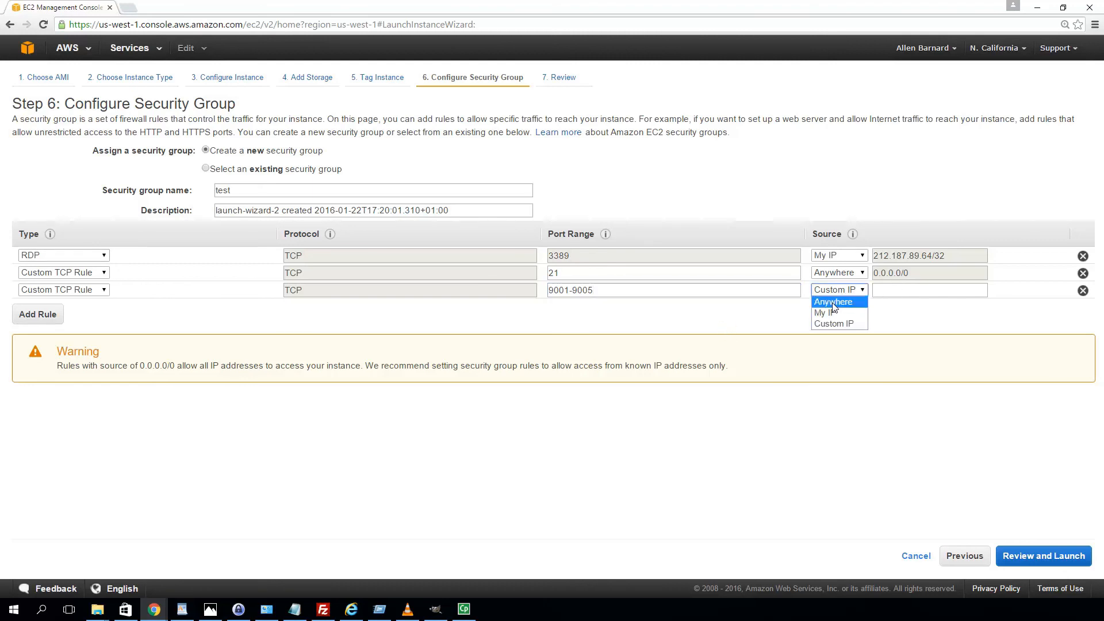
pyautogui.click(833, 301)
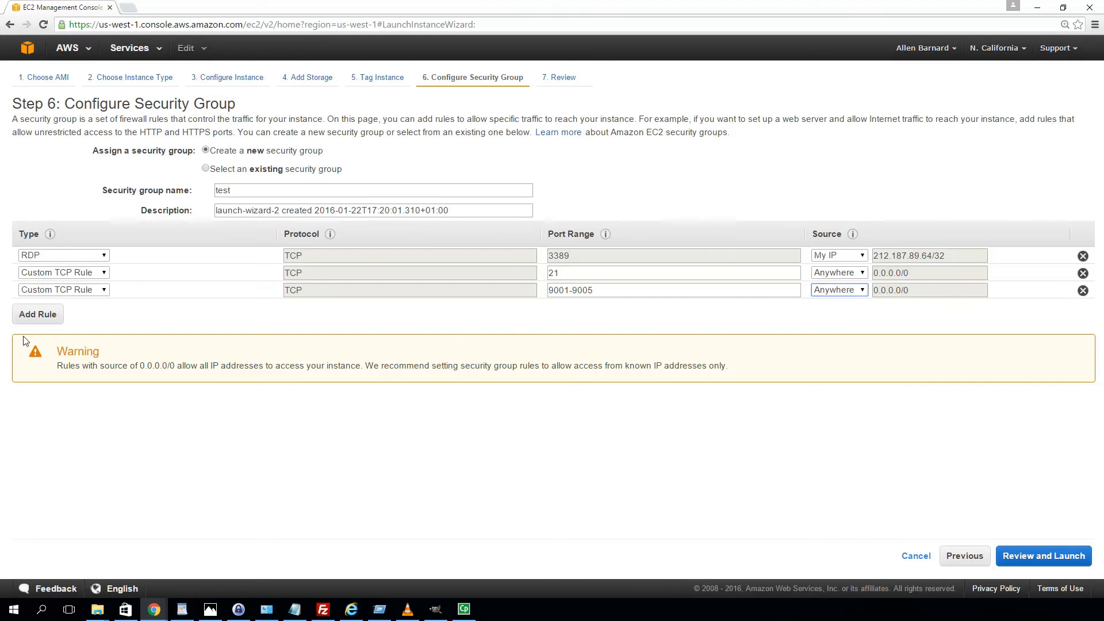
pyautogui.click(37, 314)
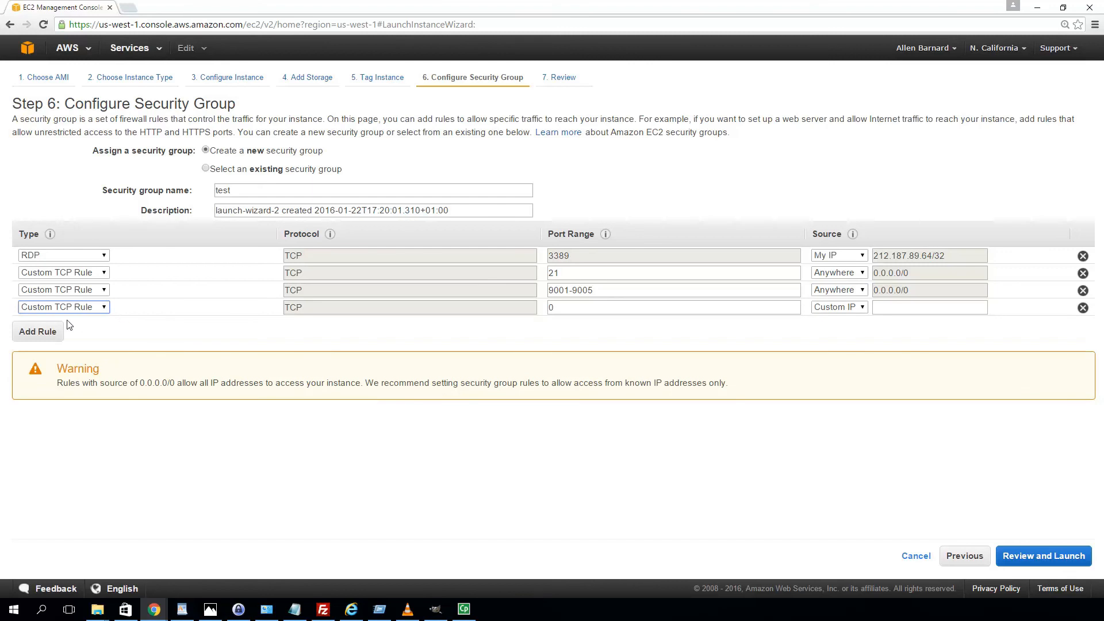
# Make the fourth rule HTTP on port 80 with source My IP.
pyautogui.click(62, 306)
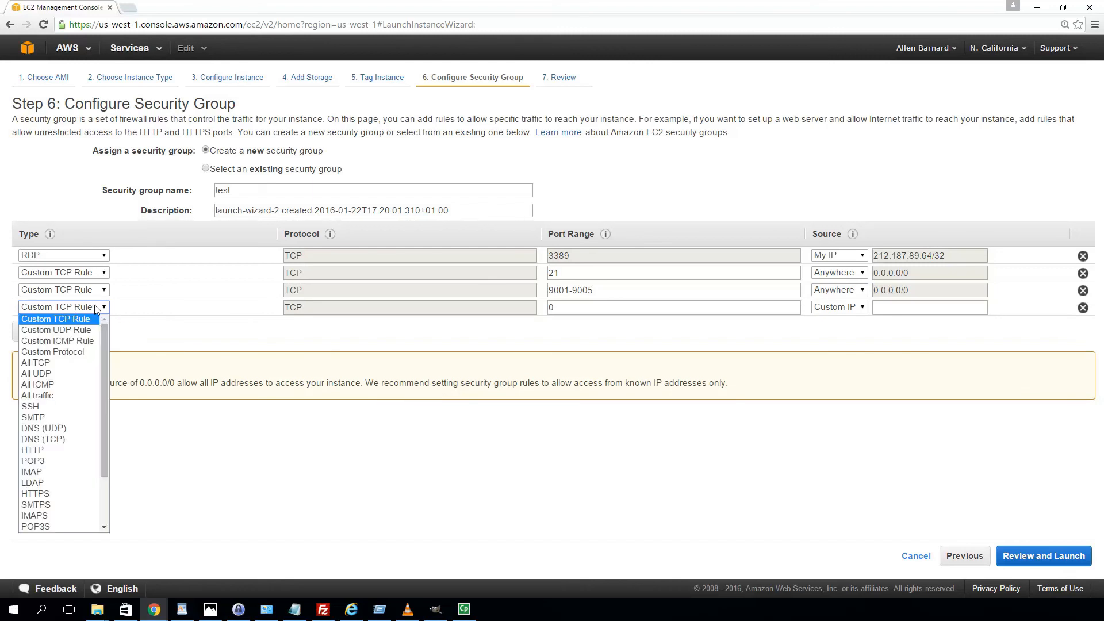
pyautogui.moveTo(53, 351)
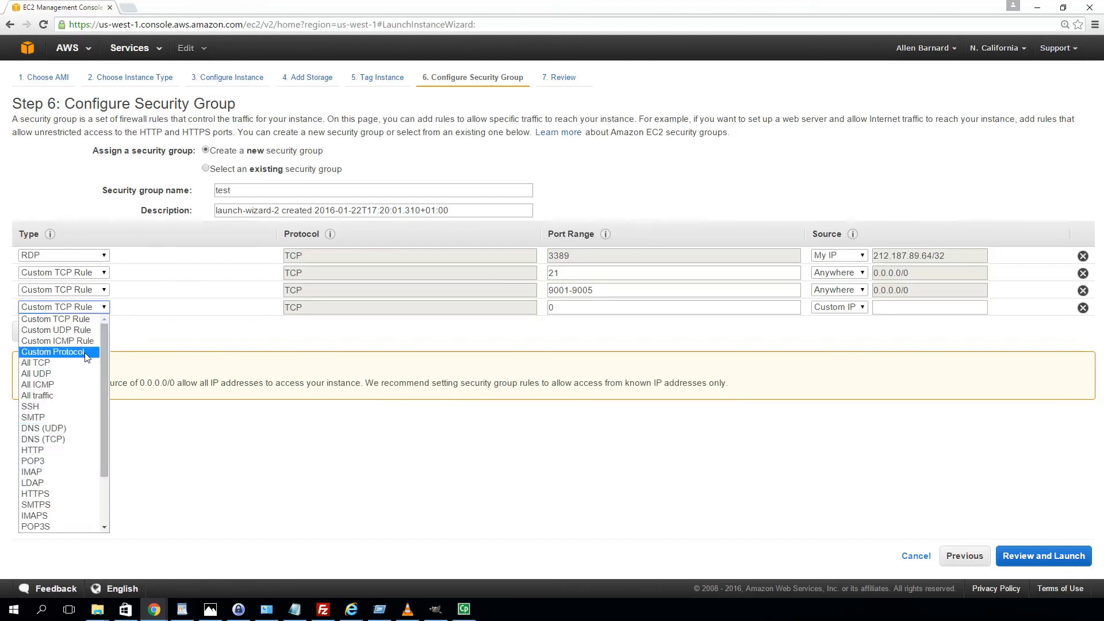
pyautogui.moveTo(60, 449)
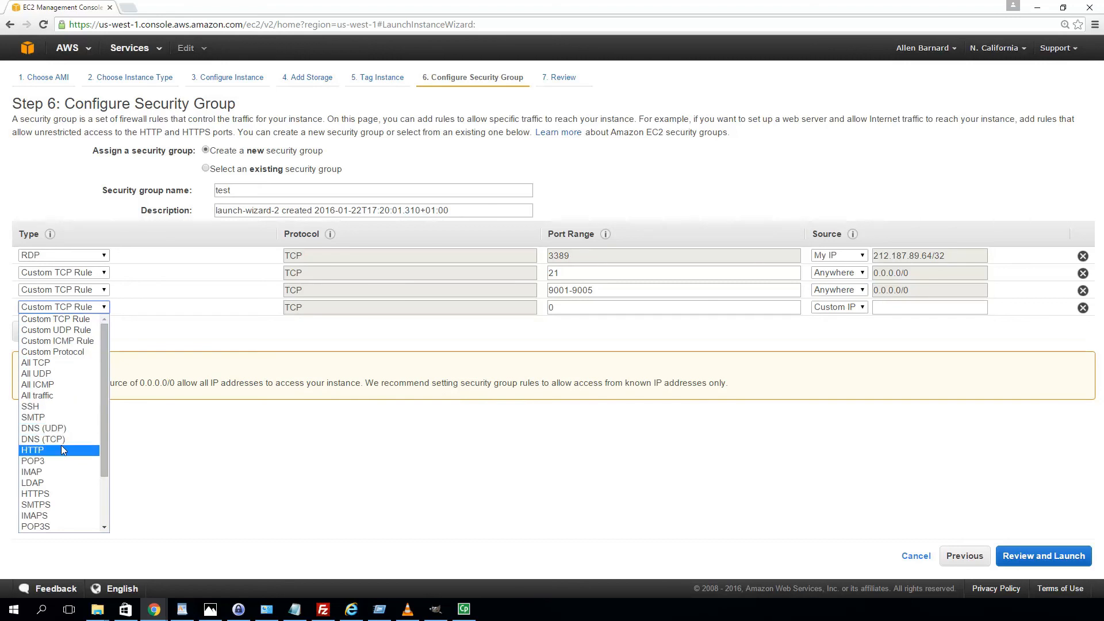
pyautogui.moveTo(62, 455)
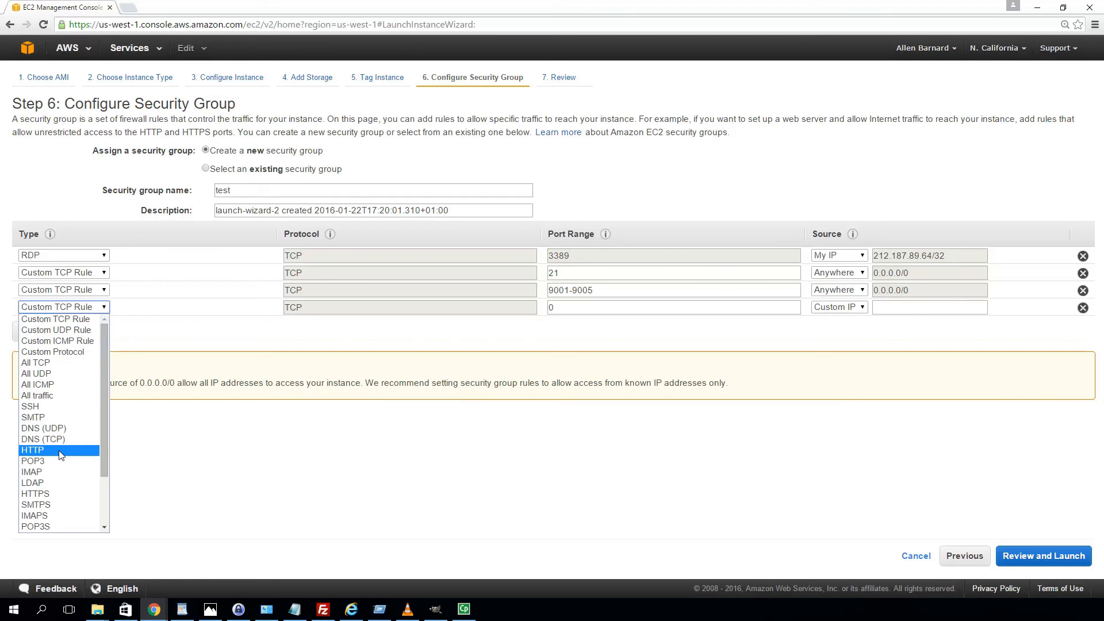
pyautogui.click(32, 449)
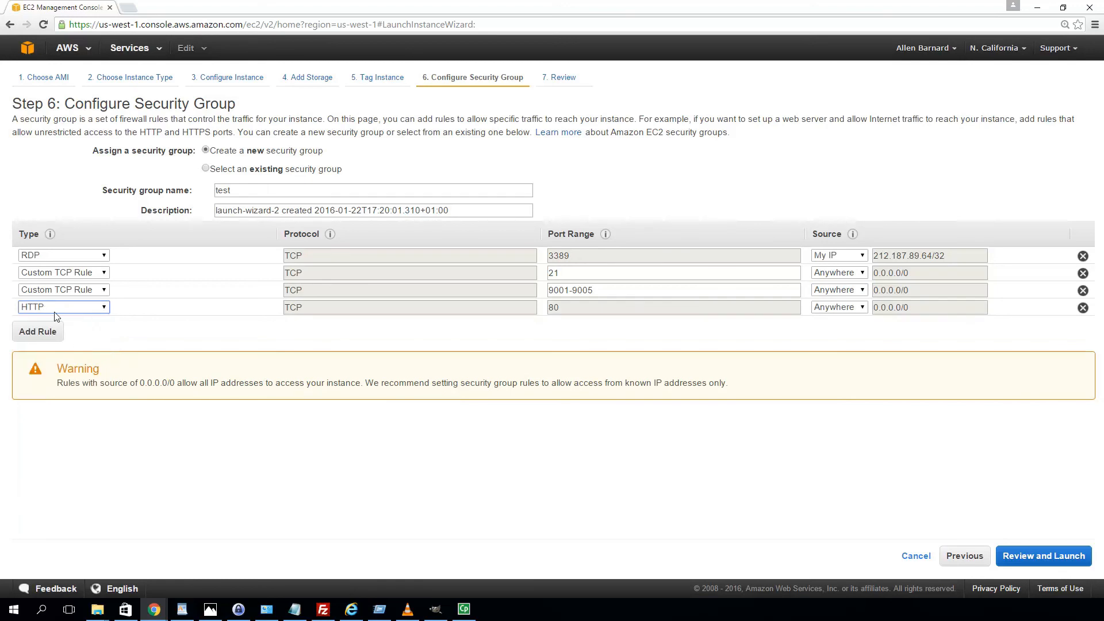
pyautogui.moveTo(558, 322)
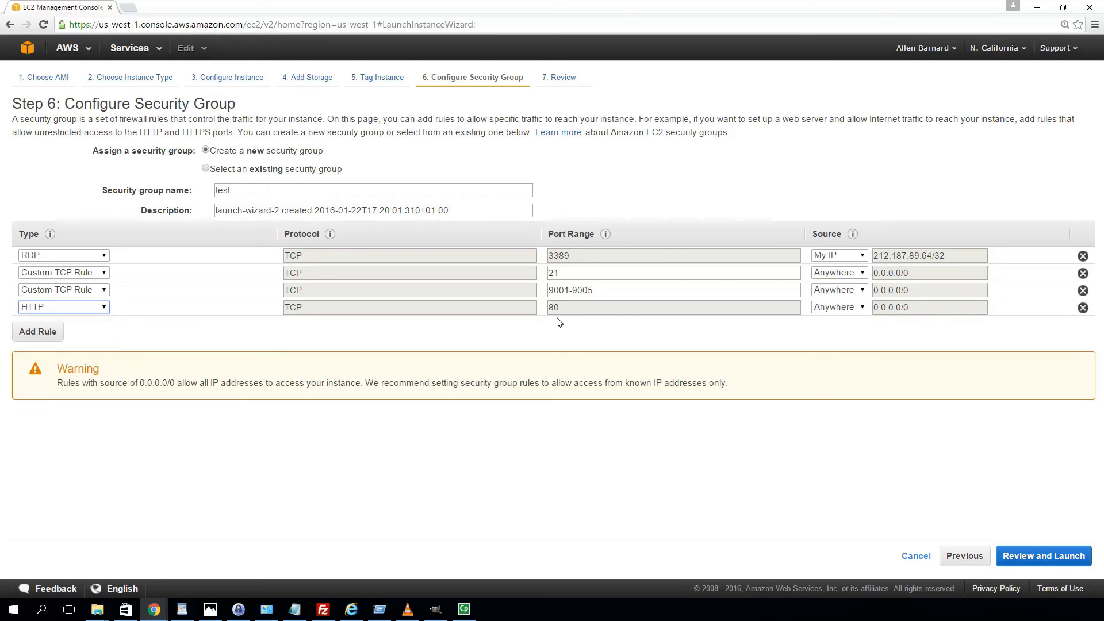
pyautogui.moveTo(936, 360)
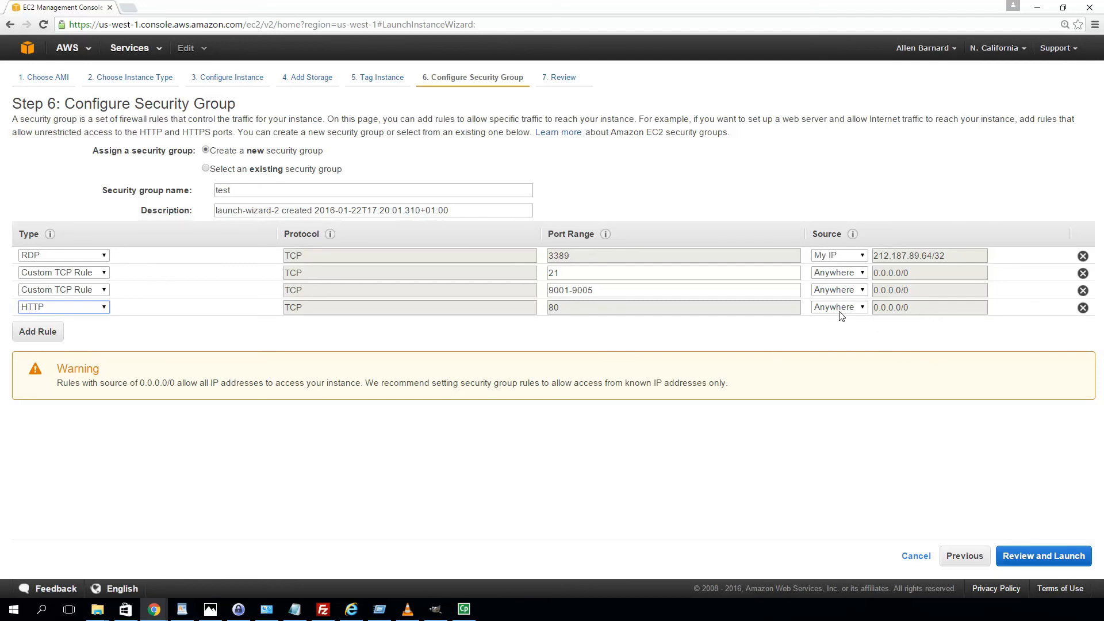
pyautogui.click(838, 307)
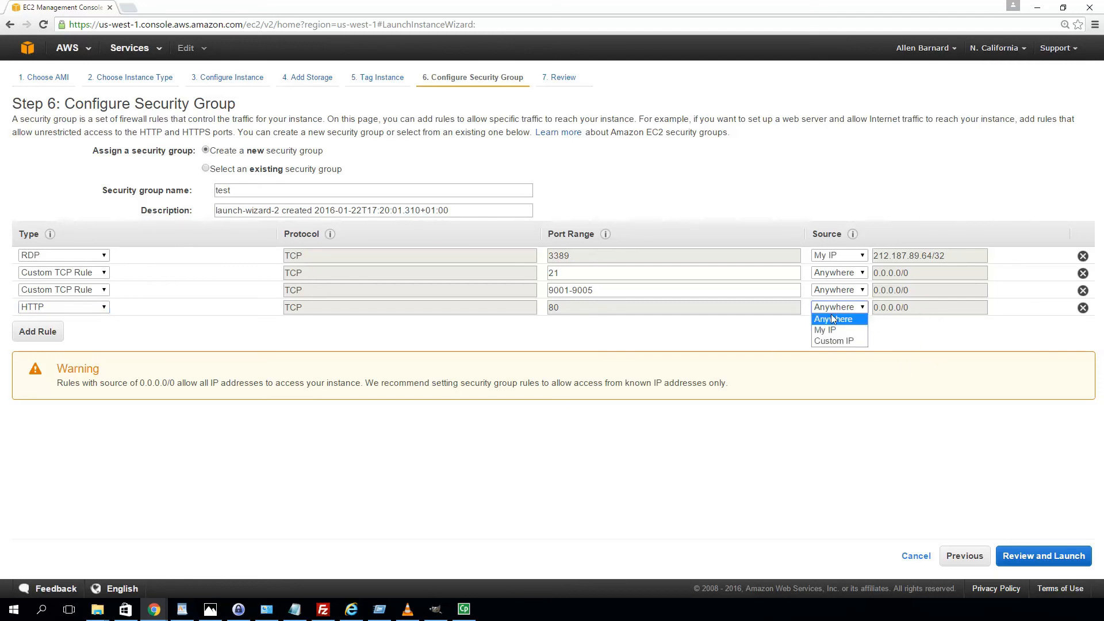
pyautogui.moveTo(829, 329)
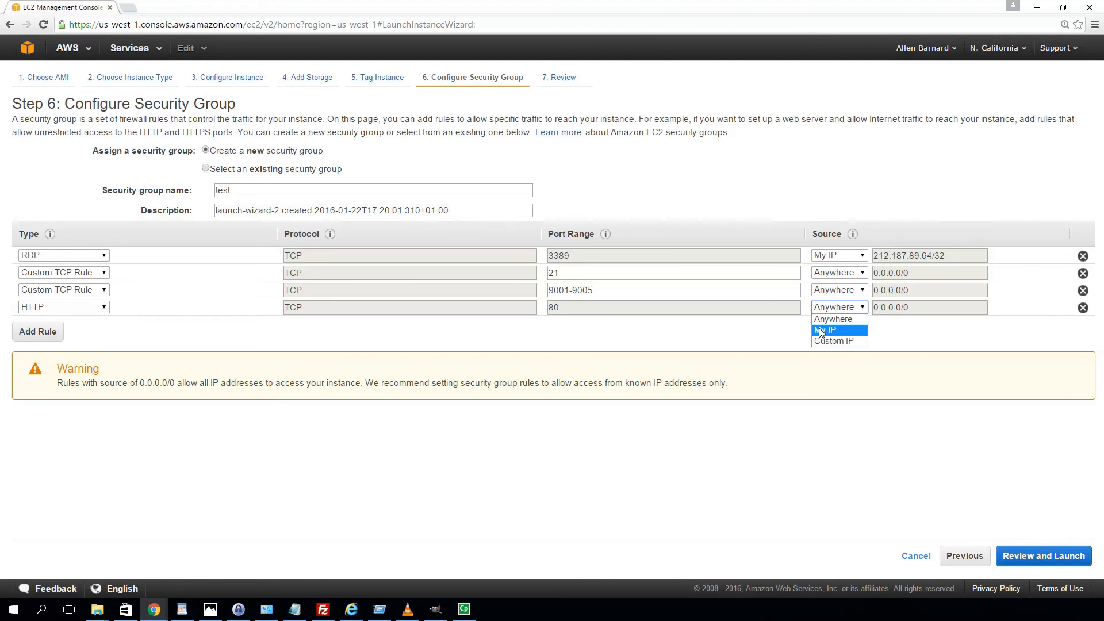
pyautogui.moveTo(834, 340)
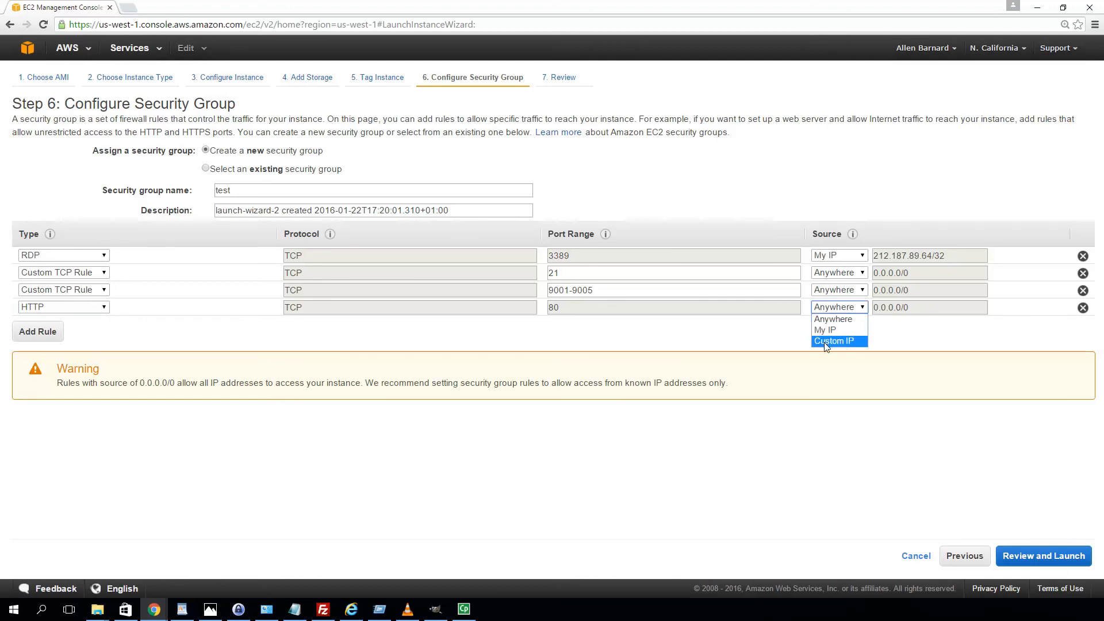
pyautogui.moveTo(824, 330)
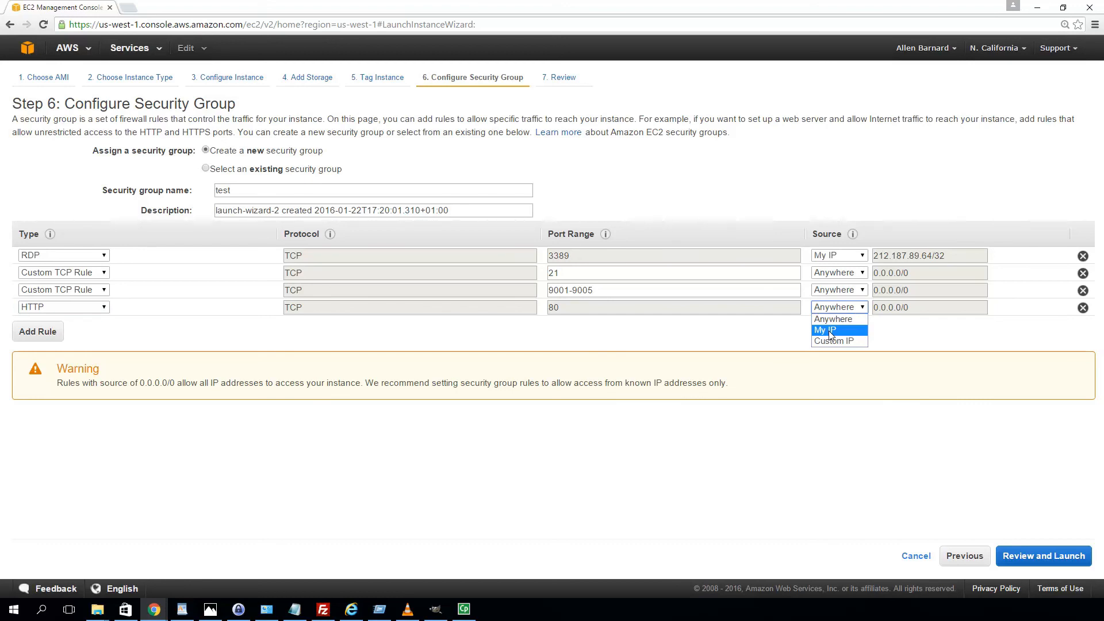
pyautogui.moveTo(830, 335)
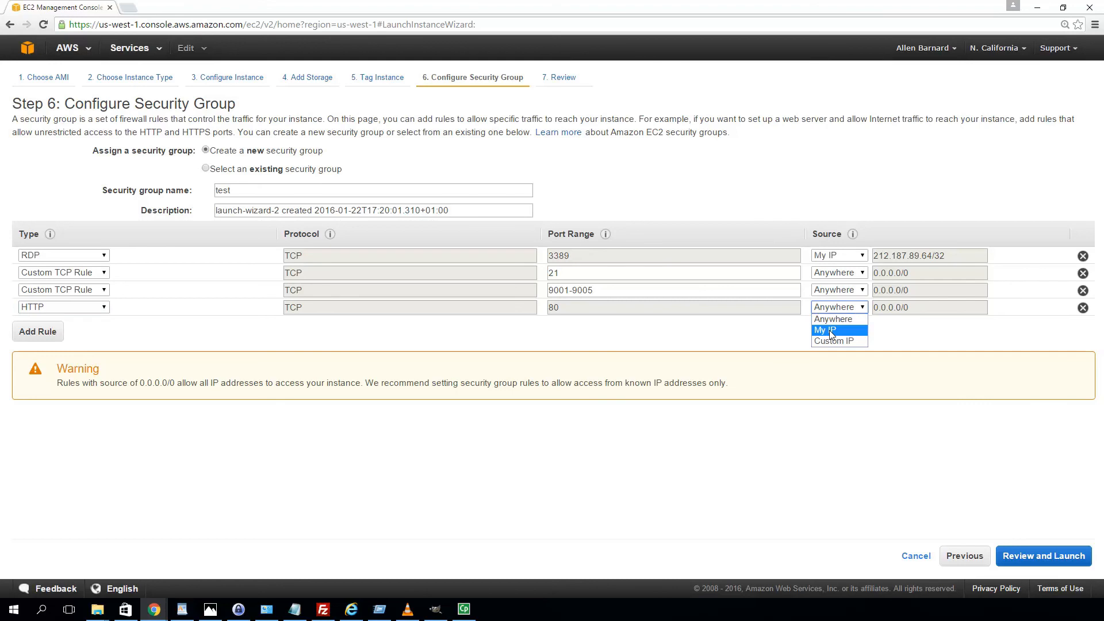
pyautogui.click(827, 330)
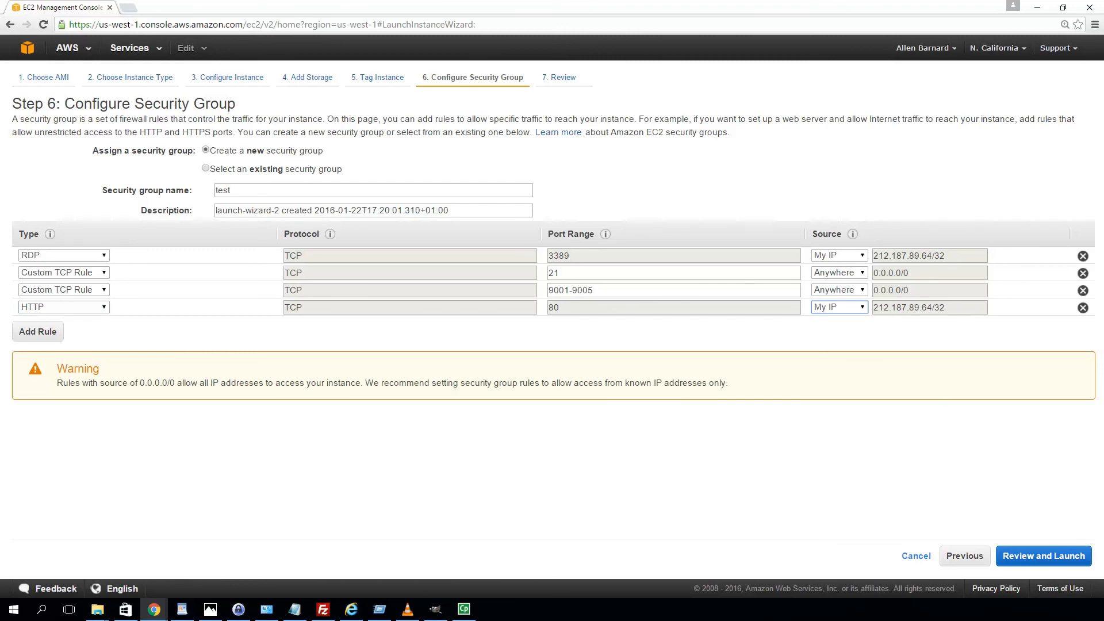
pyautogui.moveTo(577, 439)
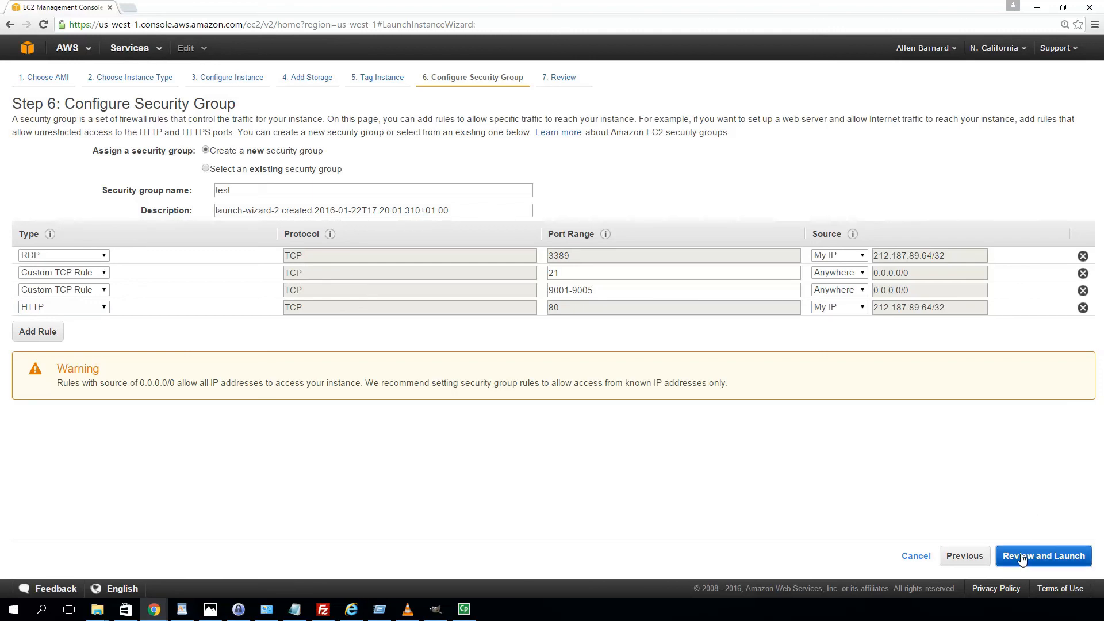
# Open the Review Instance Launch step showing the AMI, t2.micro type and security groups.
pyautogui.click(1042, 555)
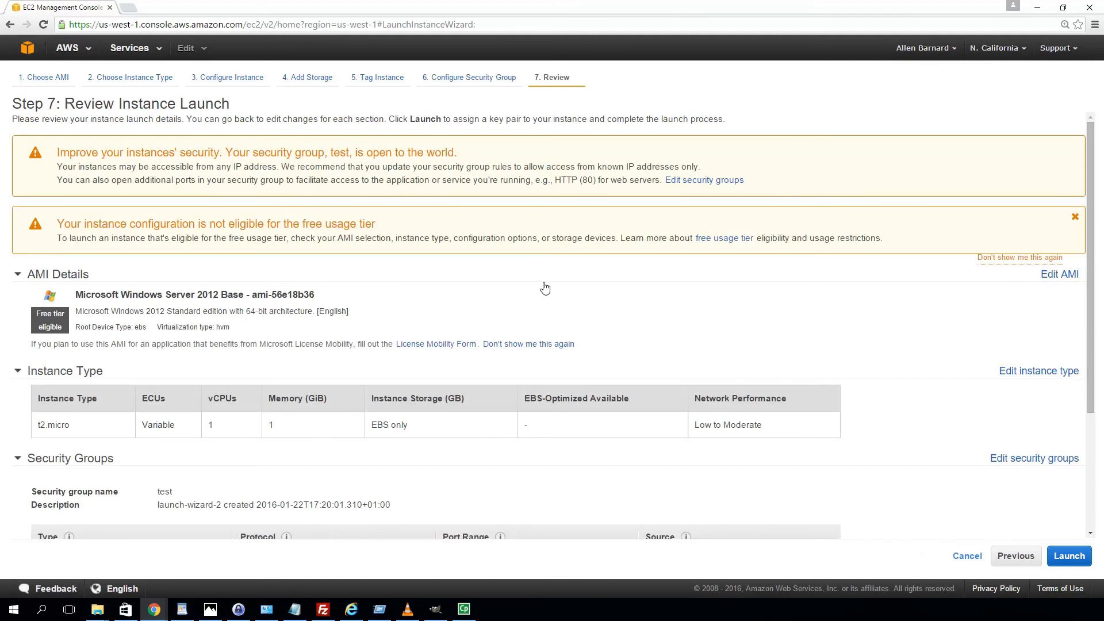
pyautogui.click(1074, 216)
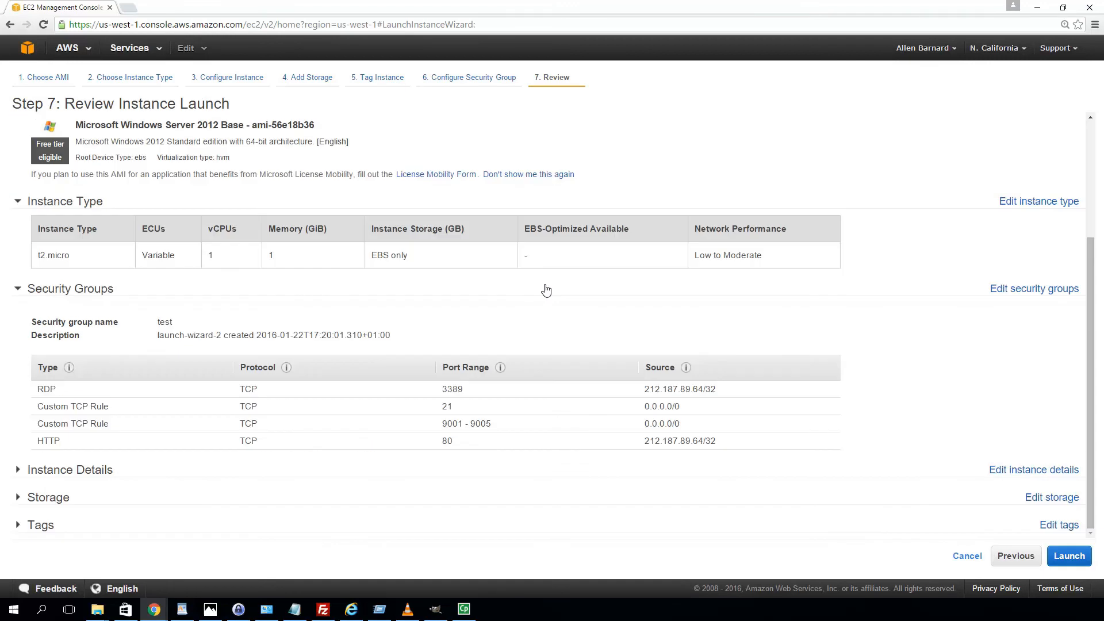
pyautogui.moveTo(213, 220)
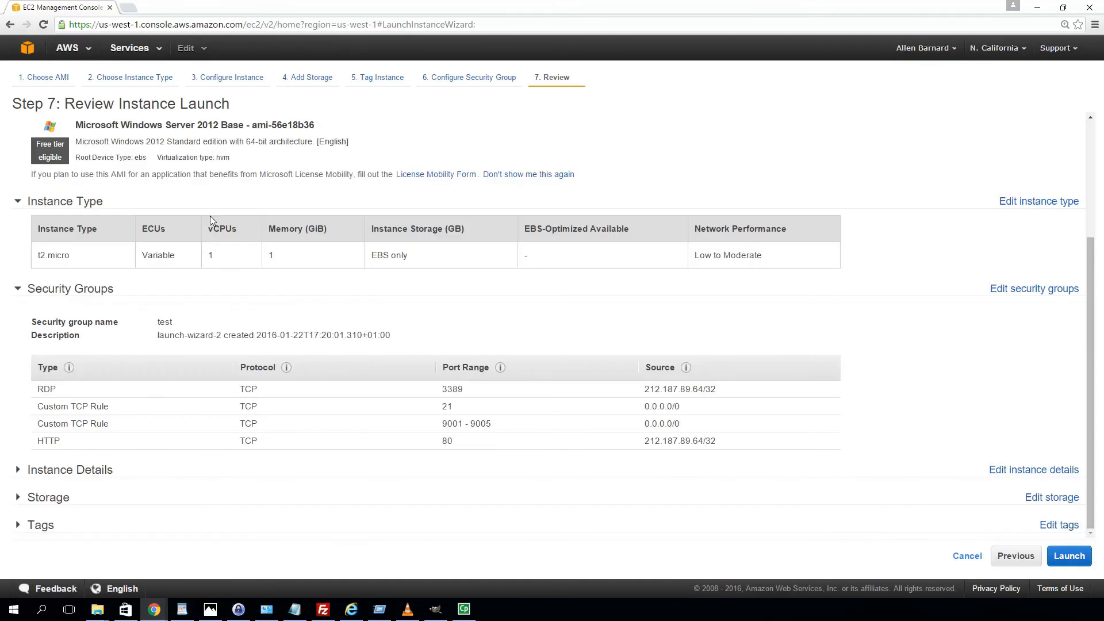
pyautogui.click(1068, 555)
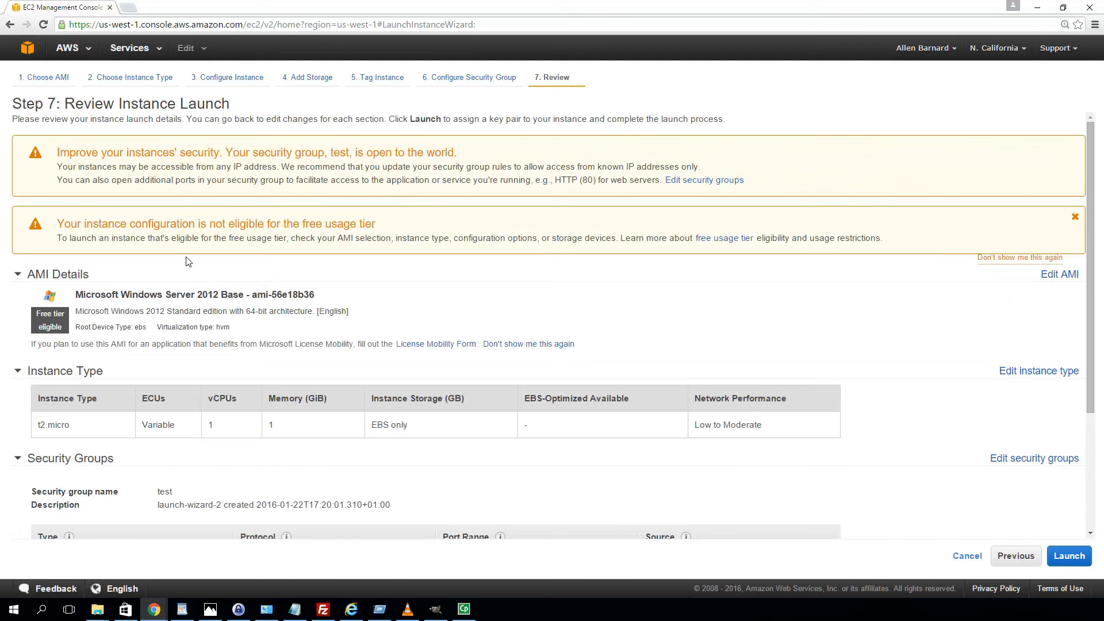
pyautogui.moveTo(380, 197)
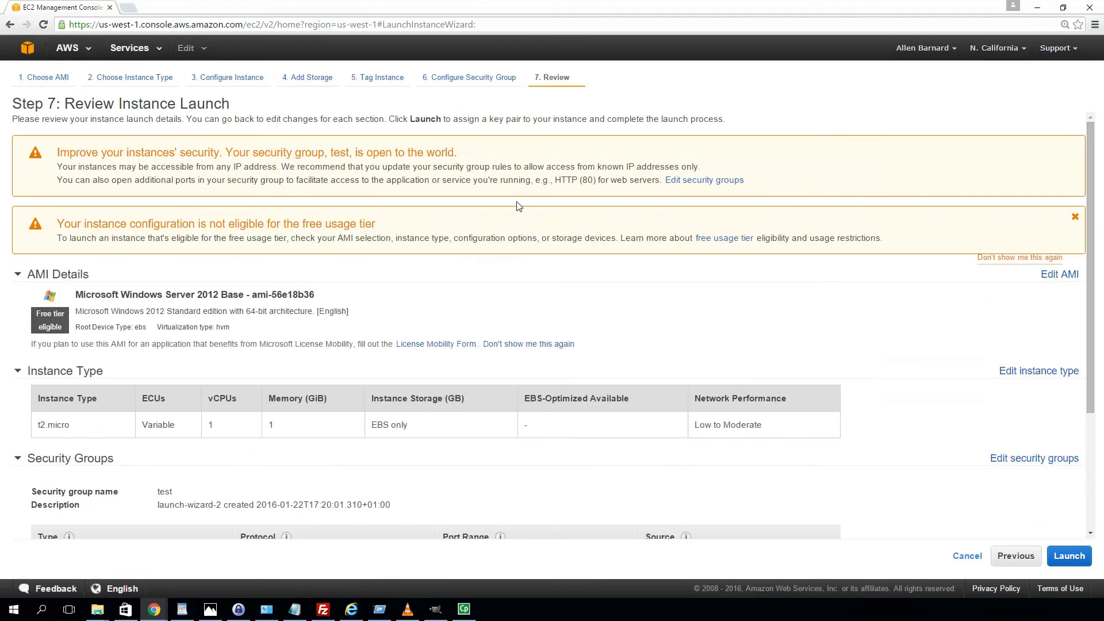
pyautogui.moveTo(273, 217)
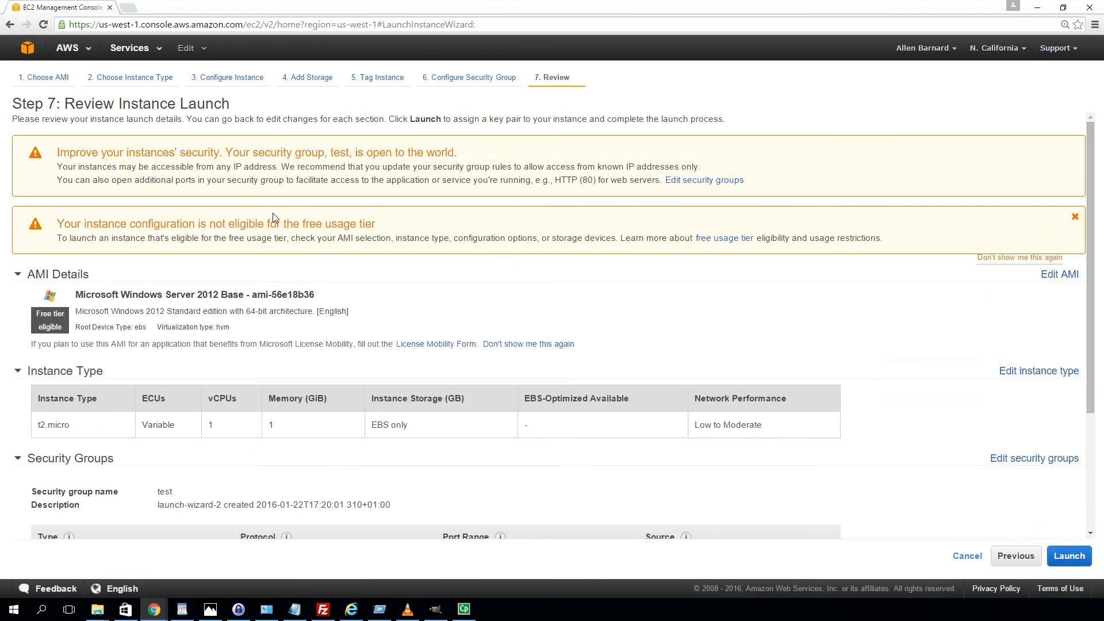
pyautogui.moveTo(263, 270)
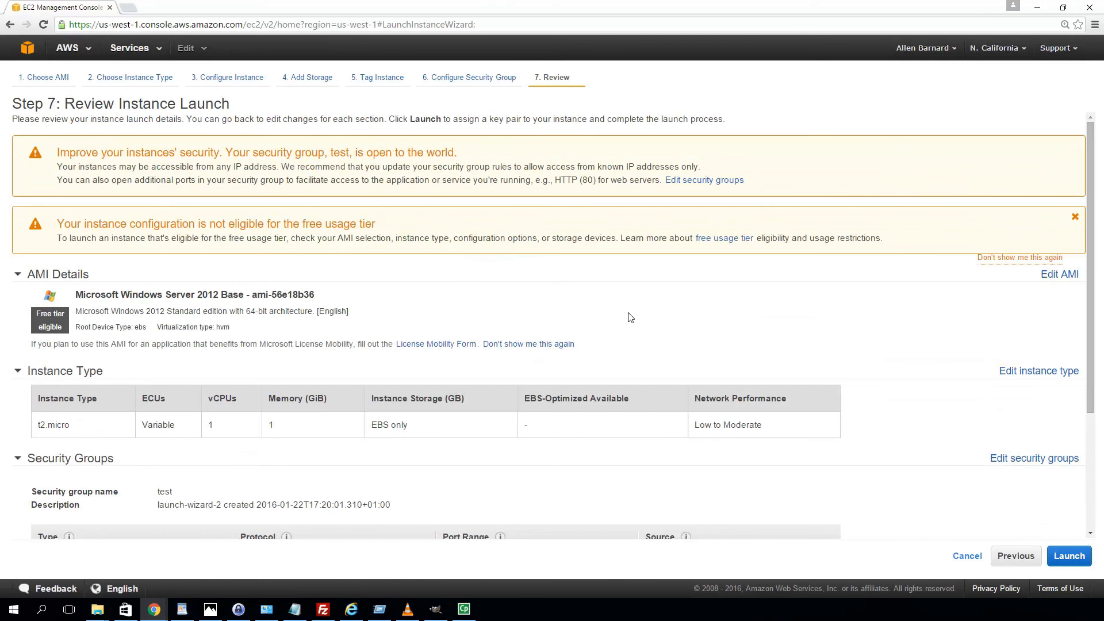
pyautogui.moveTo(621, 269)
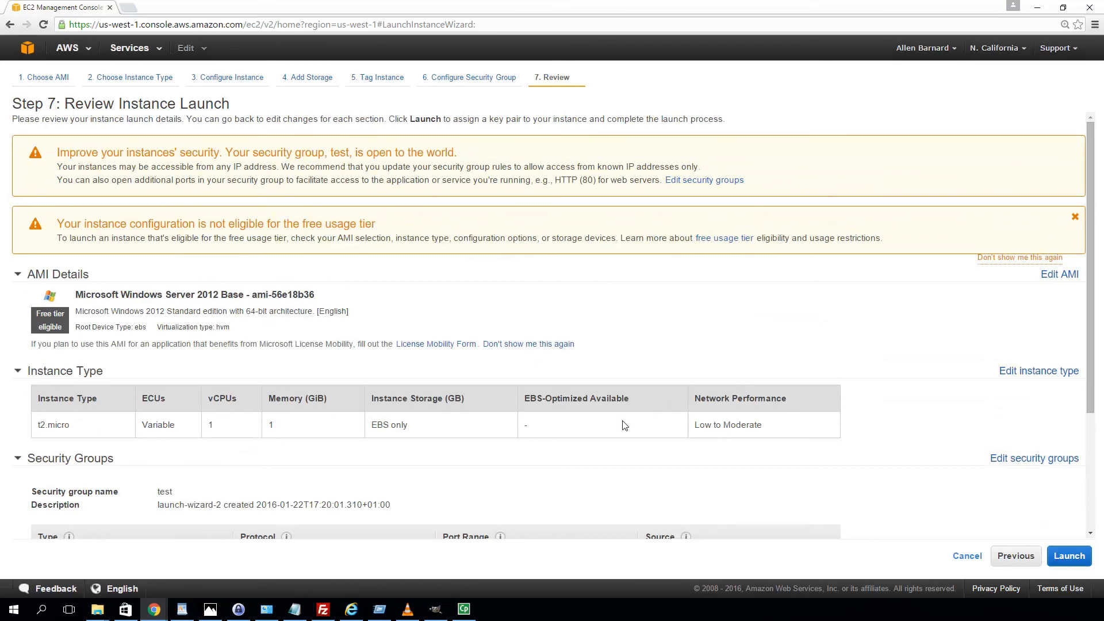
# Expand the Storage section to show the 50 GiB root and 30 GiB xvdb volumes.
pyautogui.scroll(-3)
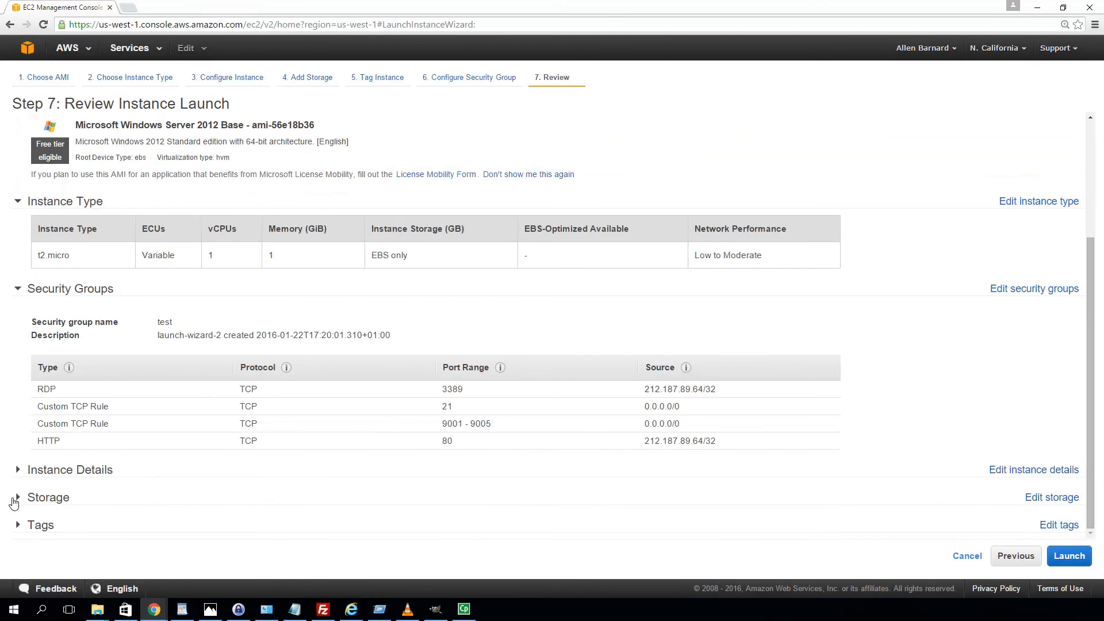
pyautogui.click(16, 496)
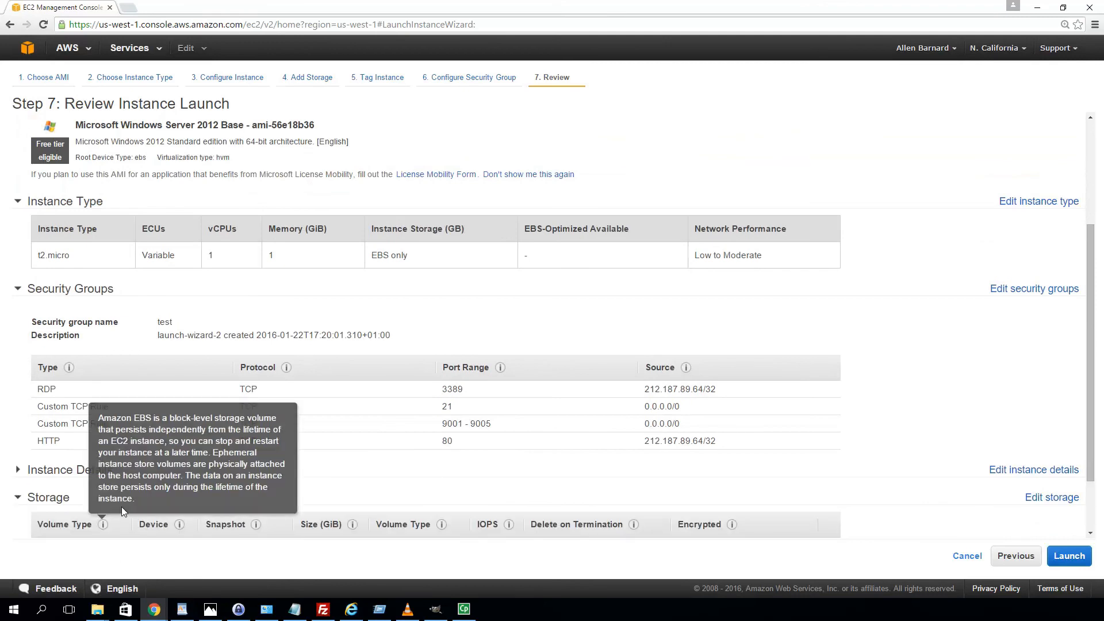
pyautogui.moveTo(1088, 492)
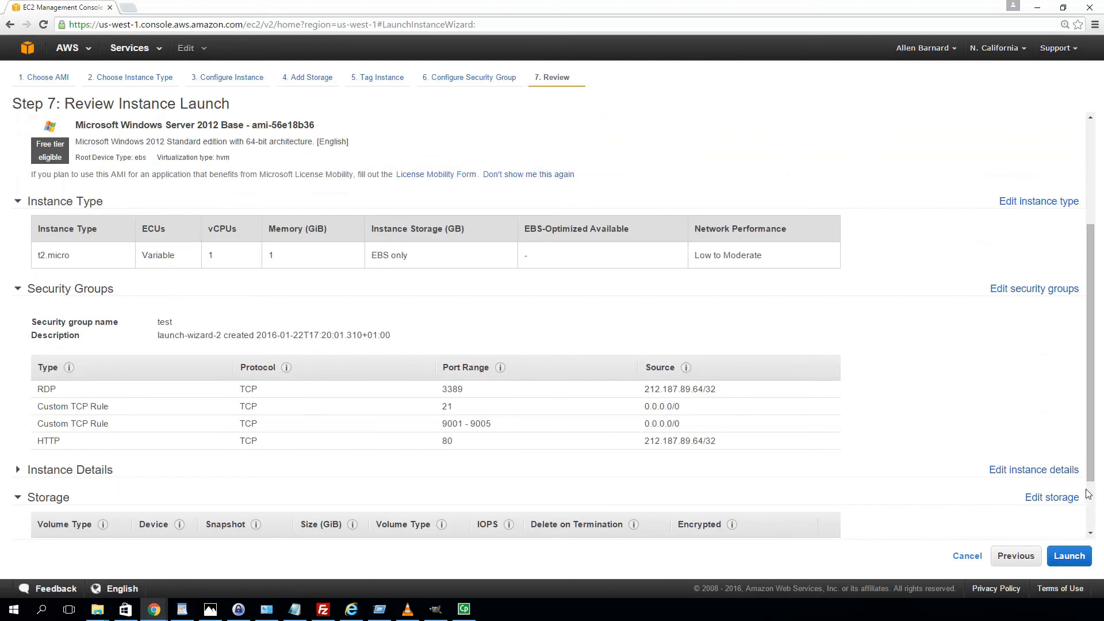
pyautogui.scroll(-3)
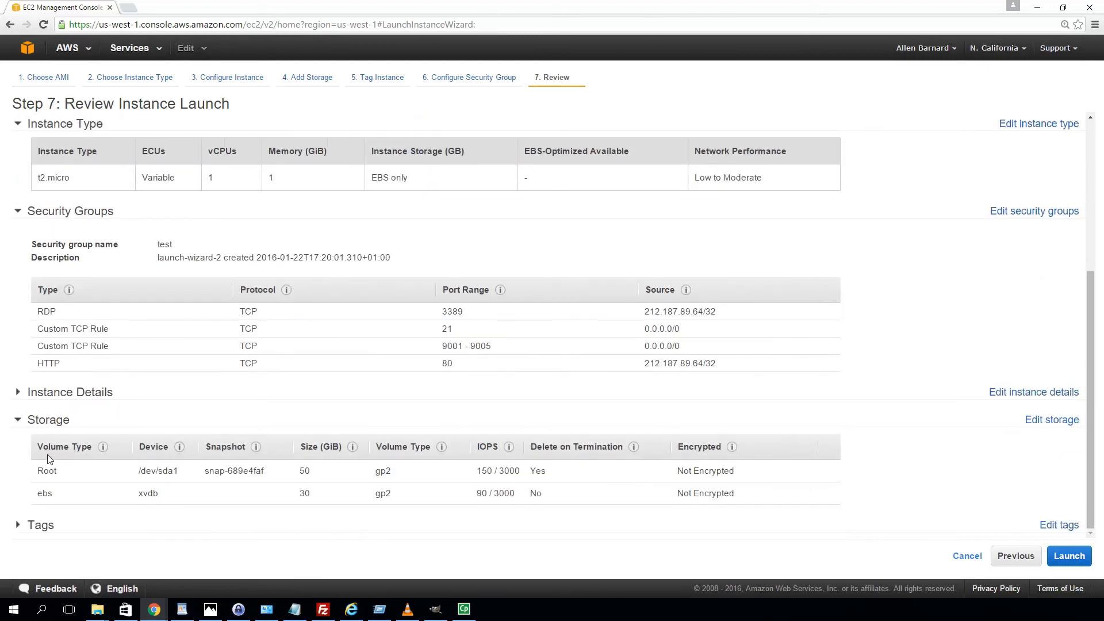
pyautogui.moveTo(595, 509)
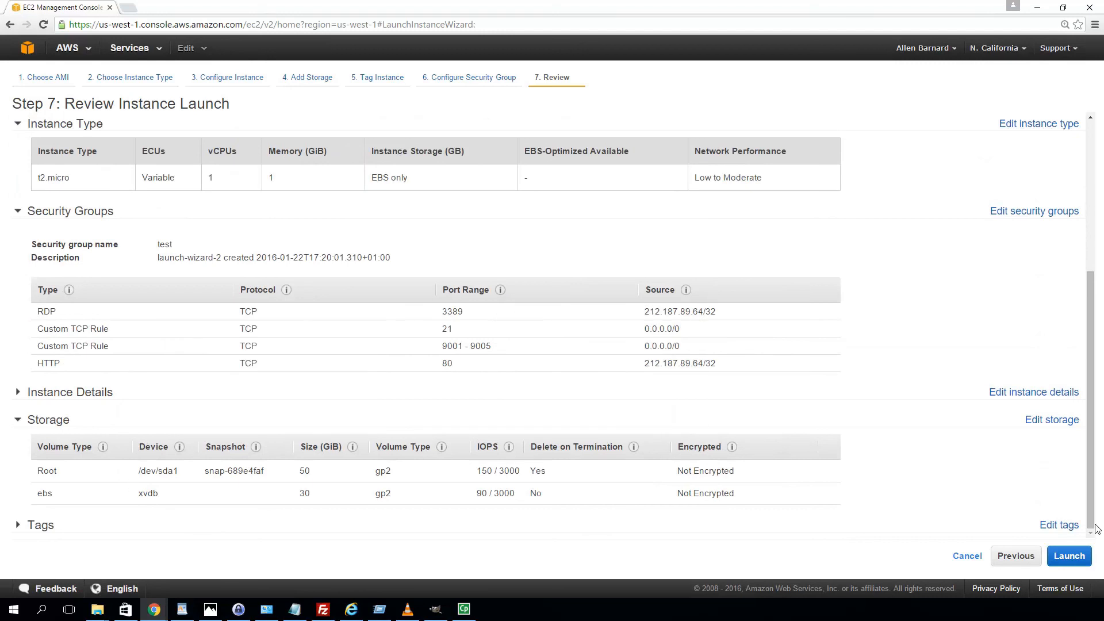
pyautogui.moveTo(123, 510)
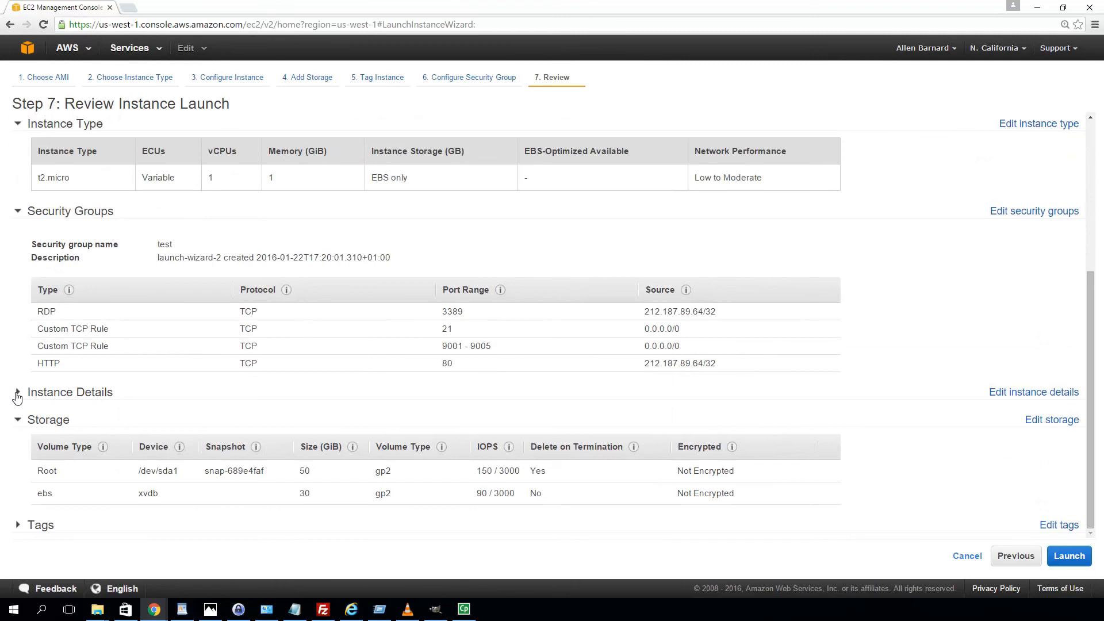
# Expand Instance Details to show termination protection and shutdown behaviour.
pyautogui.click(16, 392)
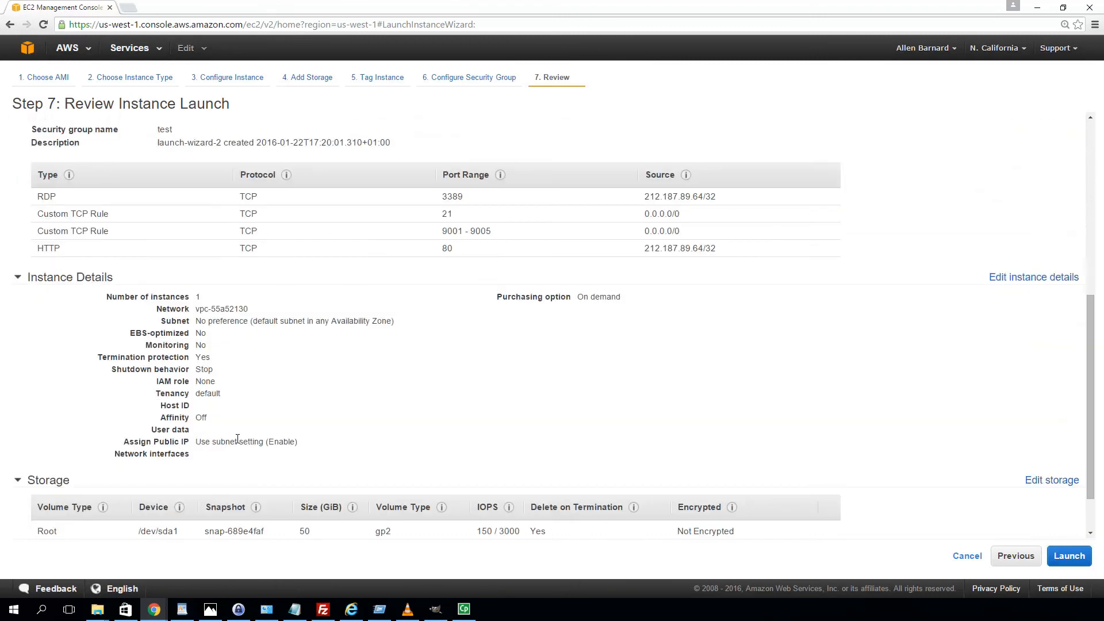
pyautogui.moveTo(203, 342)
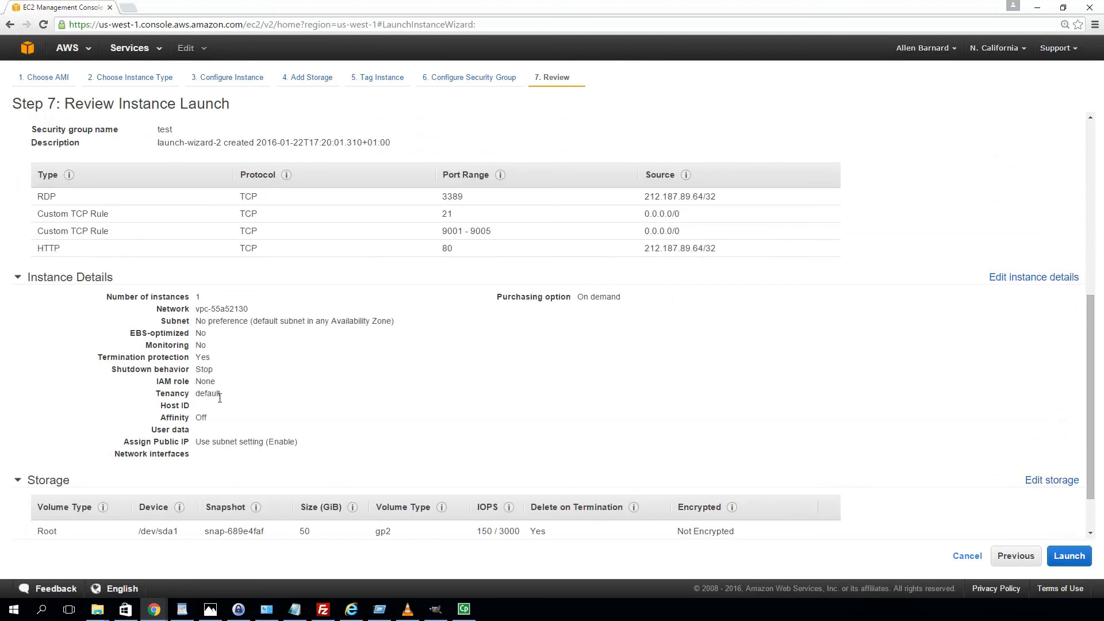
pyautogui.moveTo(122, 372)
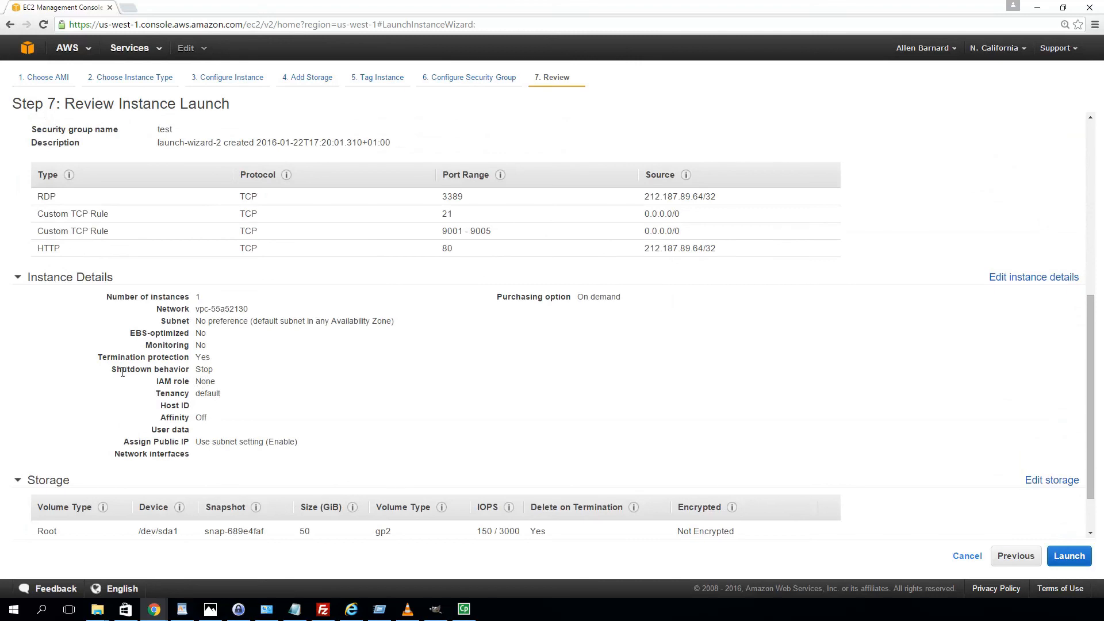
pyautogui.moveTo(208, 370)
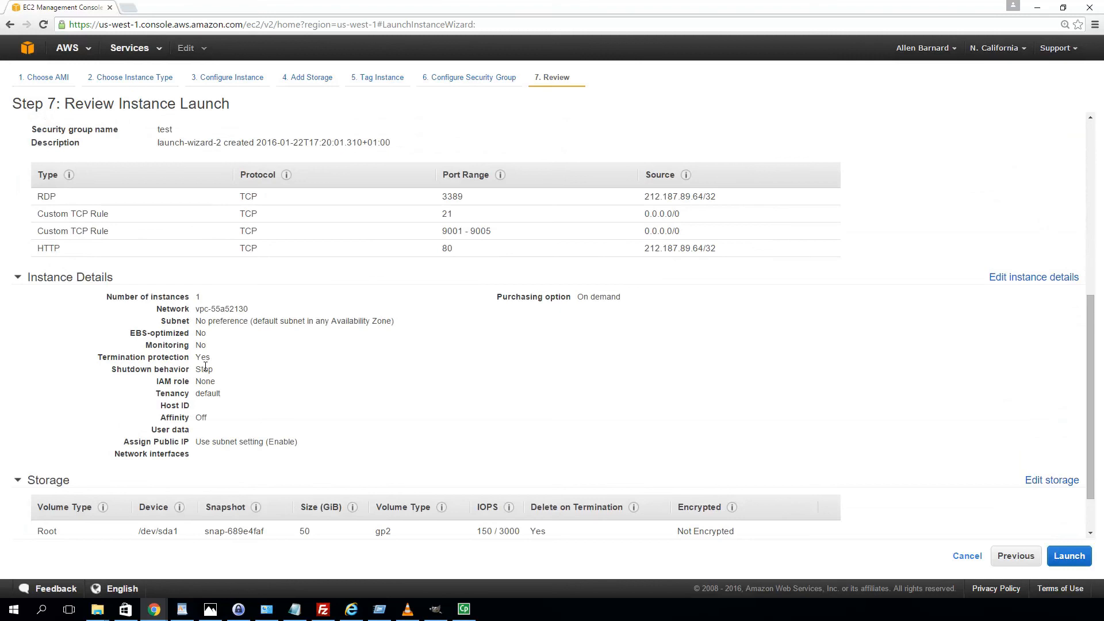
pyautogui.moveTo(216, 371)
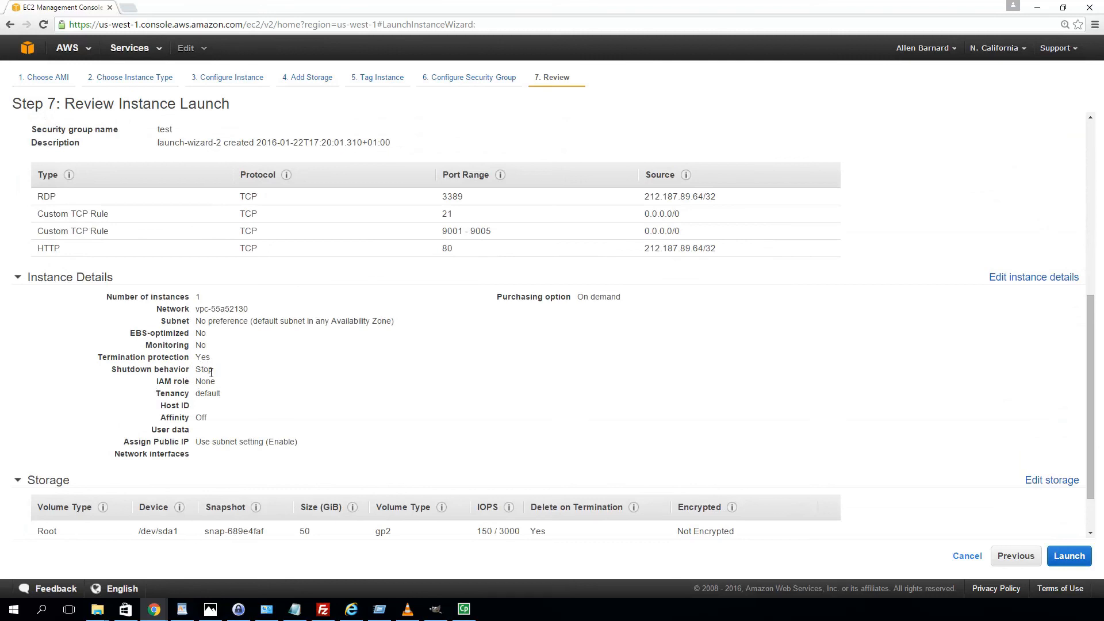
pyautogui.moveTo(238, 384)
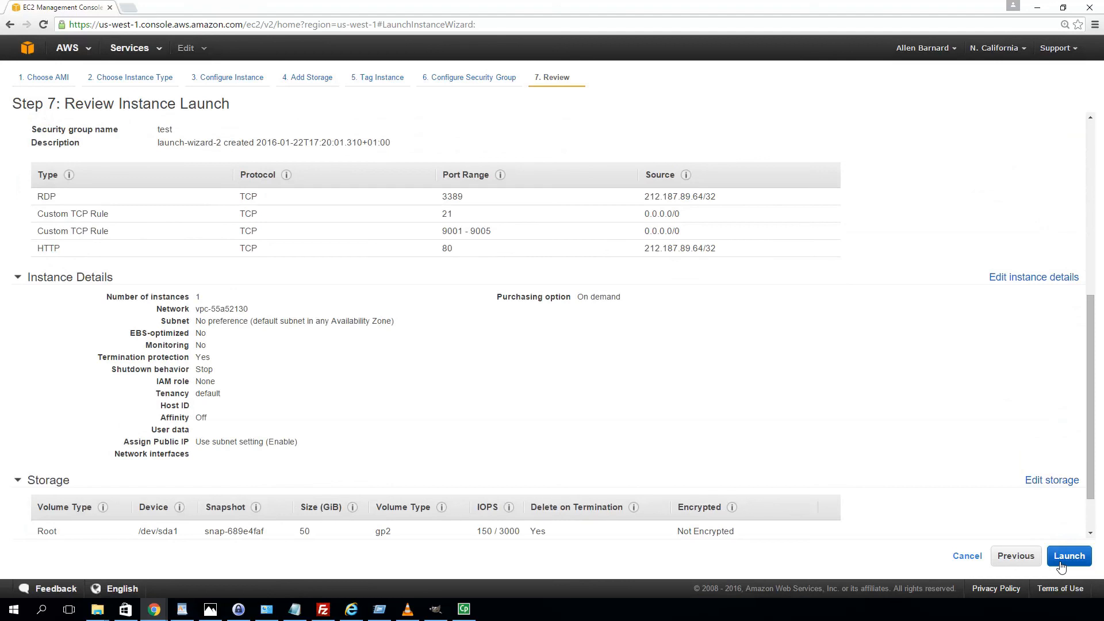
pyautogui.moveTo(1068, 556)
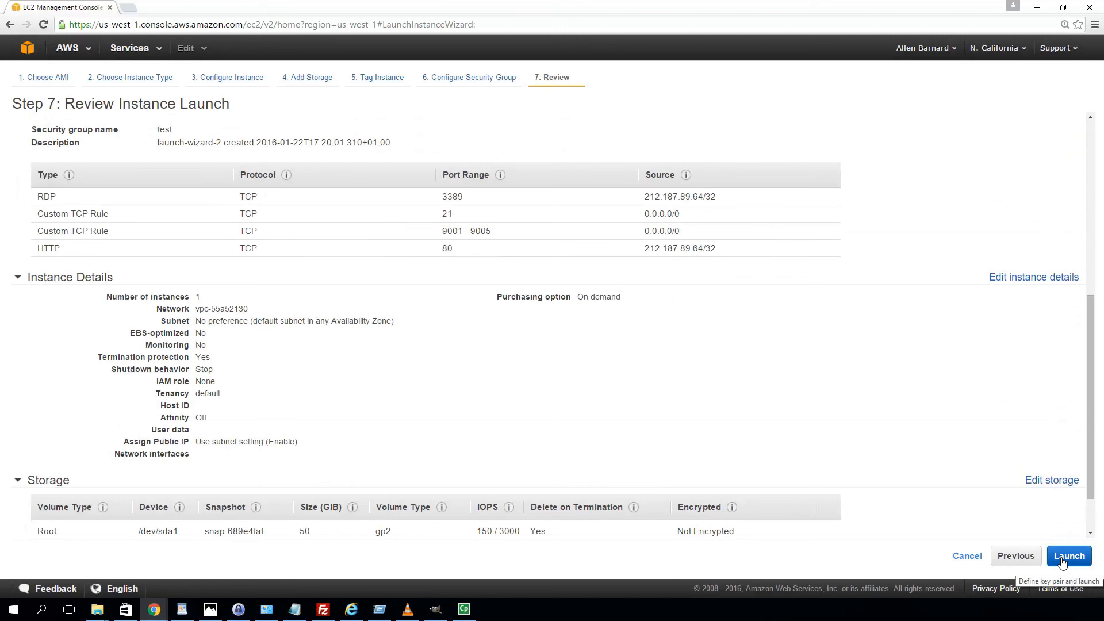
pyautogui.moveTo(1076, 366)
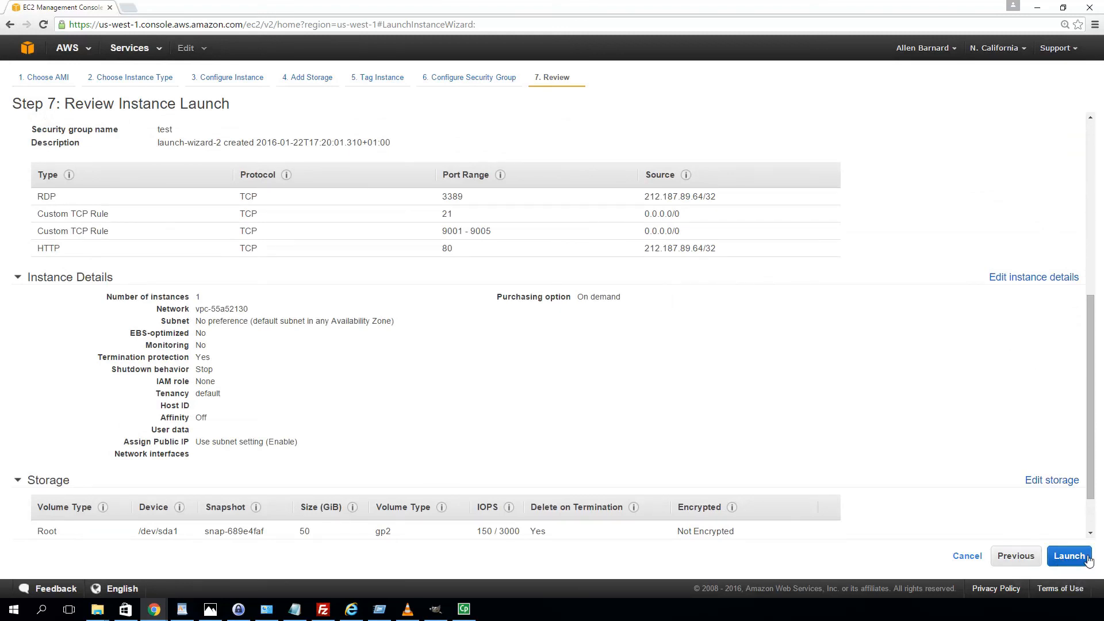
pyautogui.moveTo(1070, 555)
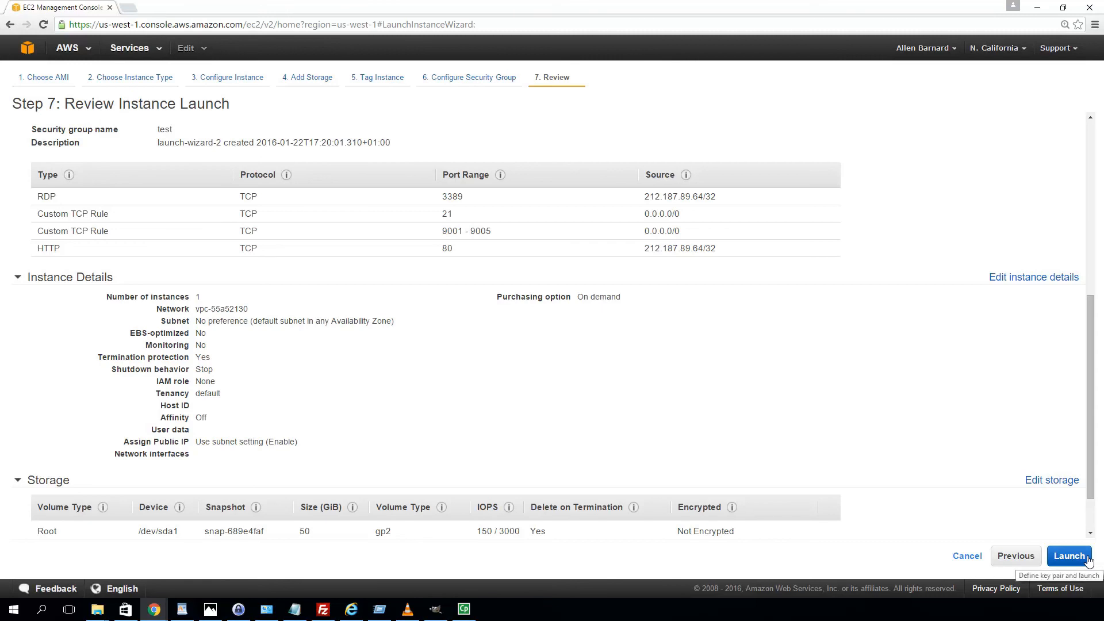